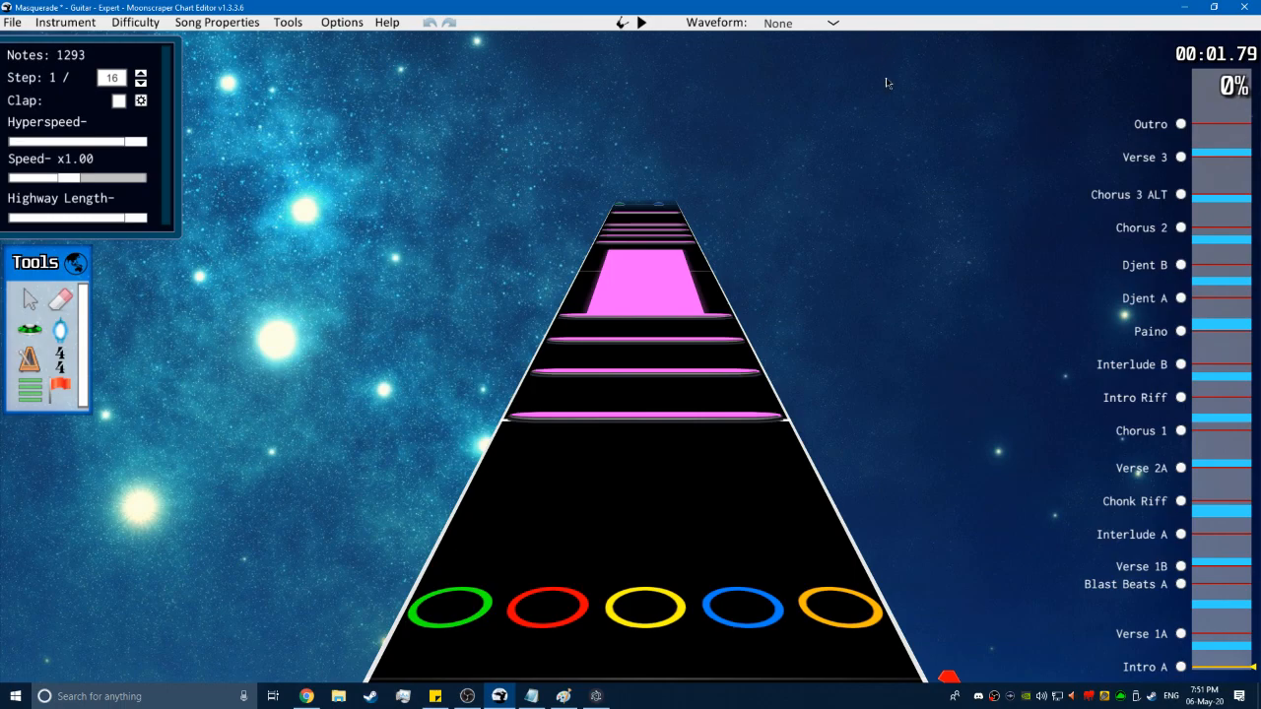
mouse_move(810, 209)
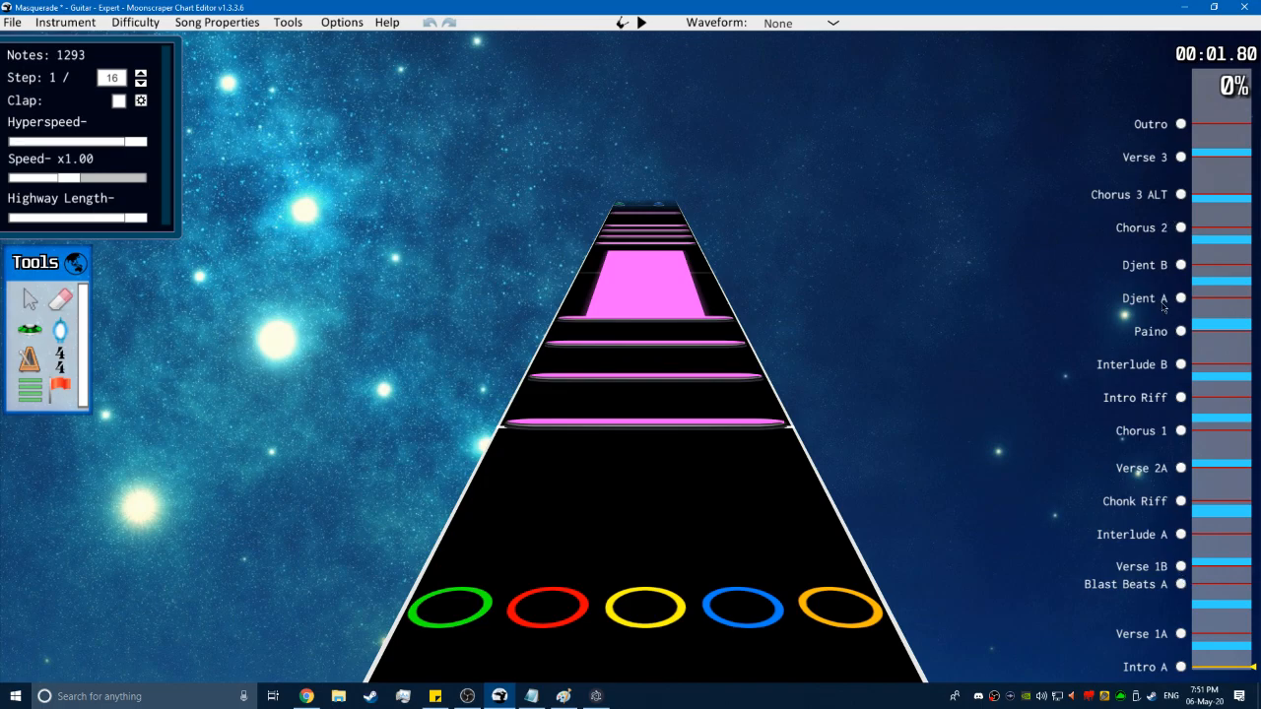
mouse_move(1190, 136)
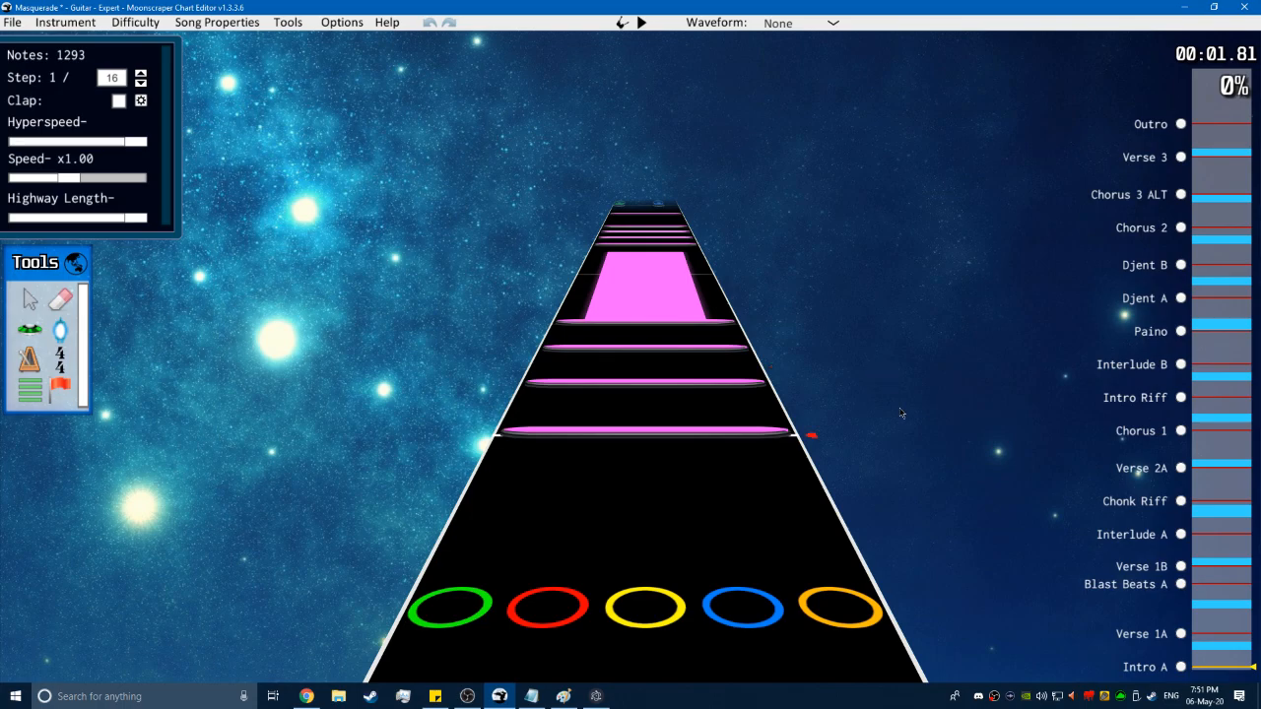
mouse_move(913, 425)
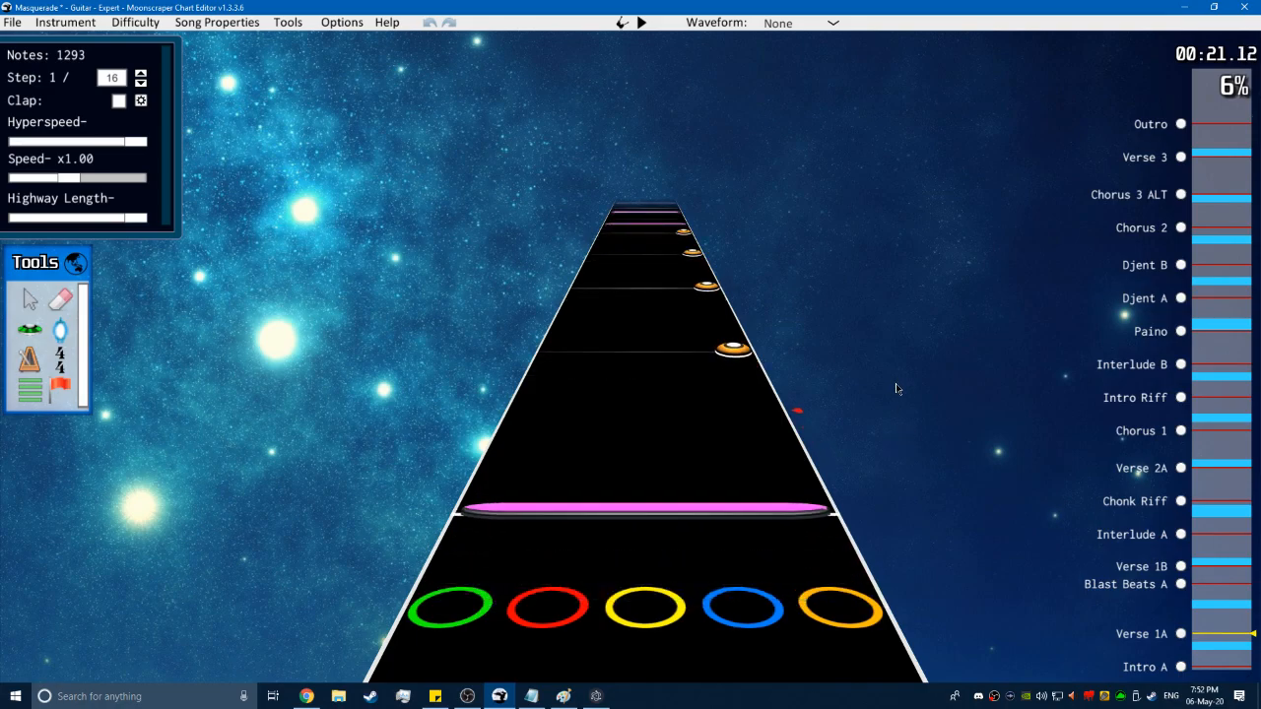
mouse_move(1024, 309)
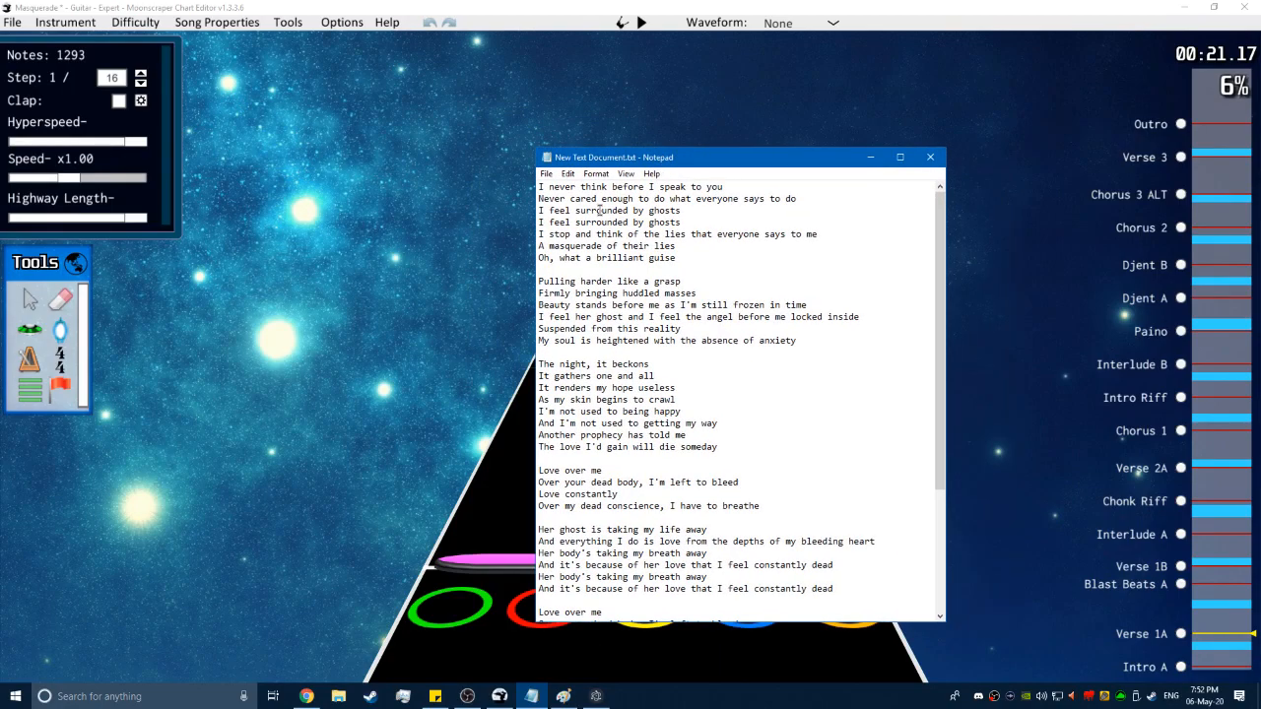
scroll(down, 3)
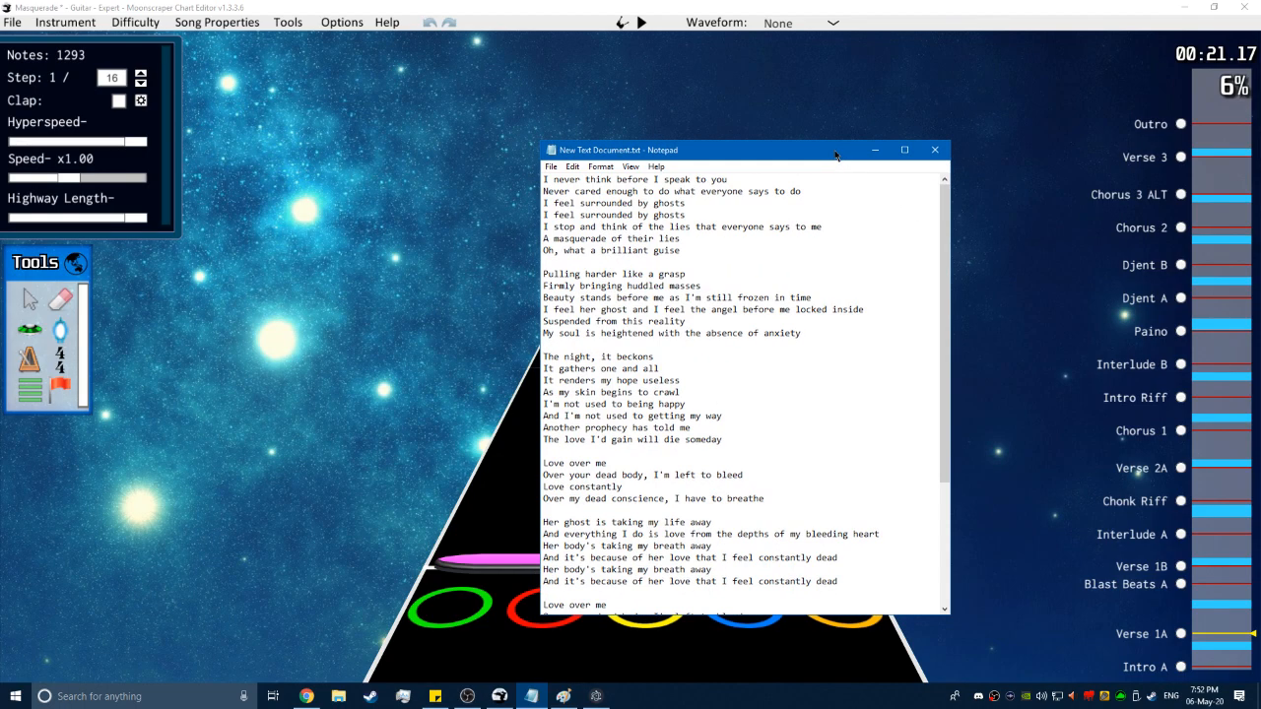
mouse_move(834, 156)
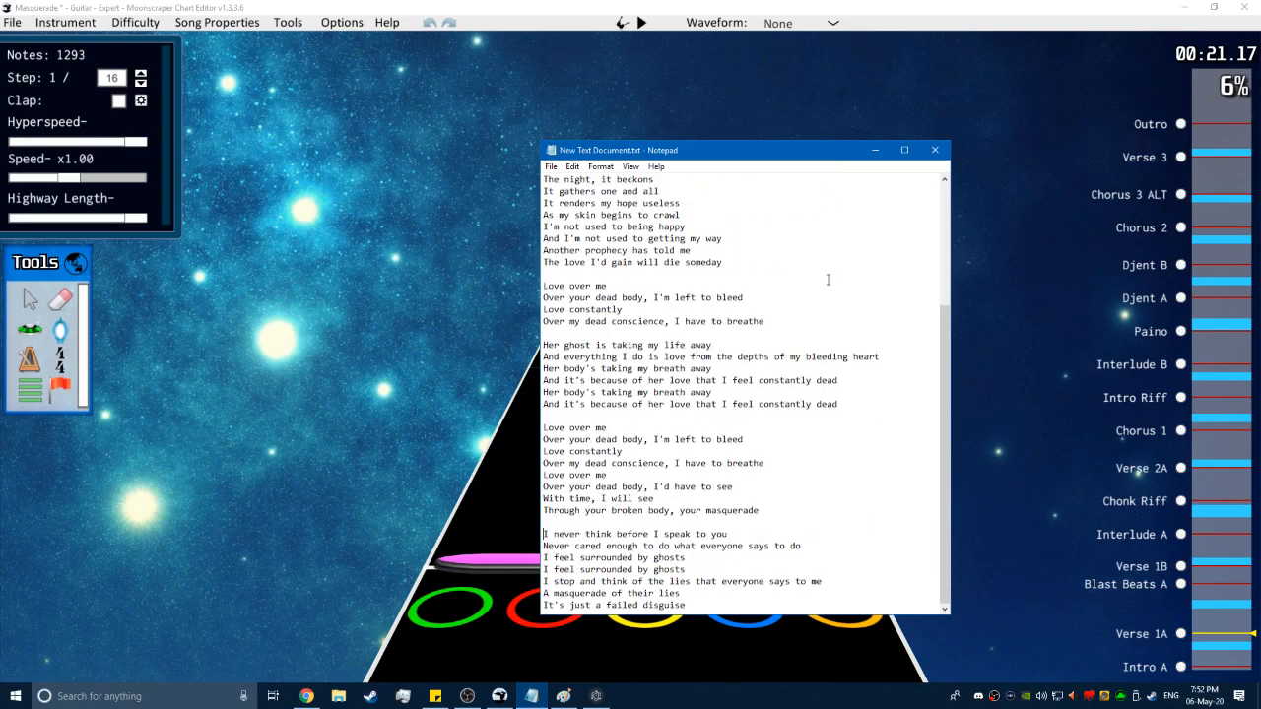
scroll(down, 3)
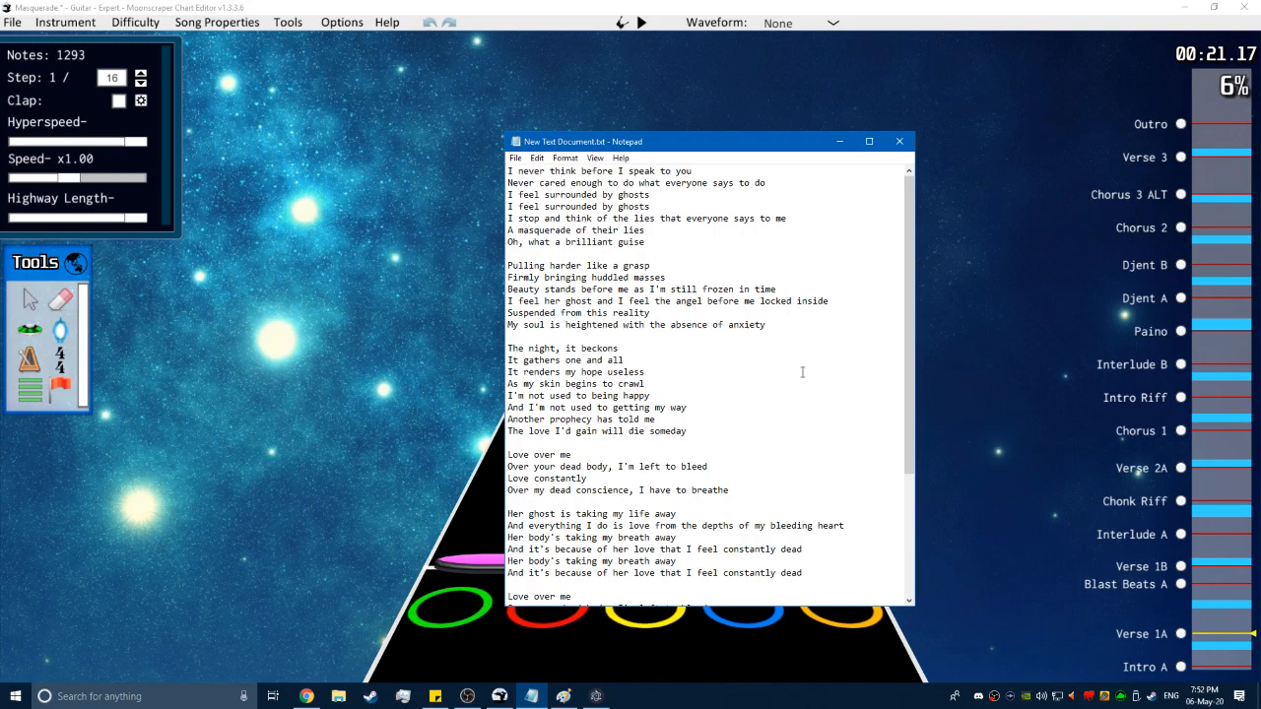
mouse_move(859, 376)
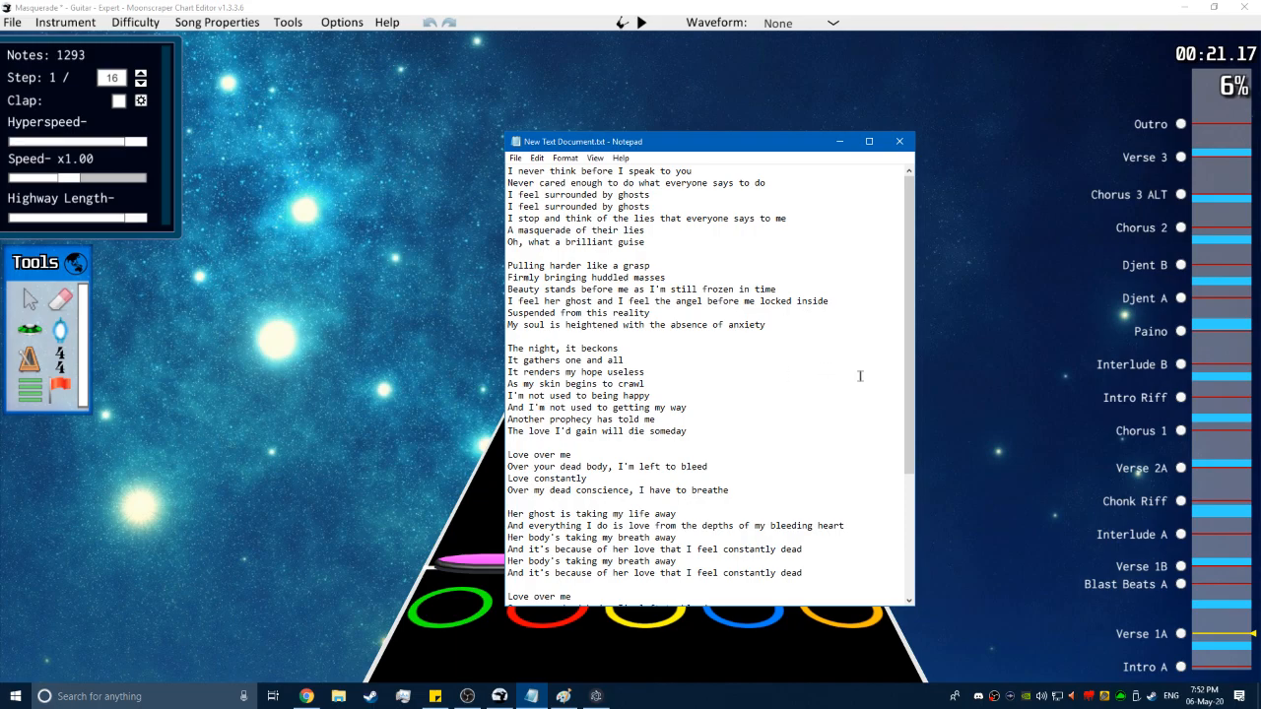
mouse_move(894, 359)
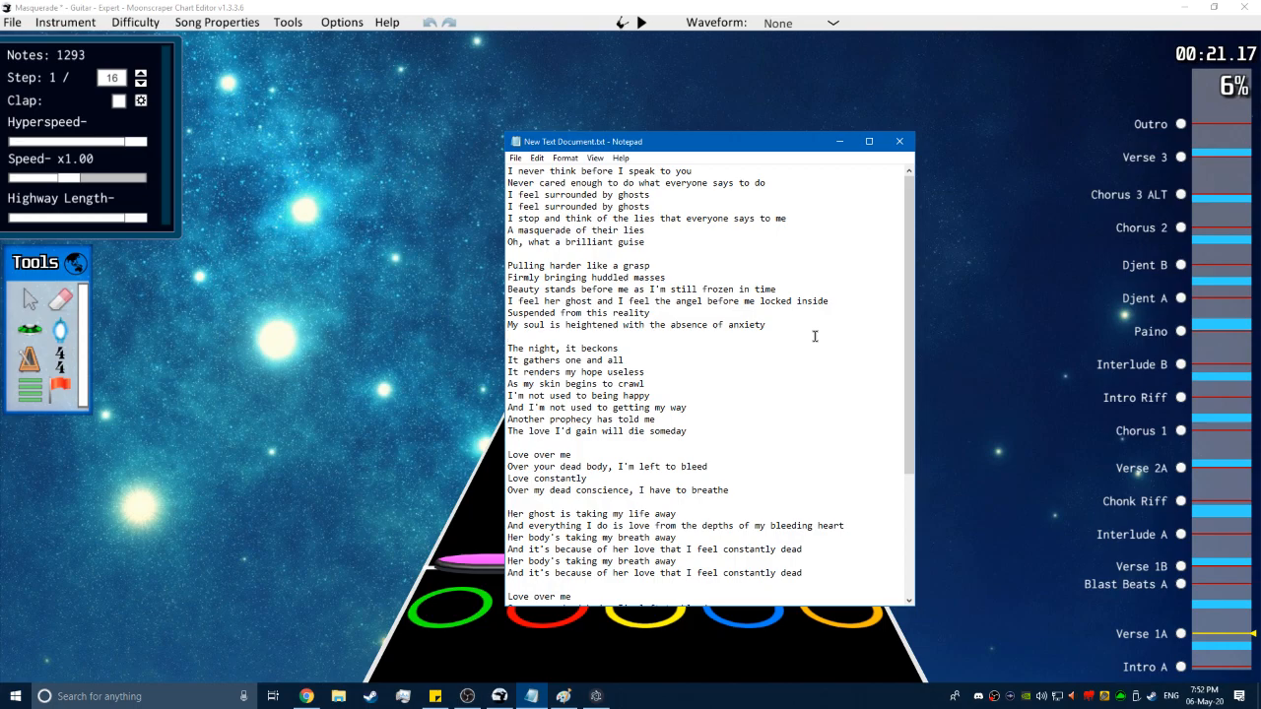
click(508, 337)
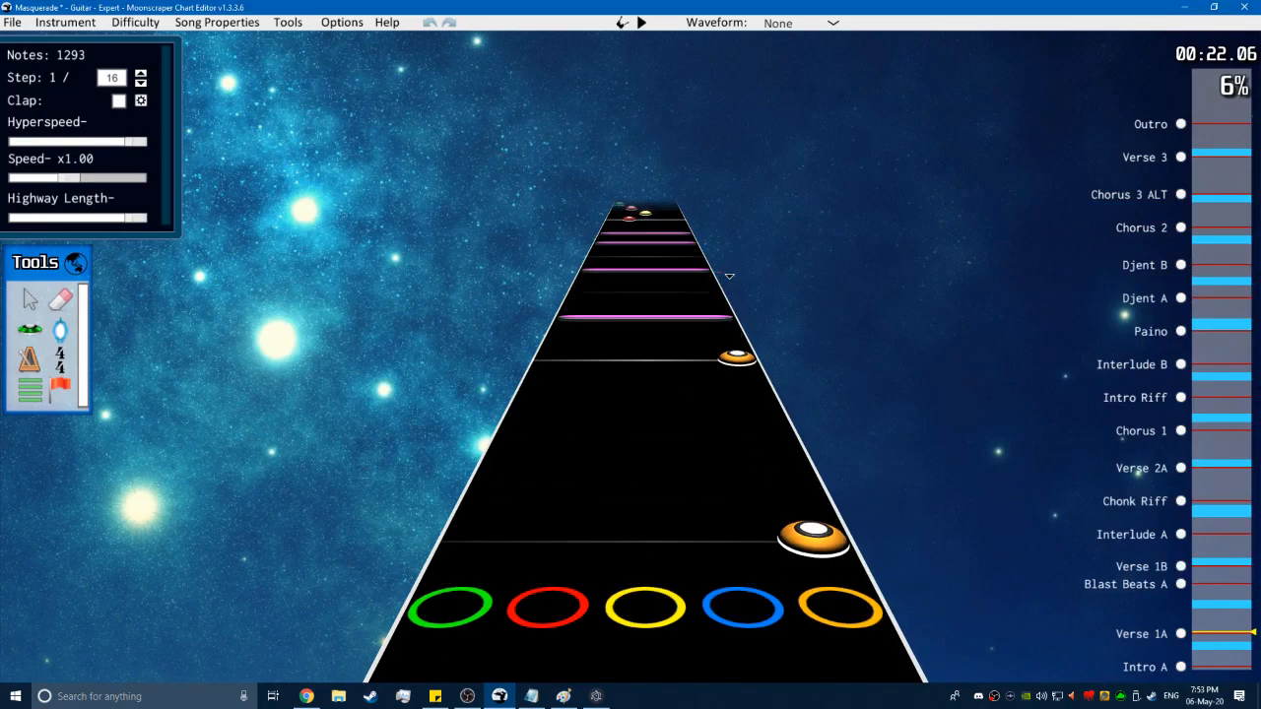
Rewind to just before Verse 1A, toggle the global events view, and show the Song waveform.
click(640, 23)
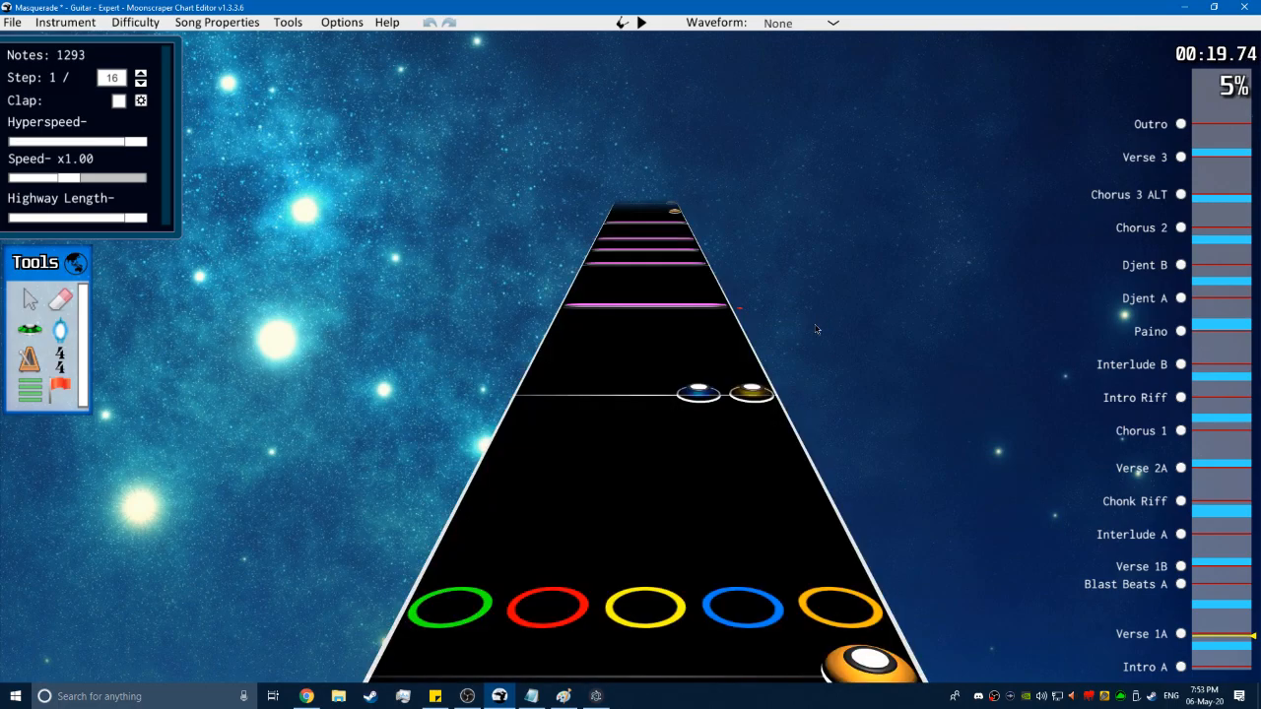
click(777, 23)
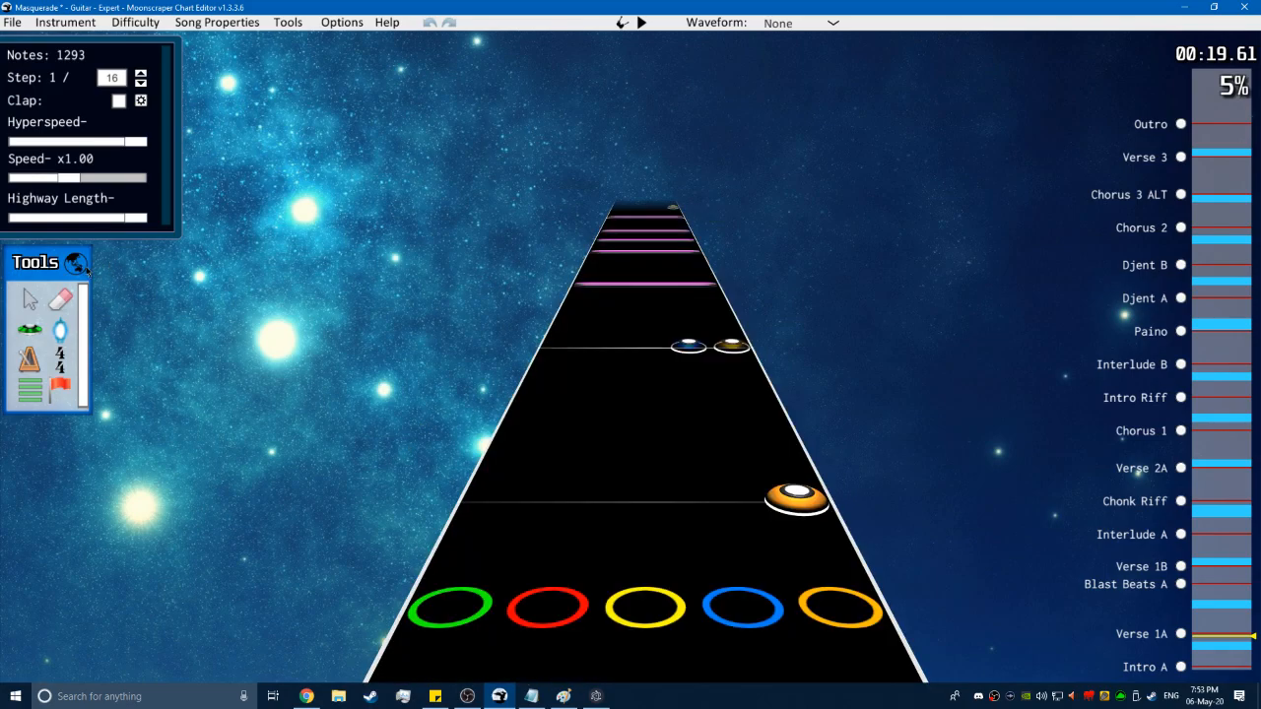
click(798, 23)
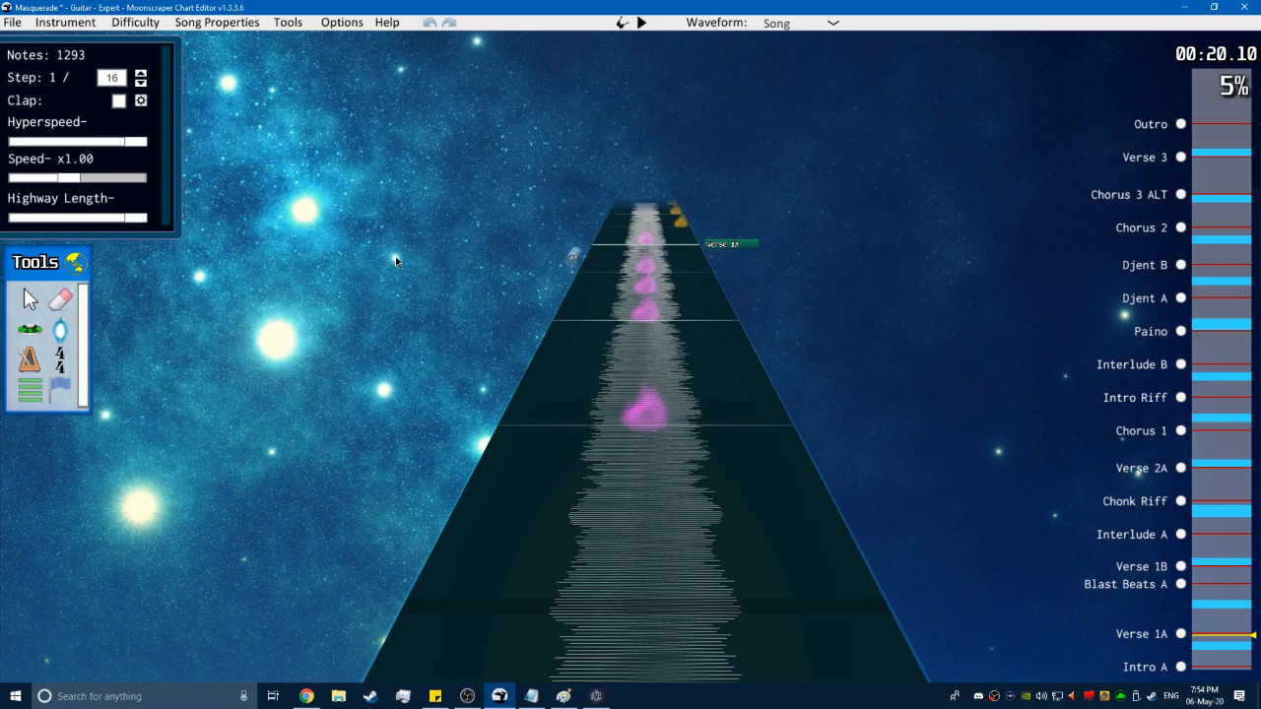
Cycle the Step through 1/24, 1/48, 1/32 back to 1/16, then place global events near Verse 1A.
click(141, 73)
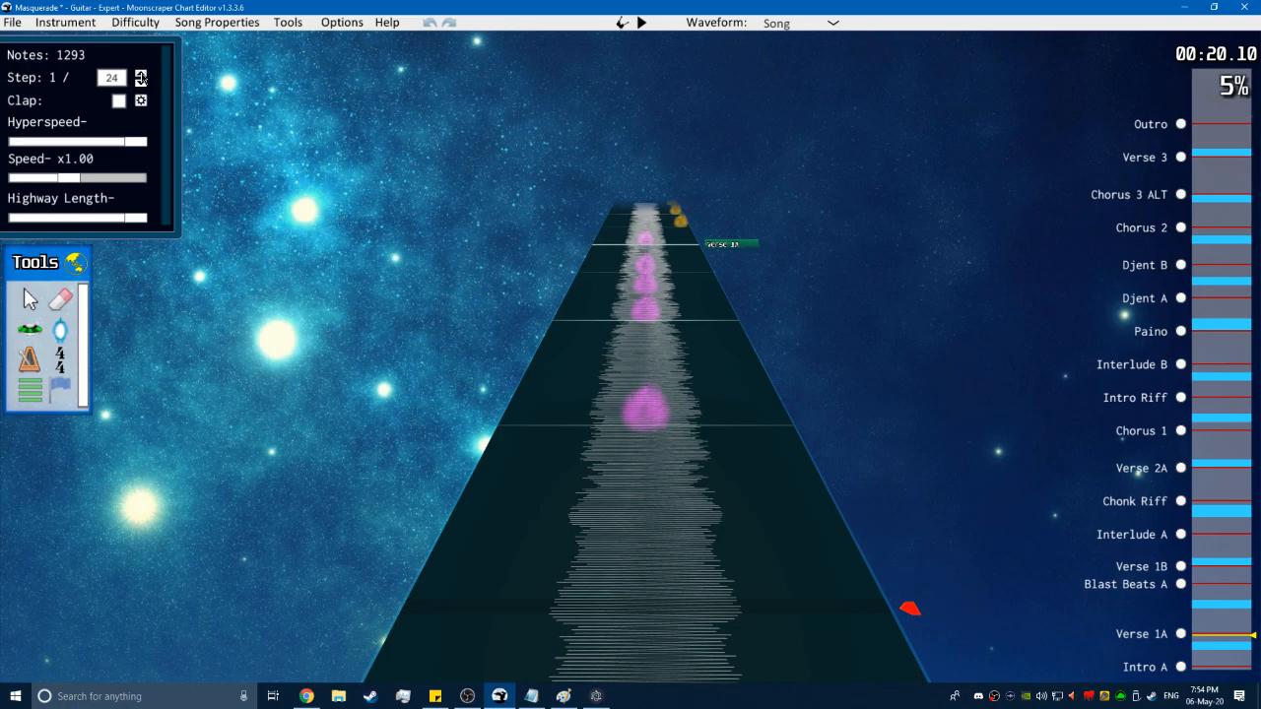
click(141, 77)
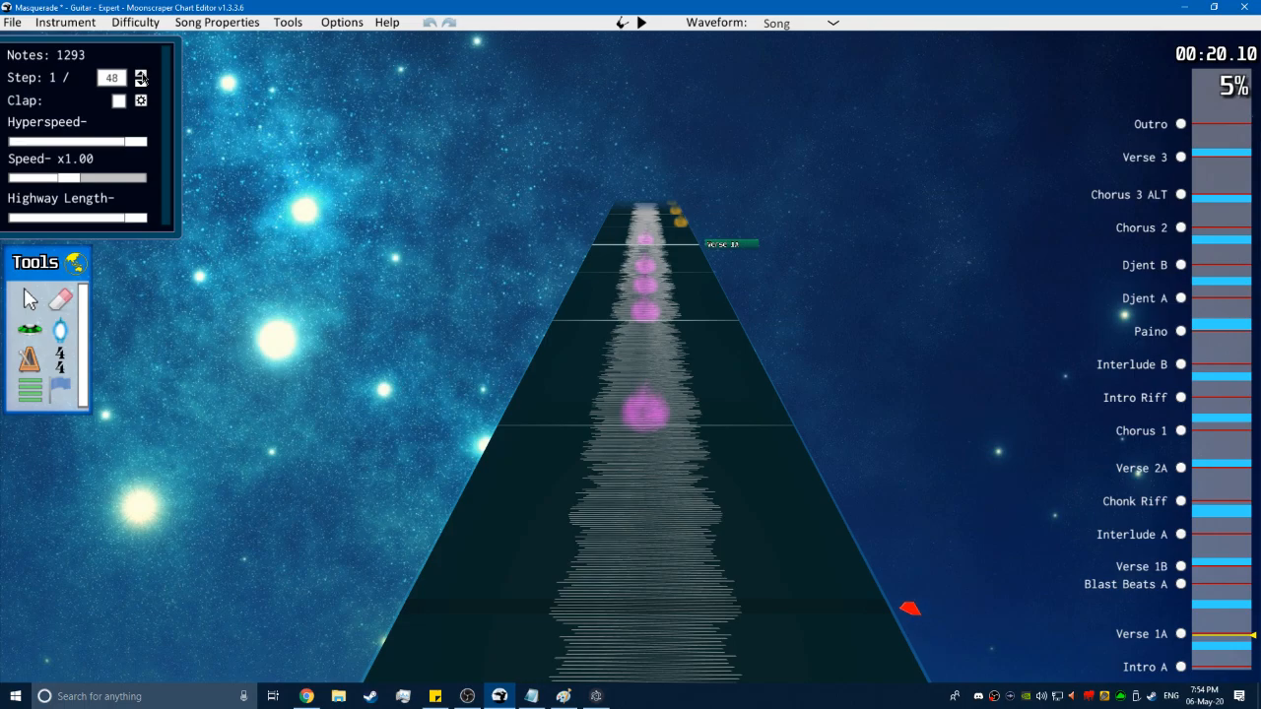
click(141, 80)
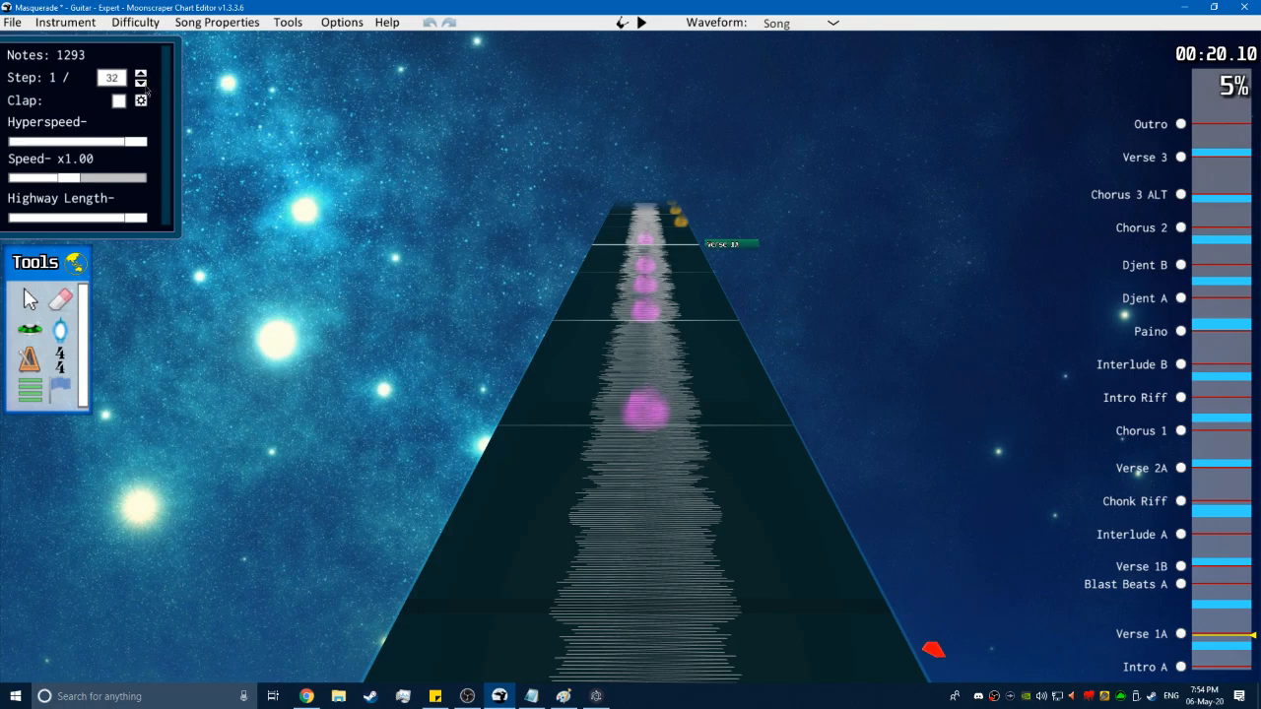
click(141, 82)
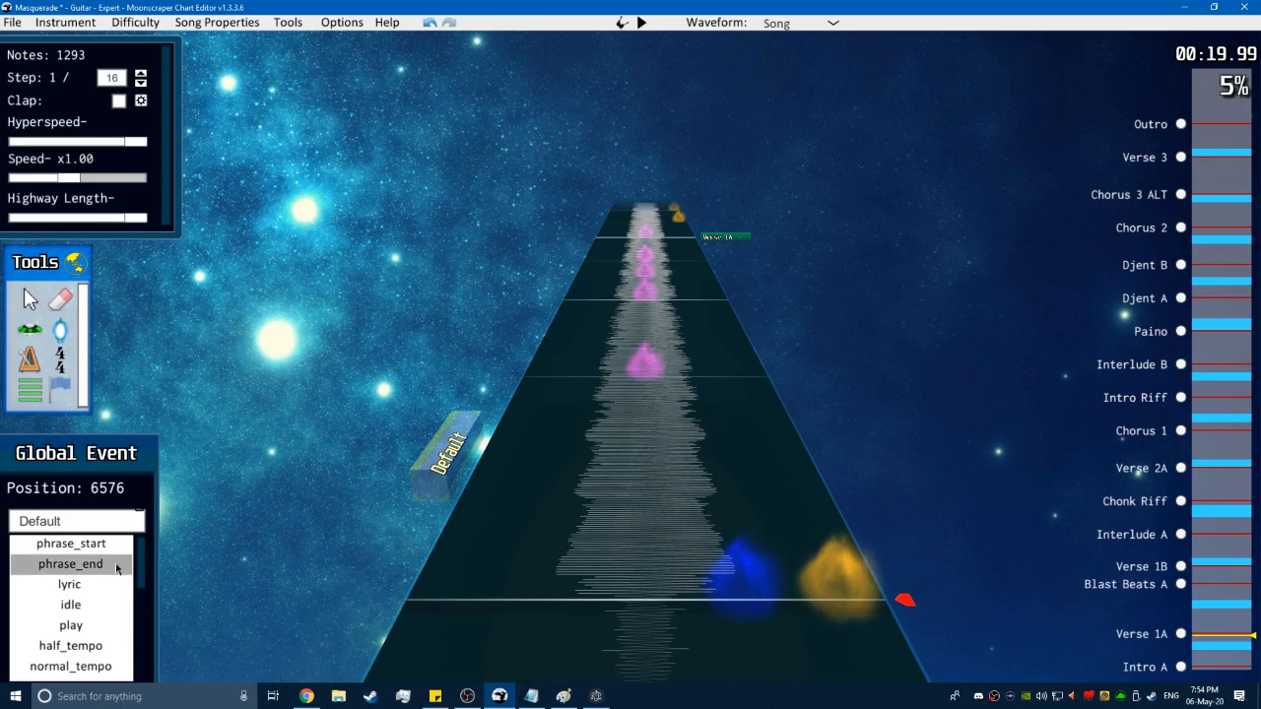
mouse_move(69, 584)
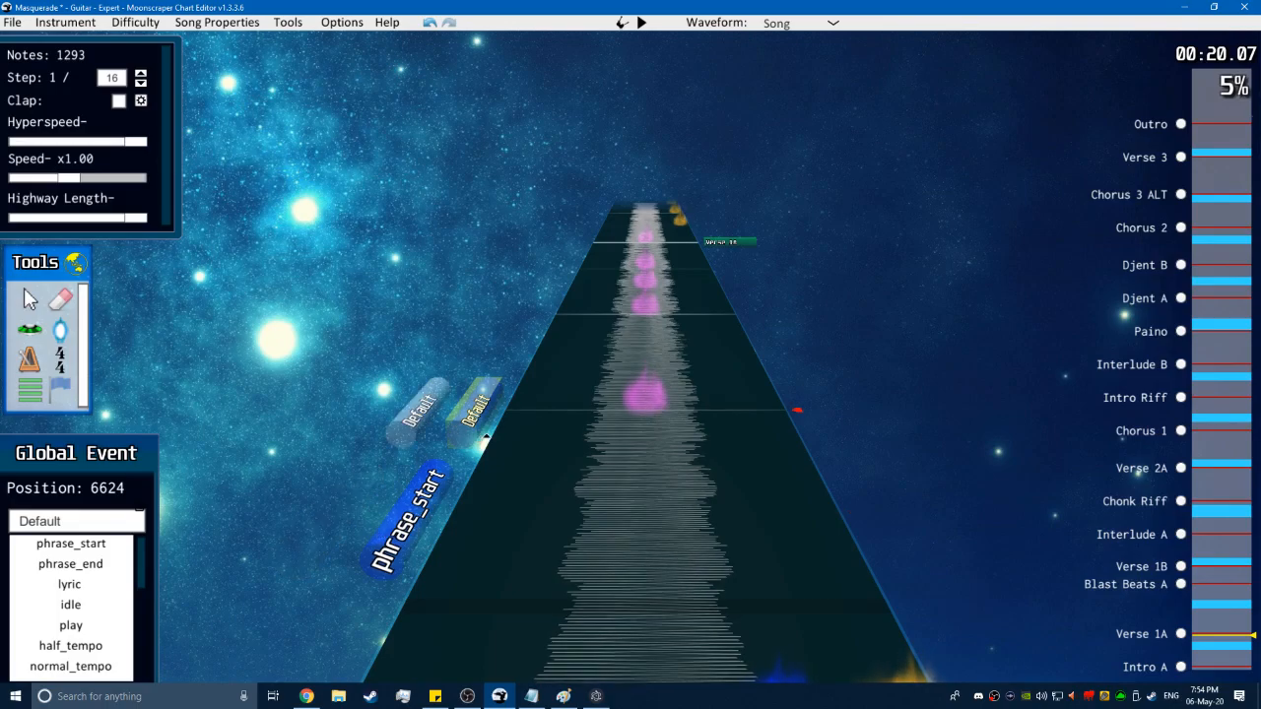
click(641, 22)
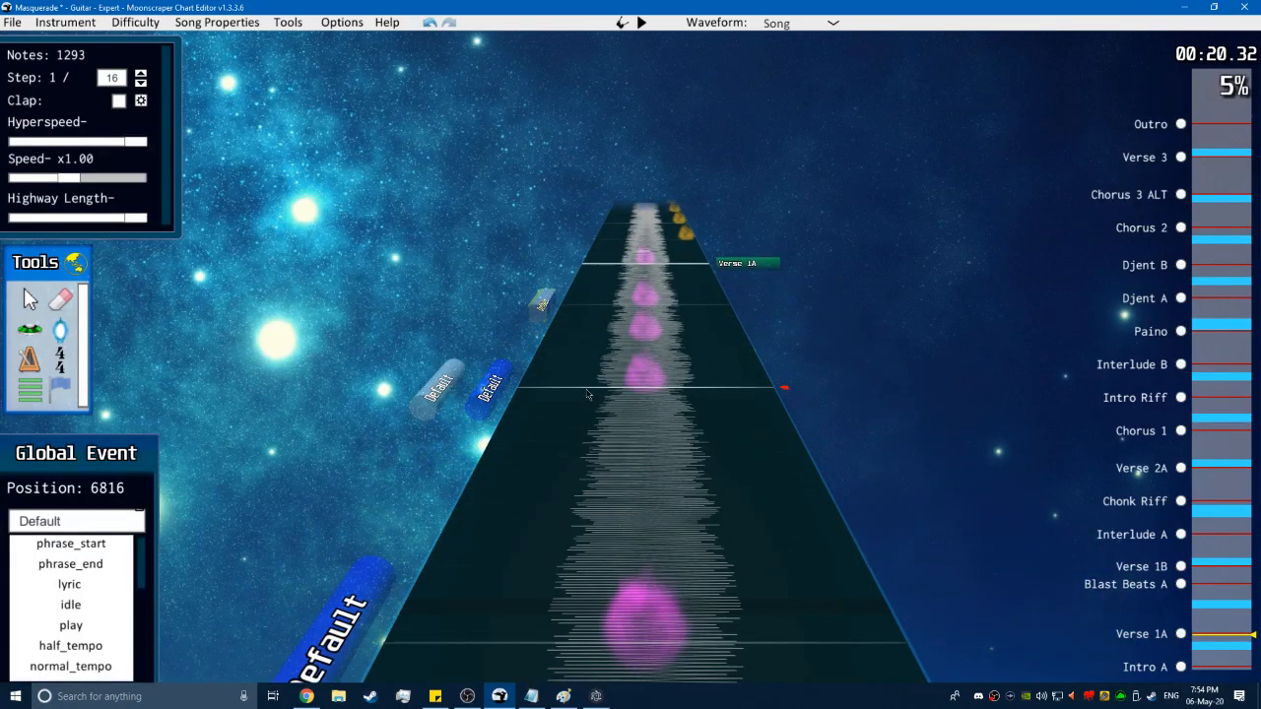
click(531, 696)
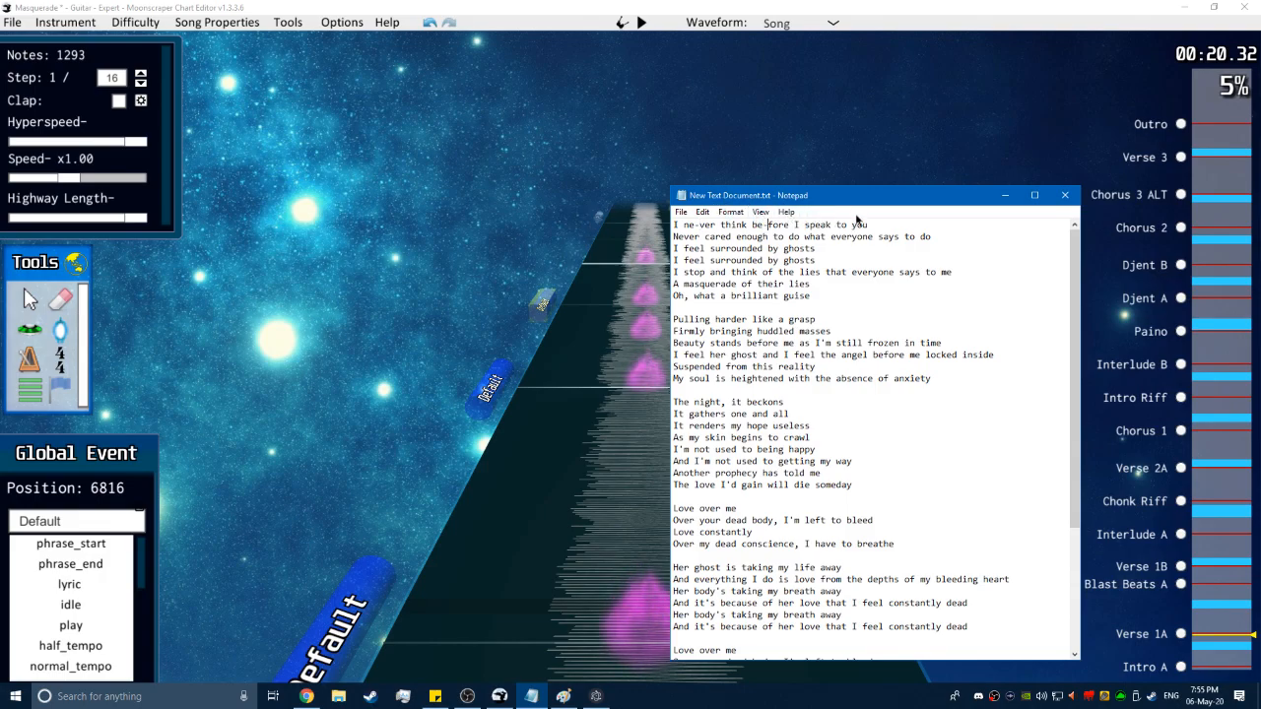
Select the line 'I ne-ver think be-fore I speak to you' and scroll through the lyrics.
triple_click(768, 225)
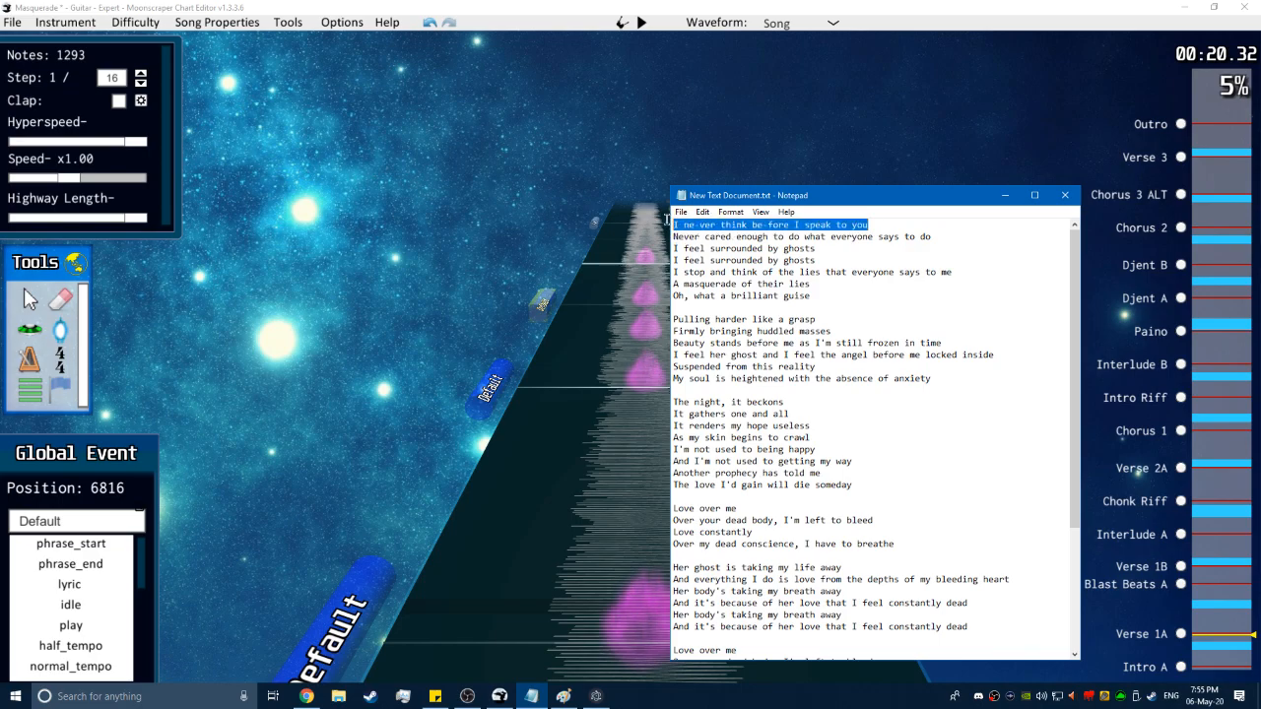
scroll(down, 3)
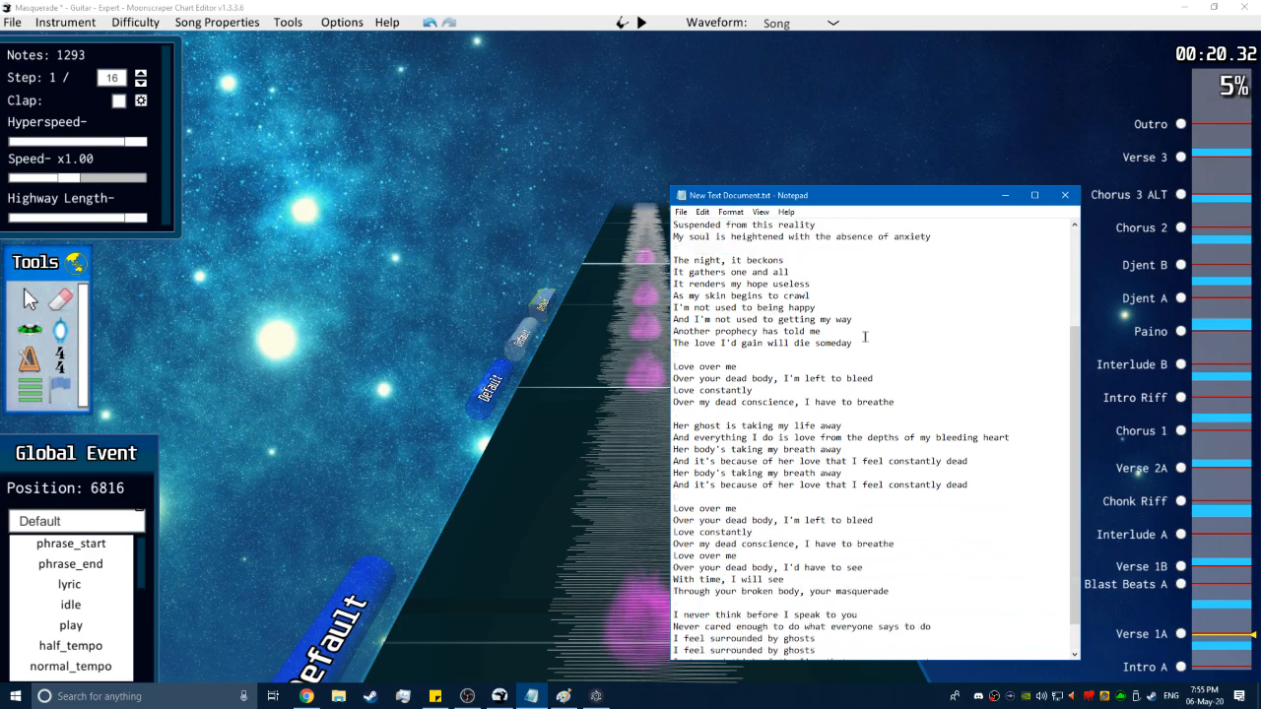
scroll(down, 3)
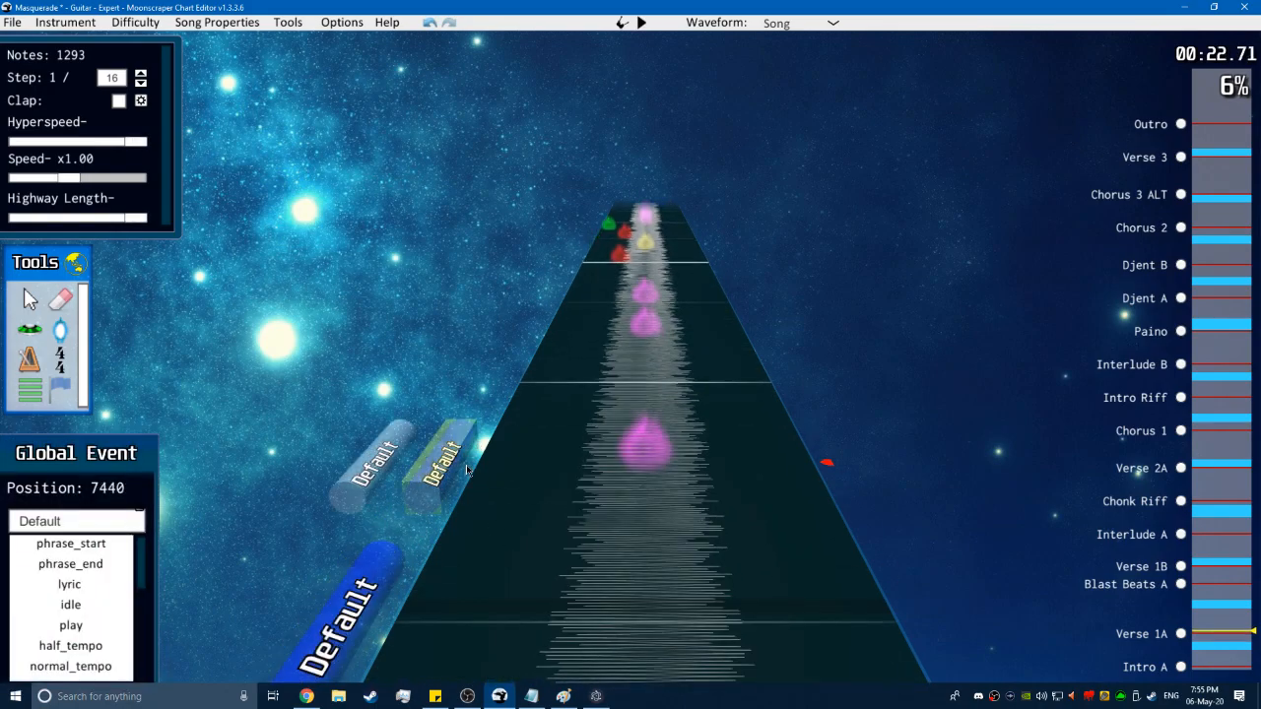
Place more global events along Verse 1A and retype one as phrase_start.
click(641, 22)
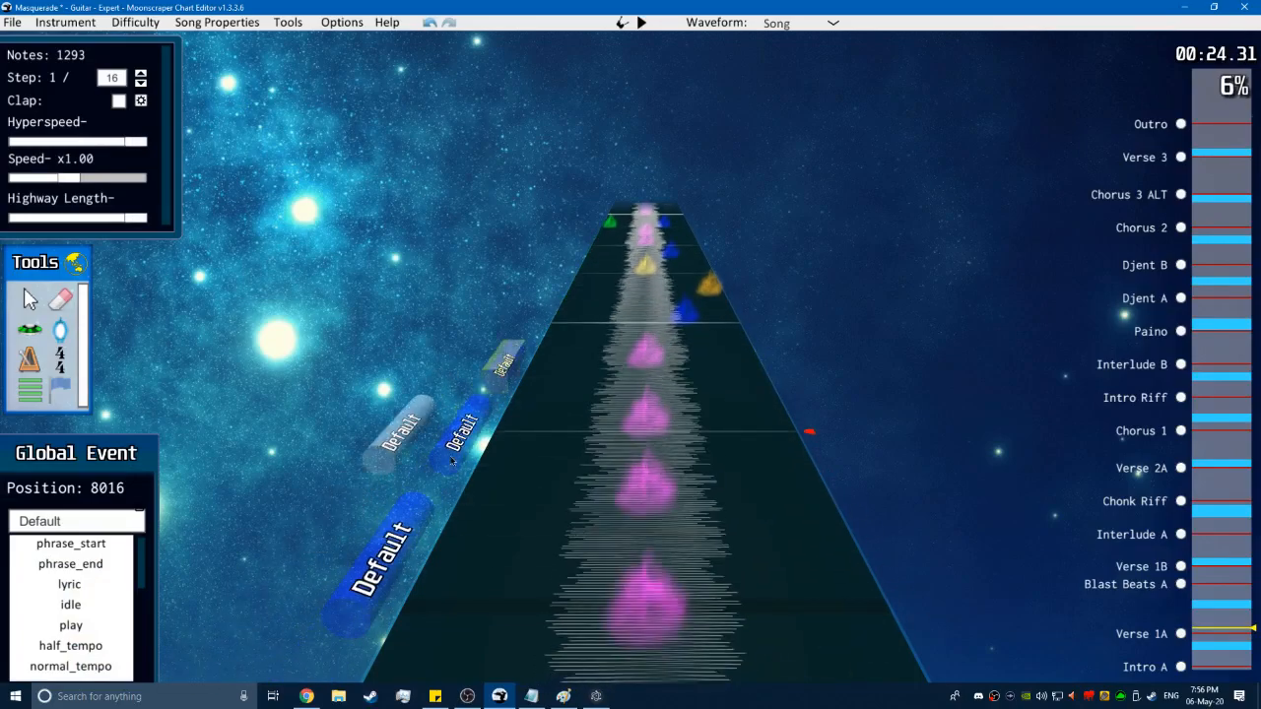
click(640, 23)
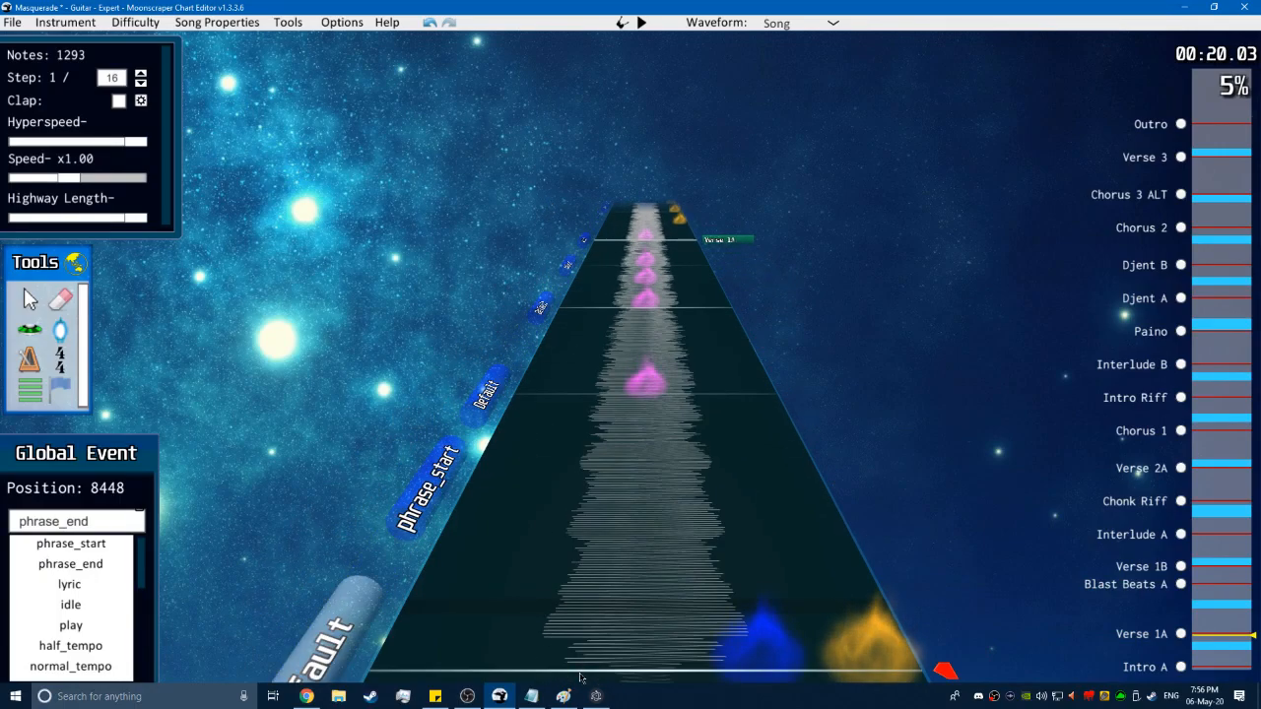
click(564, 696)
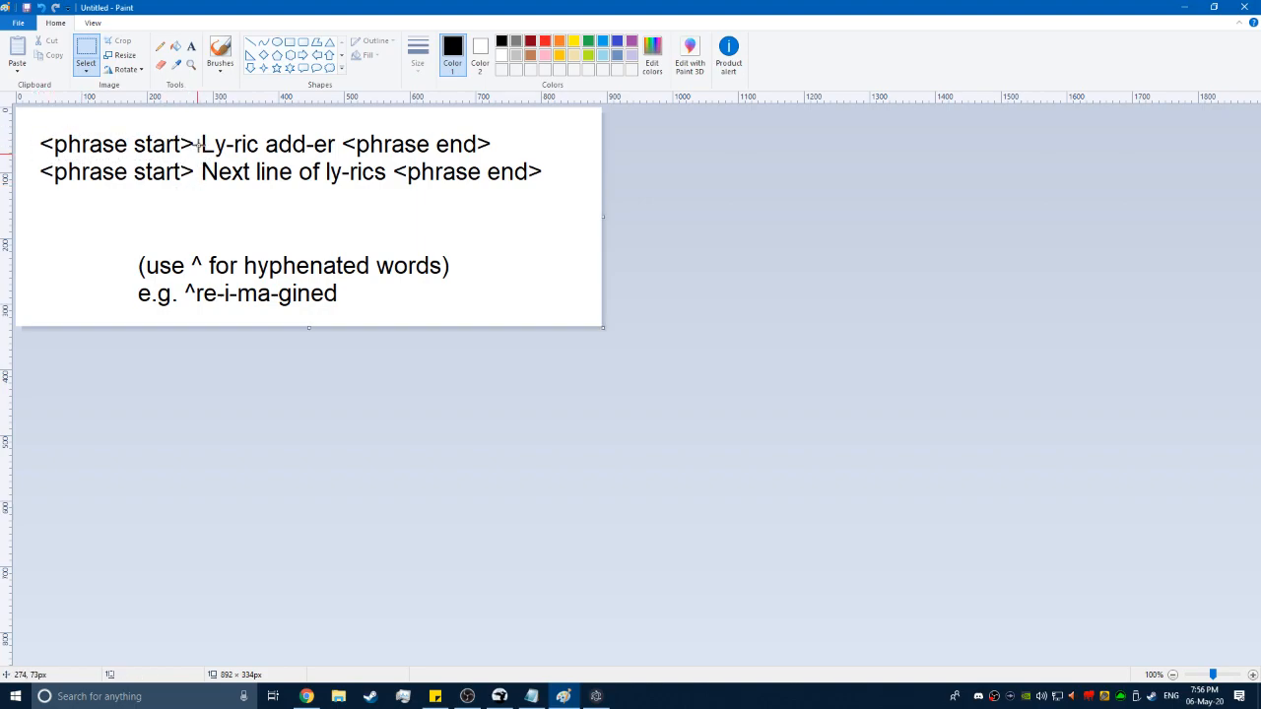
Highlight the <phrase start>/<phrase end> tags and the ^re-i-ma-gined caret example in Paint.
drag(198, 131, 341, 160)
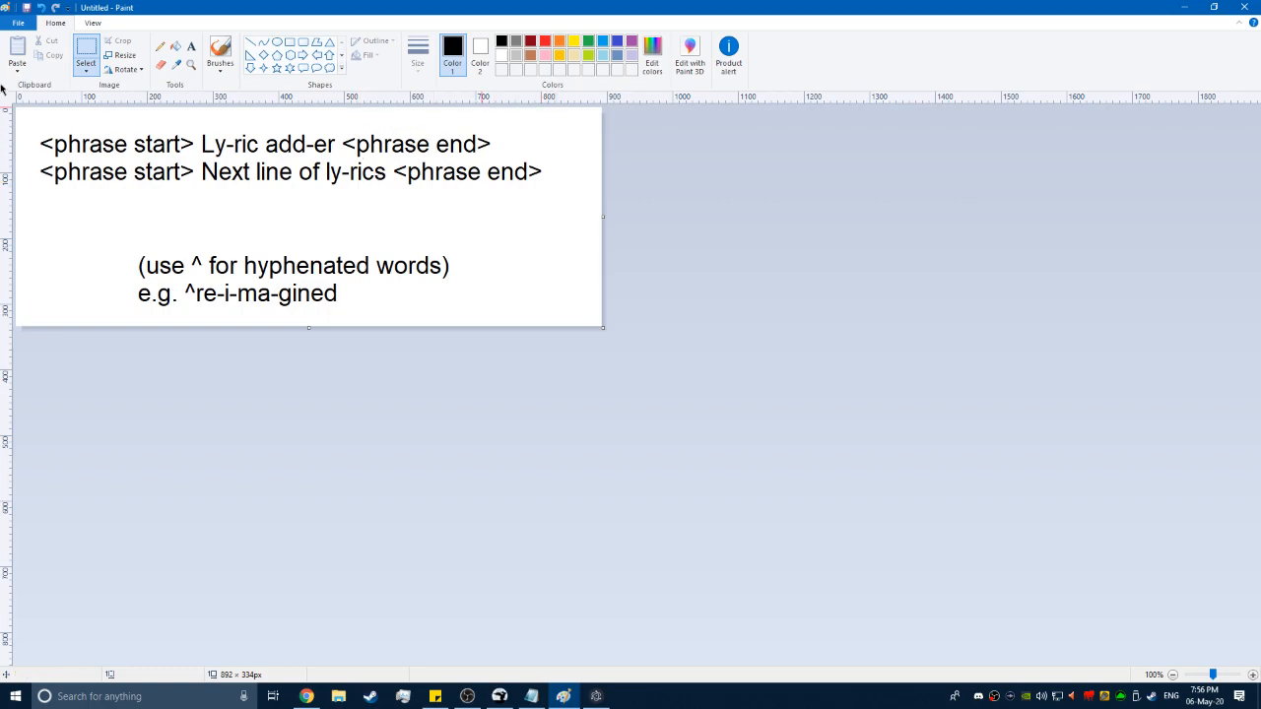
drag(29, 158, 202, 192)
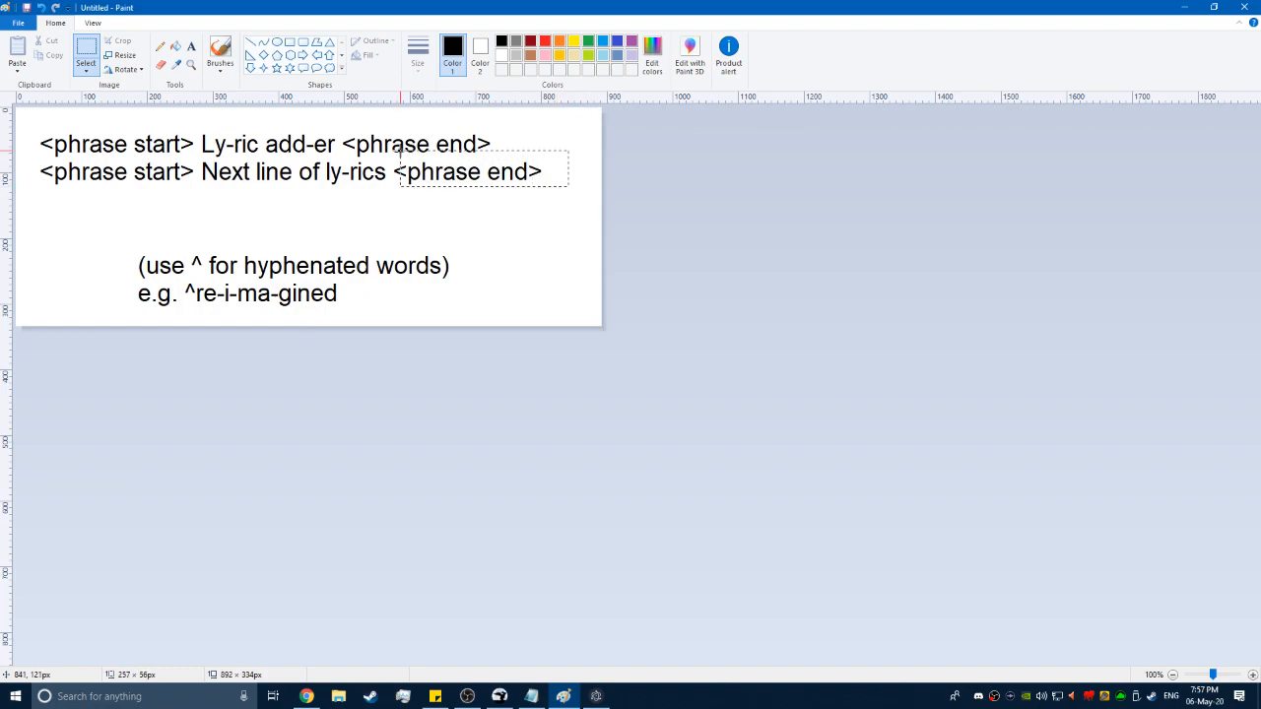
click(444, 222)
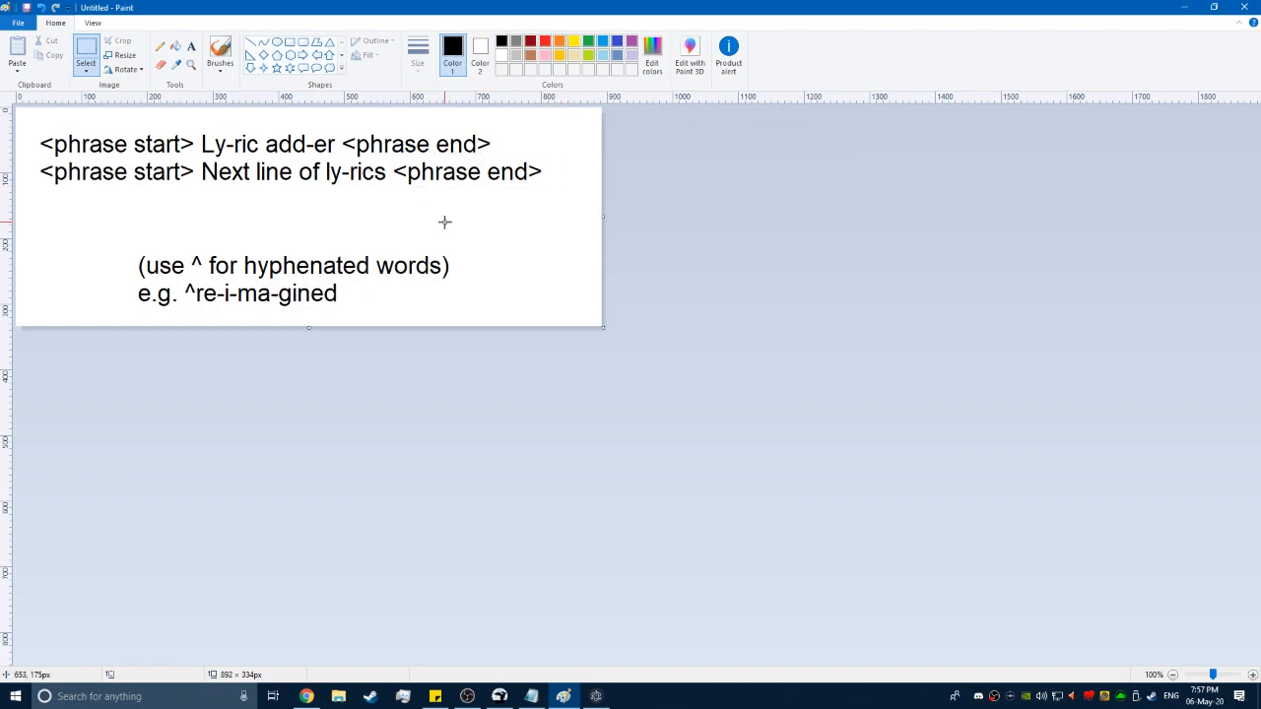
mouse_move(428, 260)
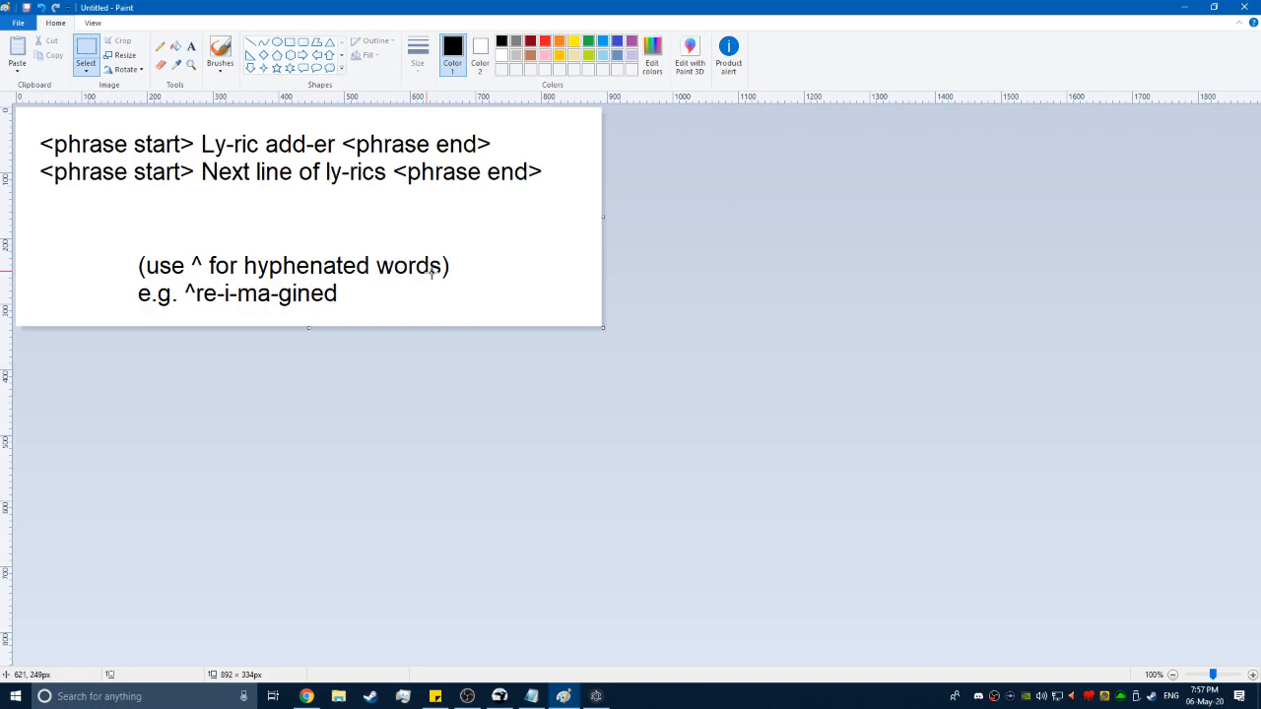
mouse_move(473, 278)
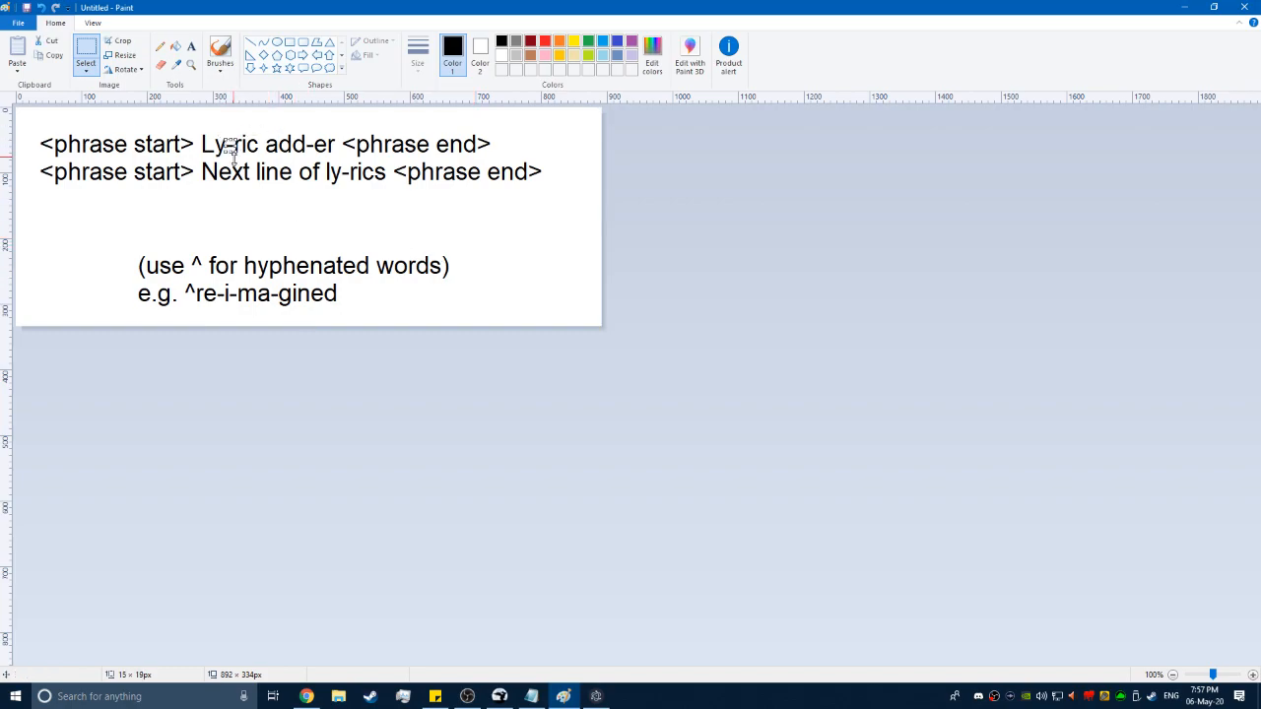
mouse_move(246, 123)
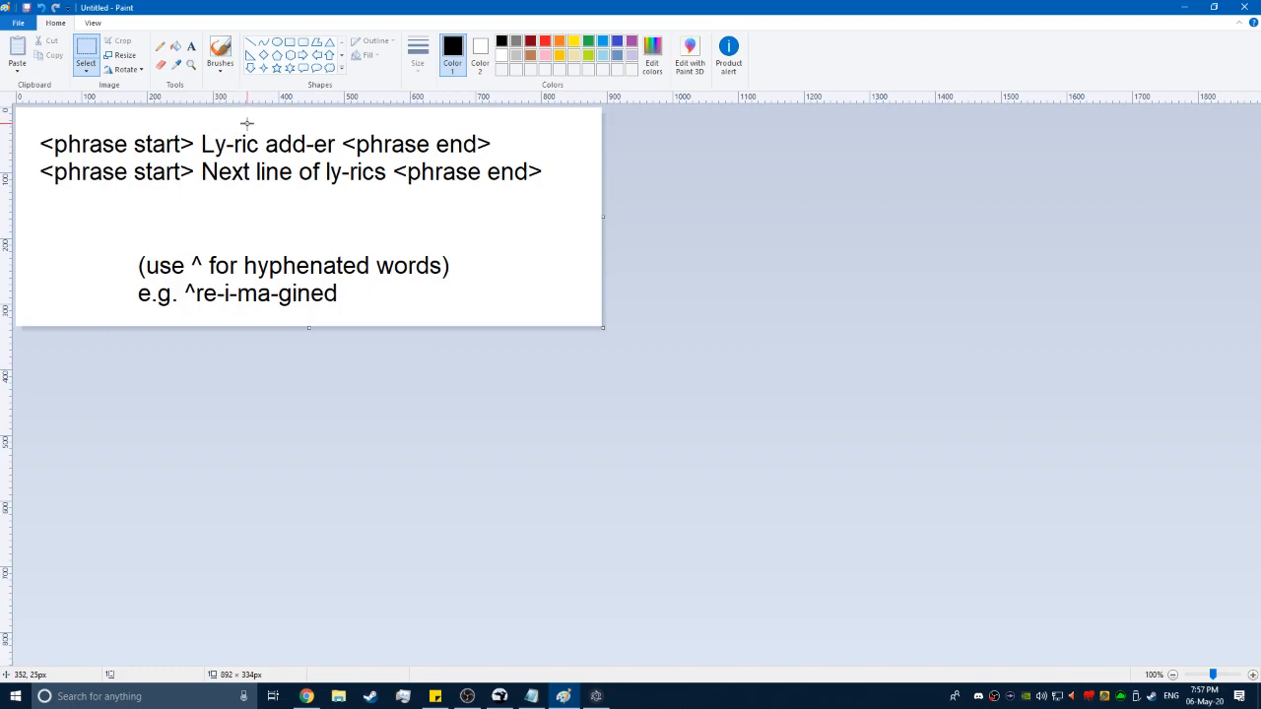
mouse_move(189, 309)
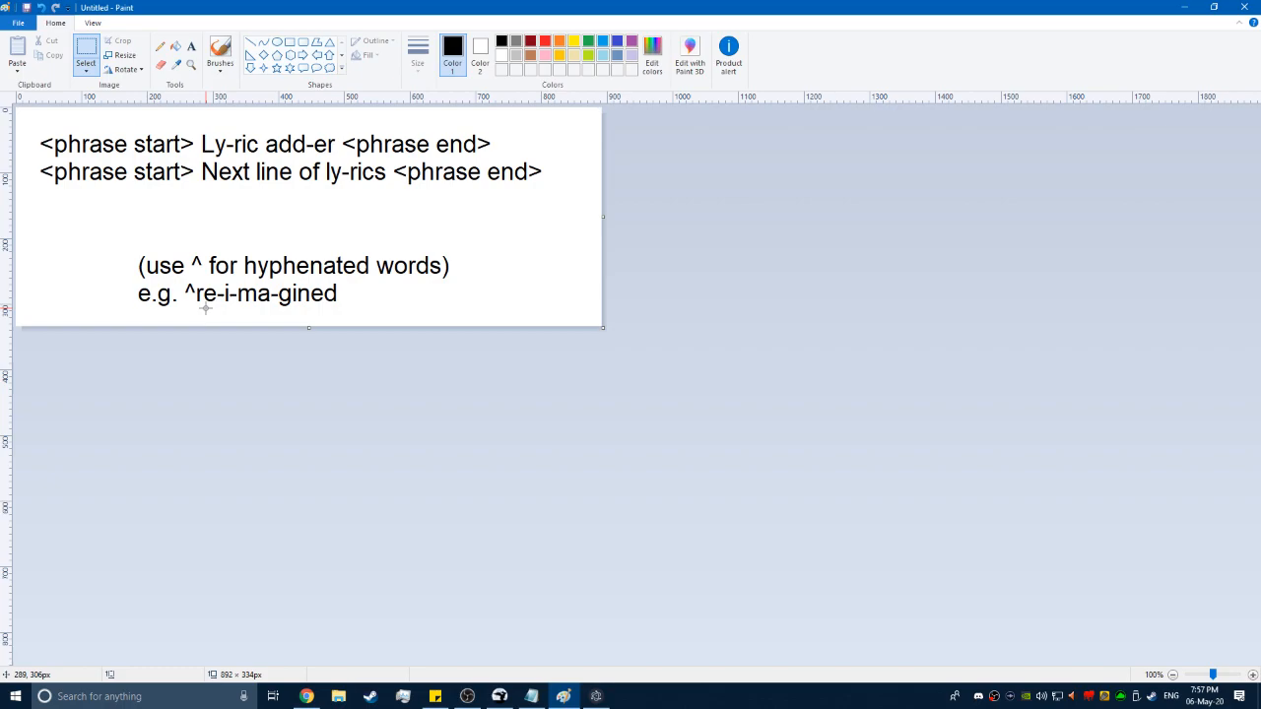
mouse_move(216, 299)
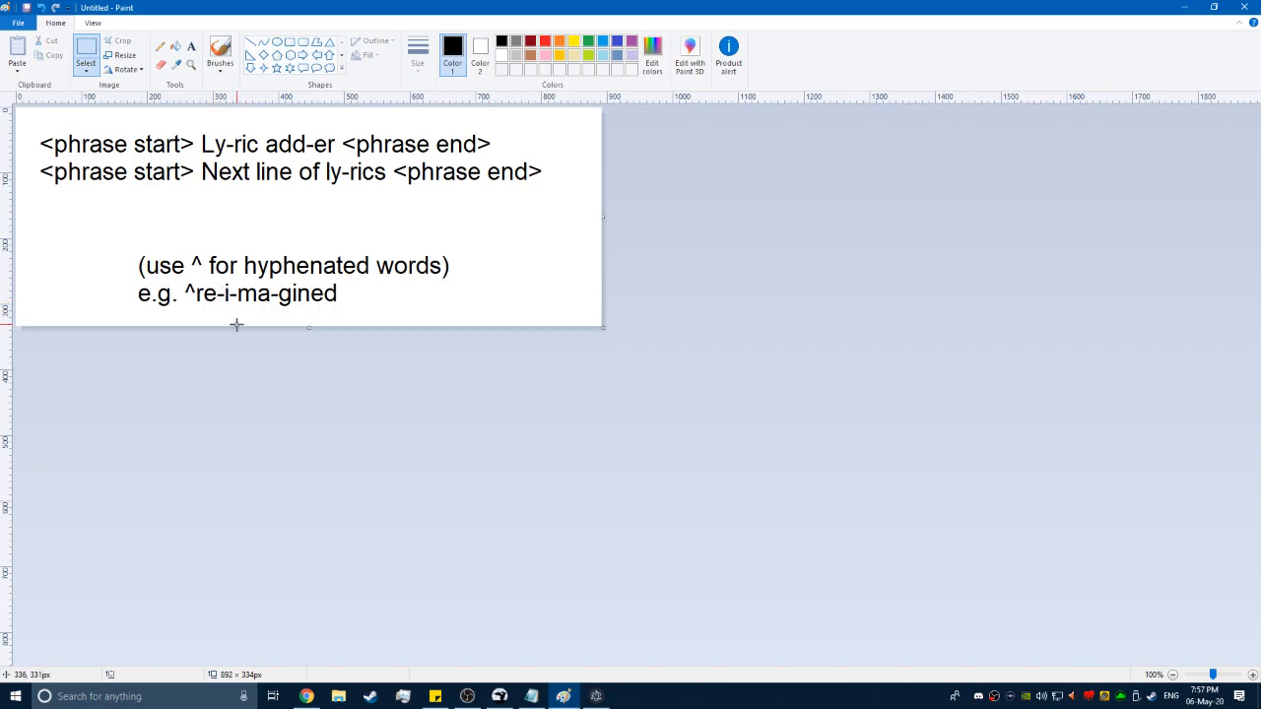
mouse_move(186, 314)
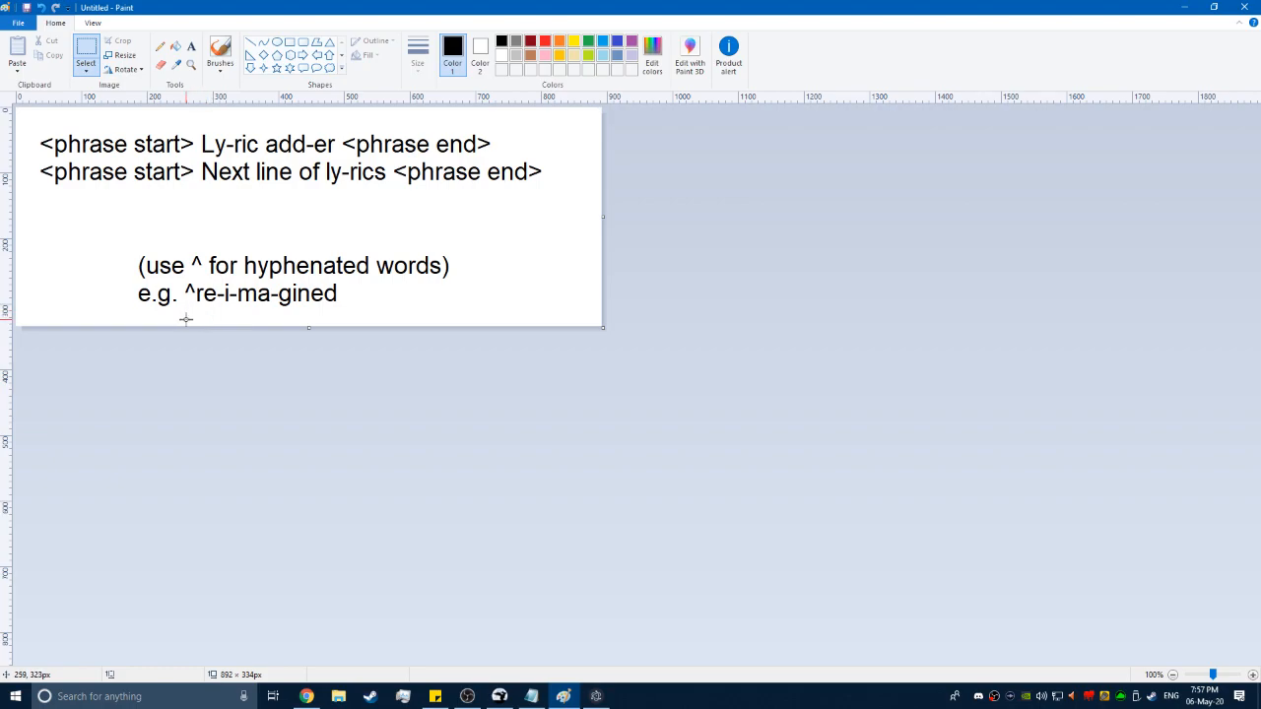
mouse_move(190, 274)
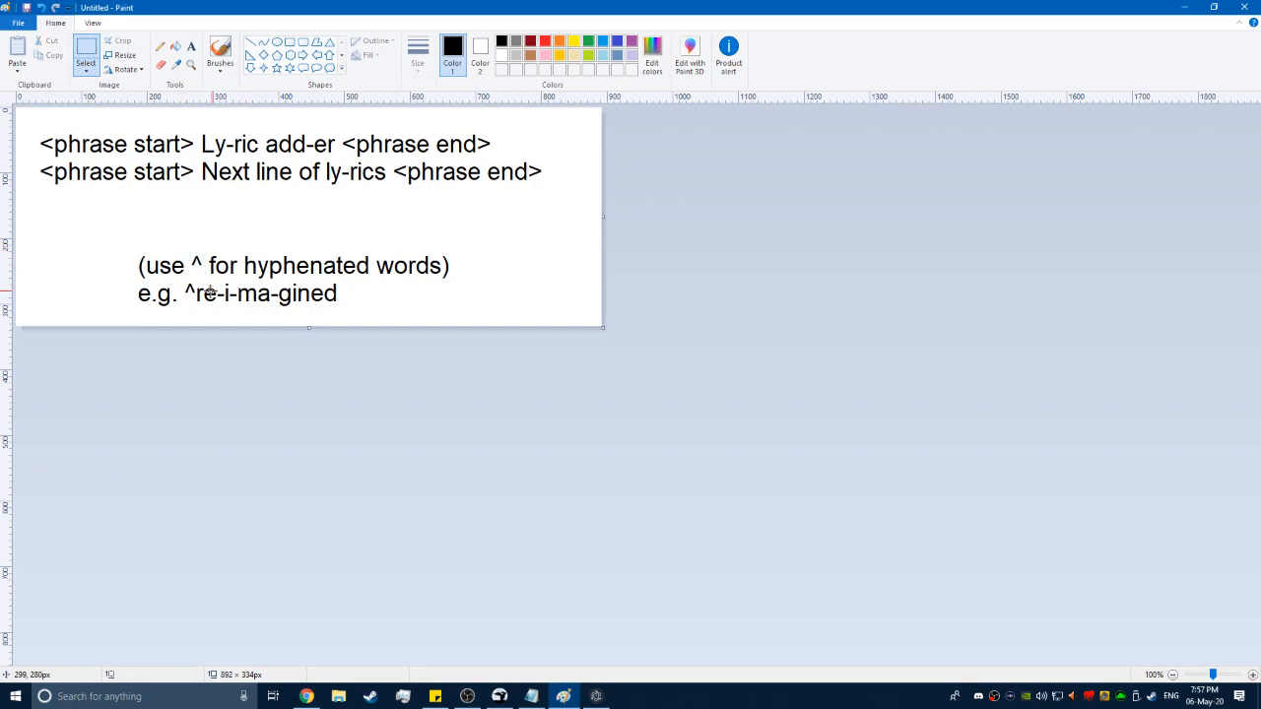
drag(183, 279, 369, 308)
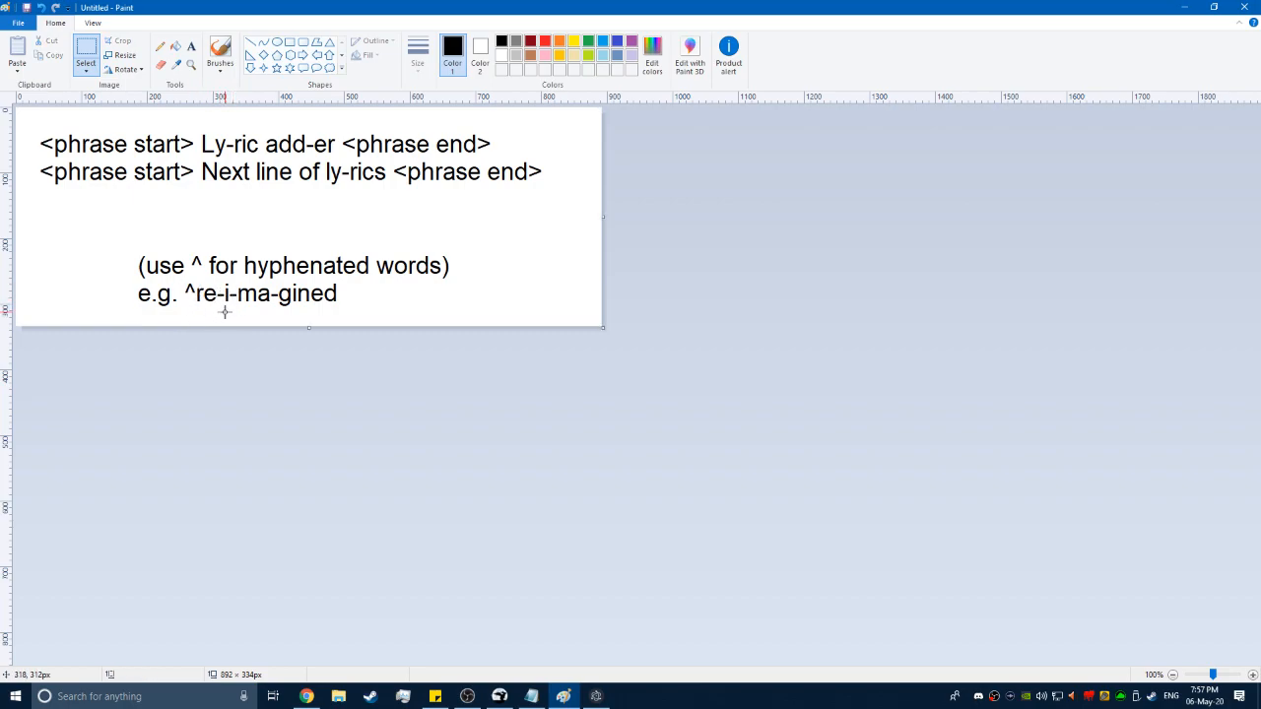
mouse_move(195, 302)
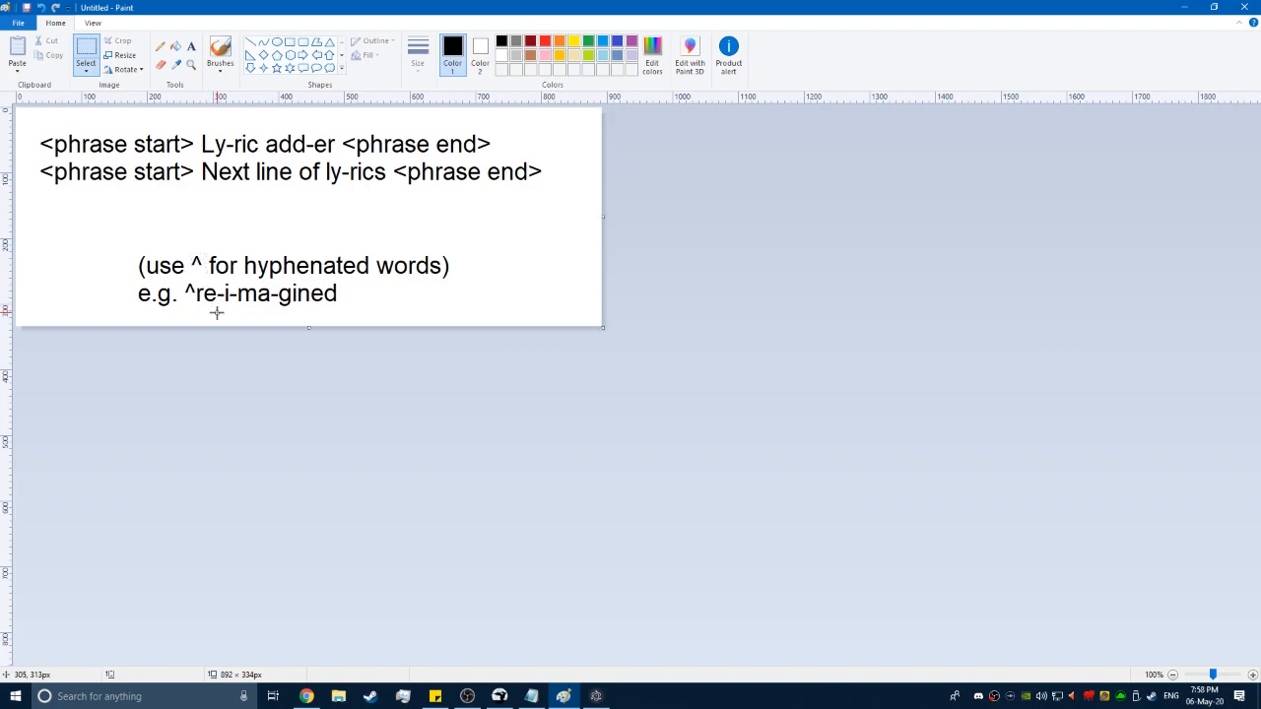
mouse_move(270, 316)
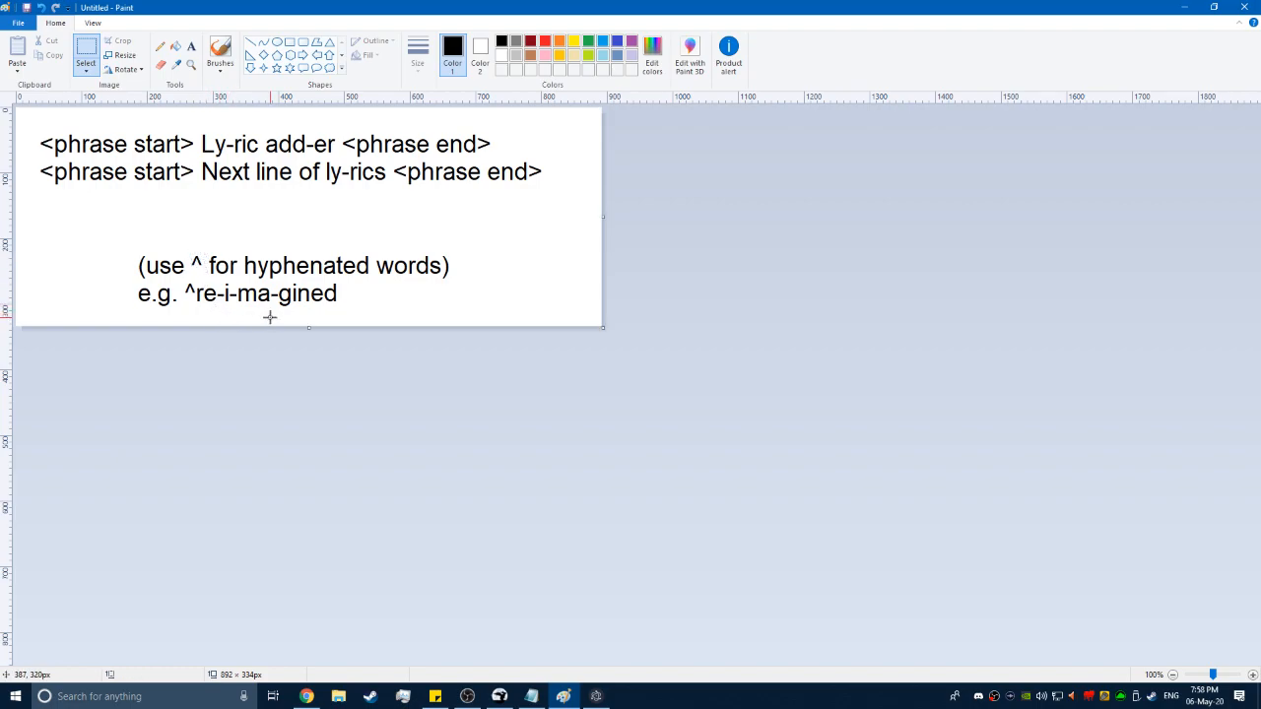
mouse_move(421, 319)
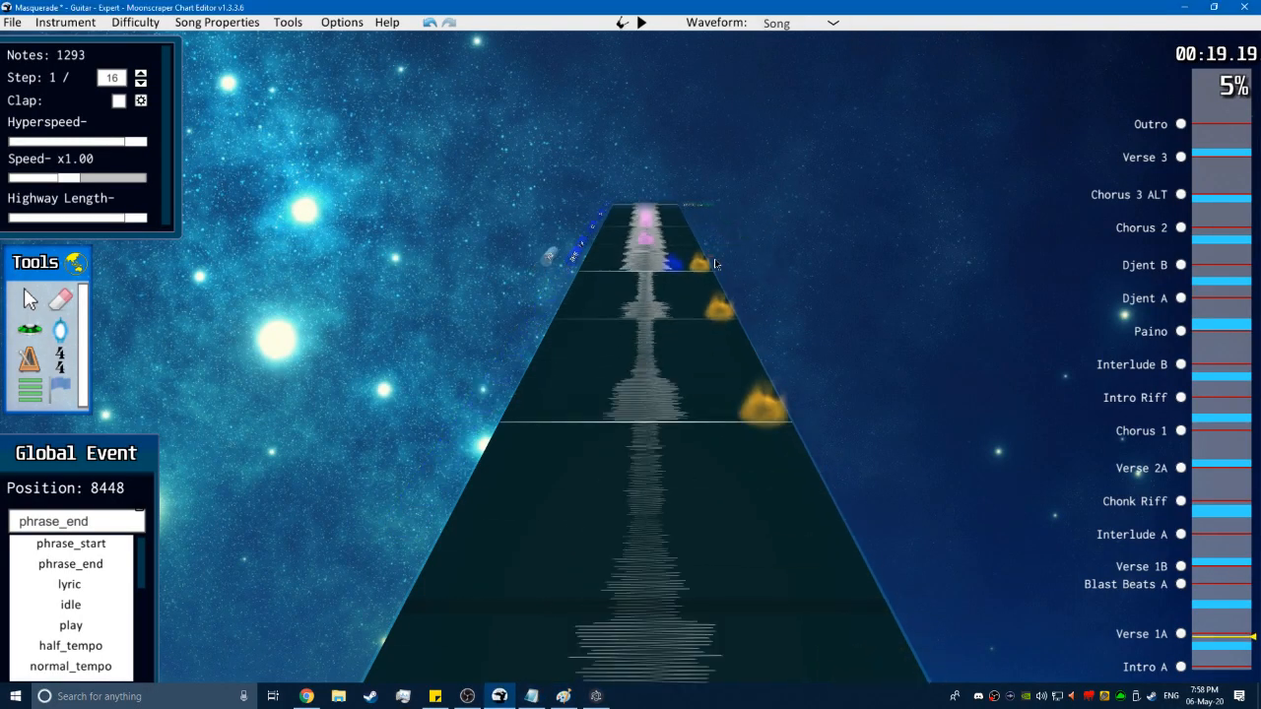
Place a phrase_end global event, then scroll through the song lyrics in Notepad.
click(641, 23)
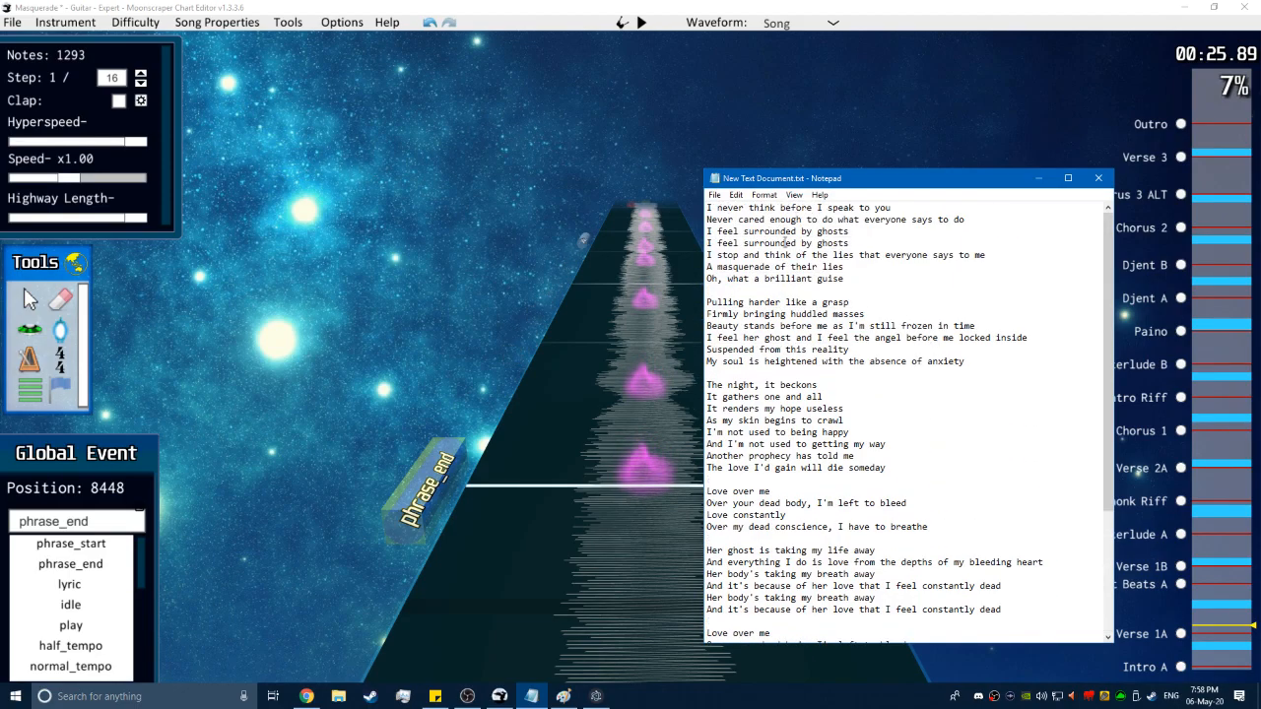
scroll(down, 3)
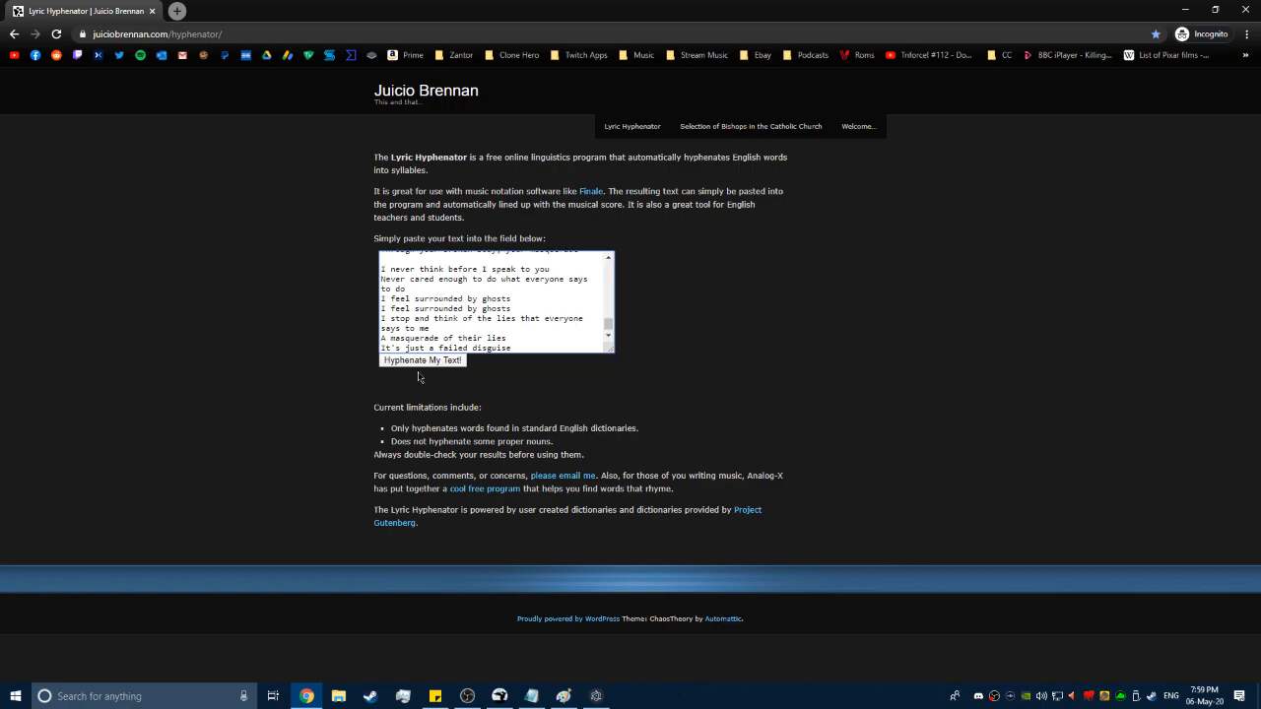
Hyphenate the pasted lyrics, review the syllable-split result, and select it for copying.
click(422, 359)
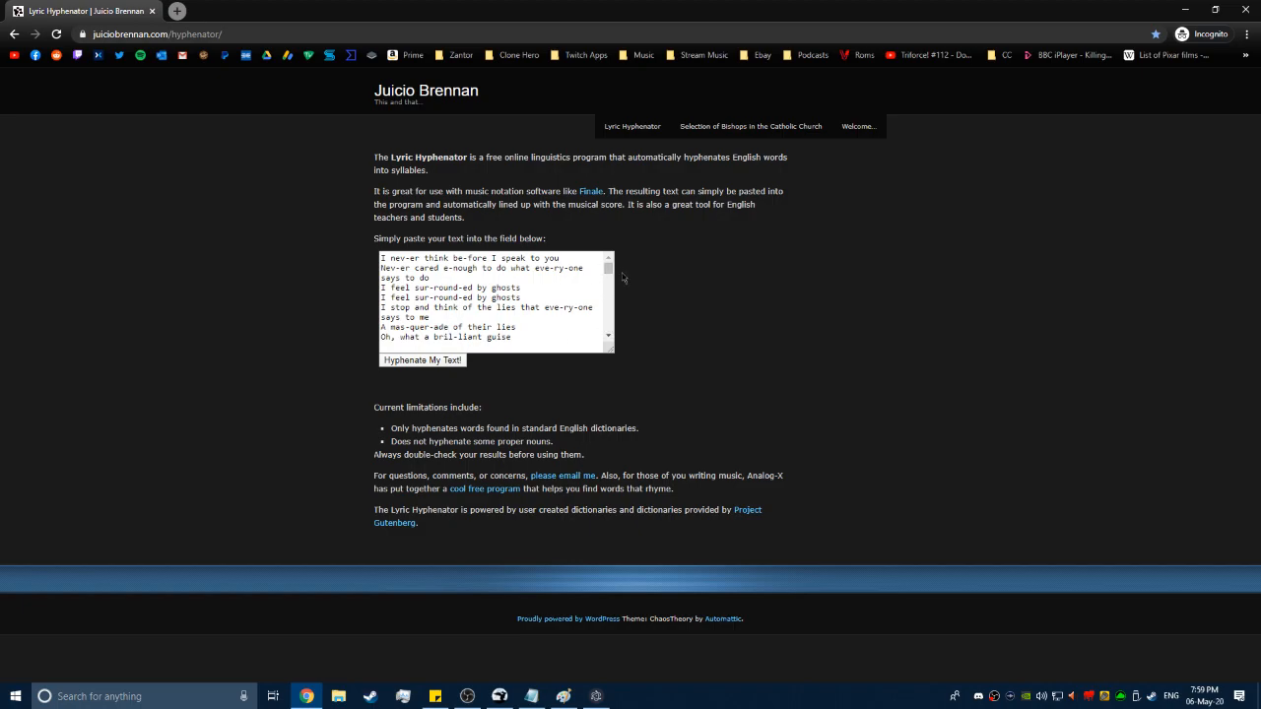
scroll(down, 3)
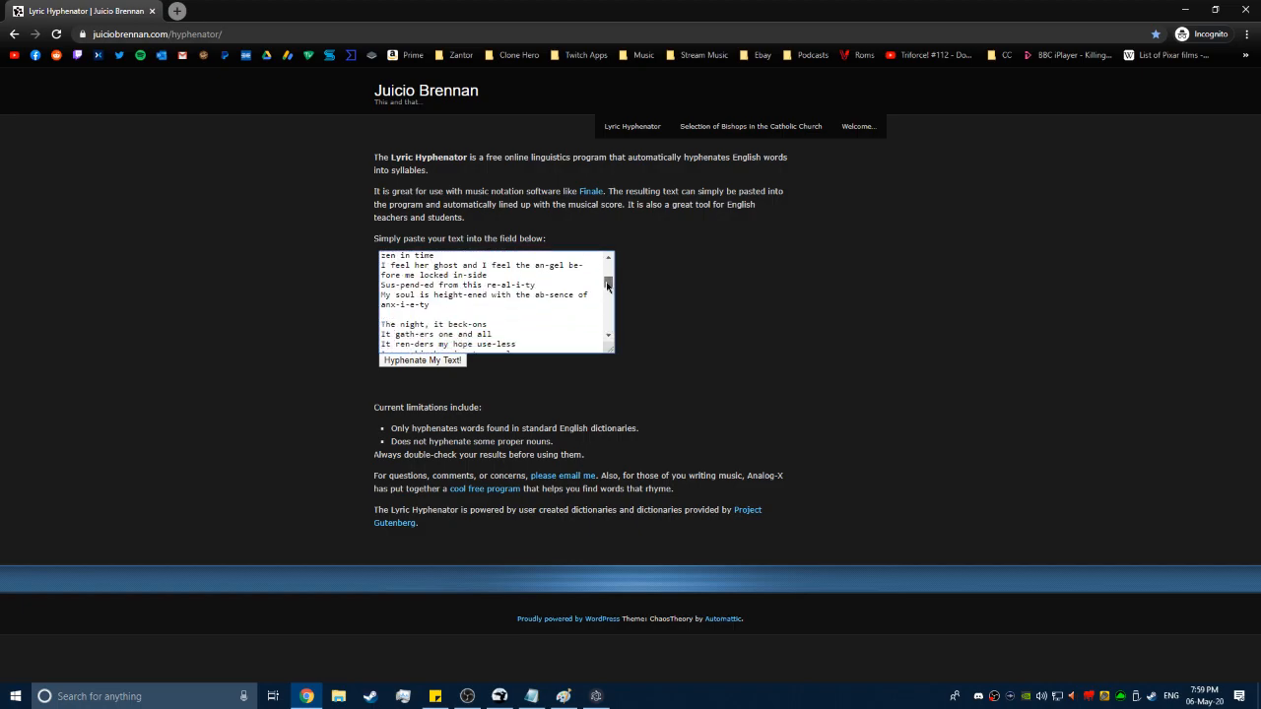
scroll(down, 3)
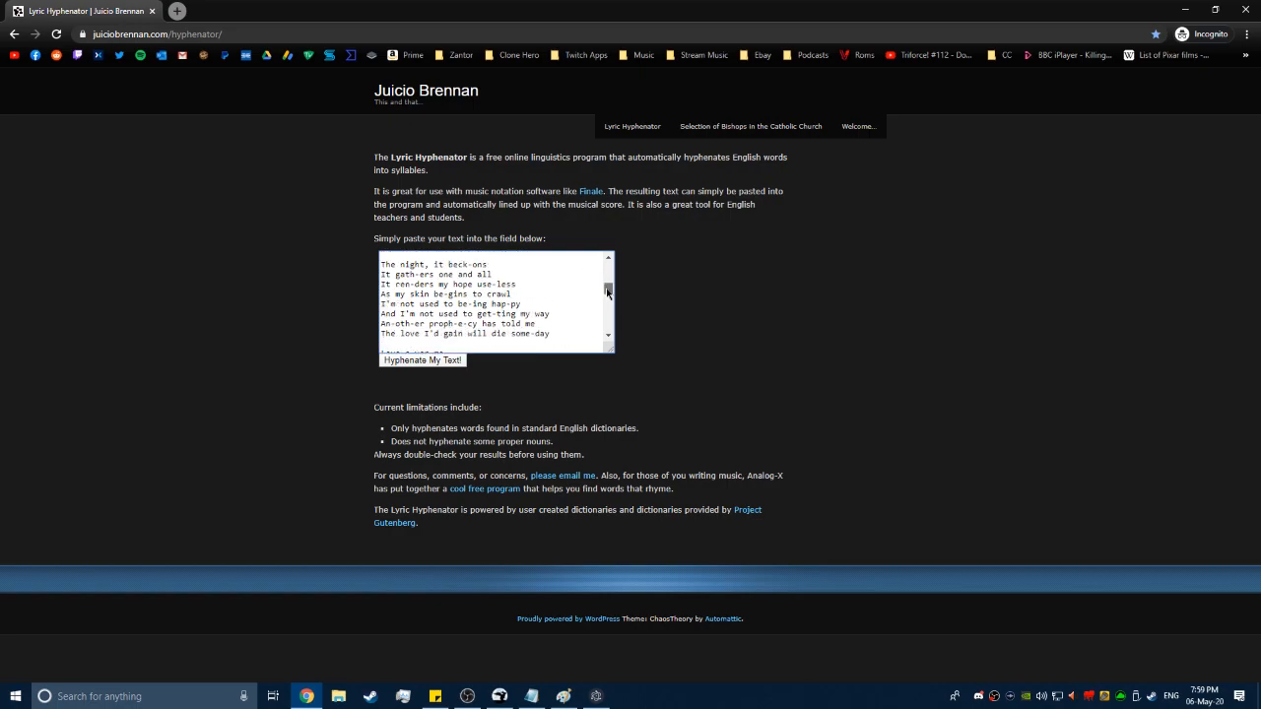
scroll(down, 3)
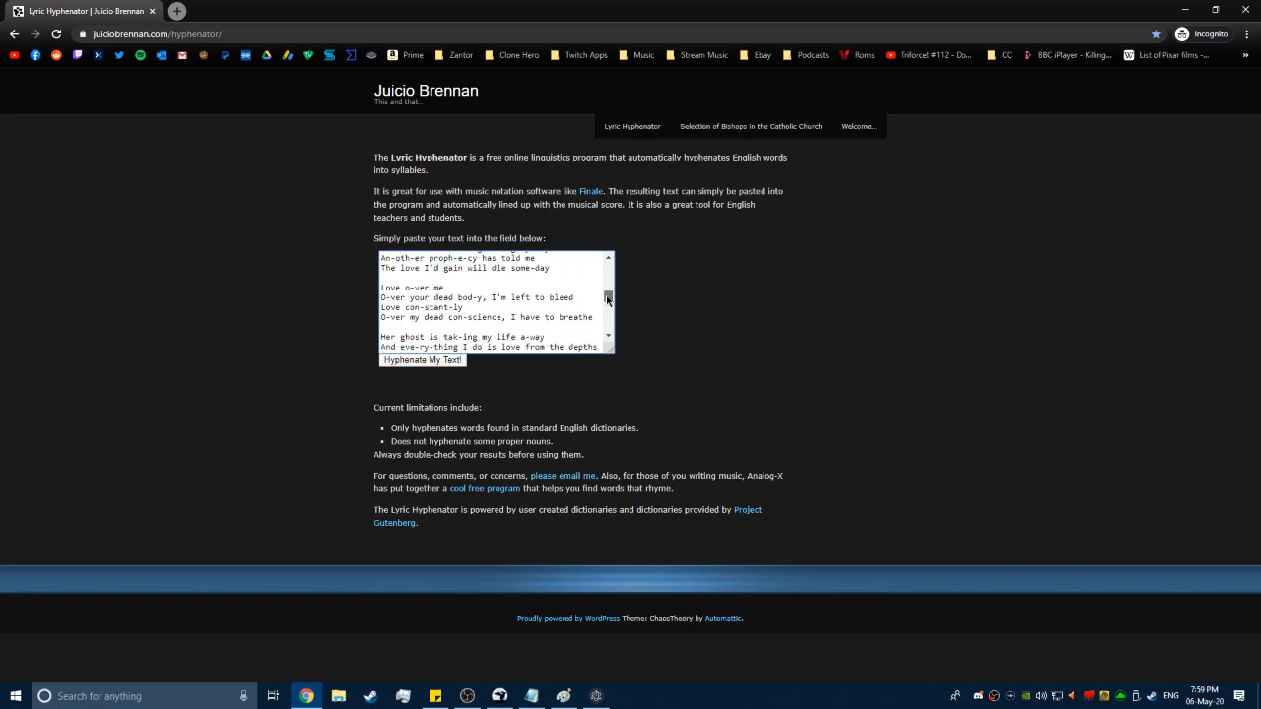
scroll(down, 3)
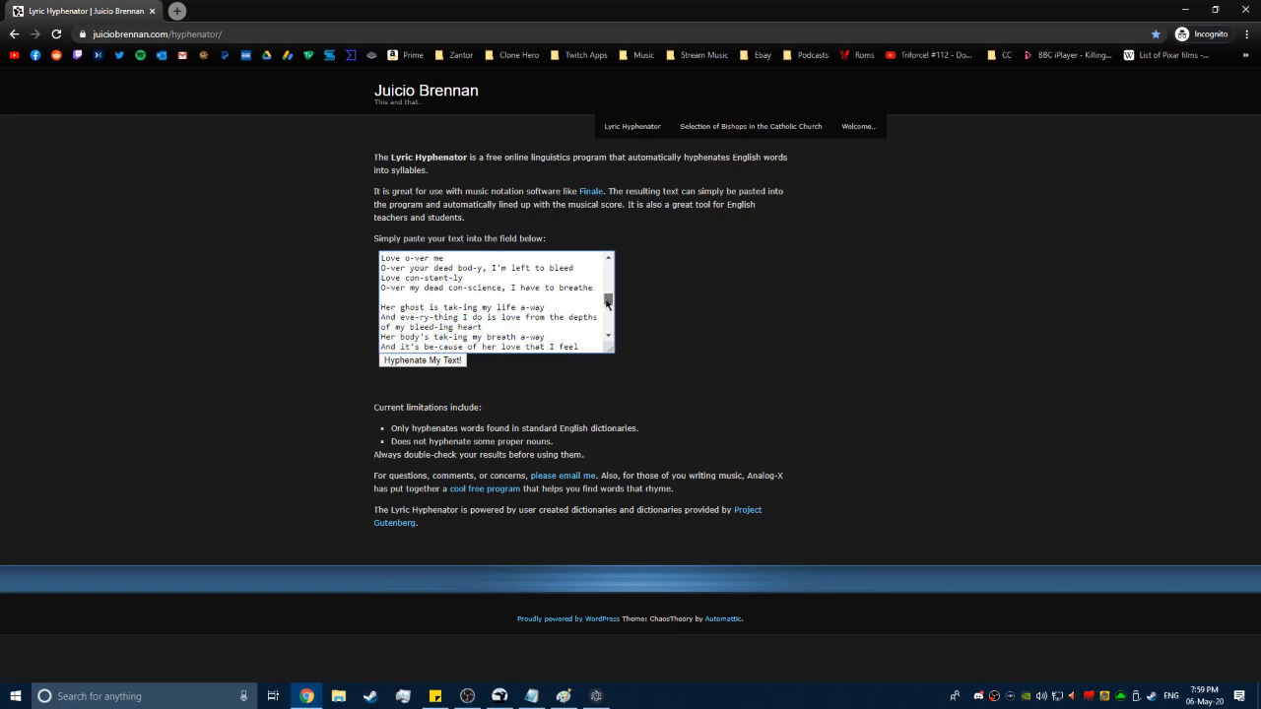
scroll(down, 3)
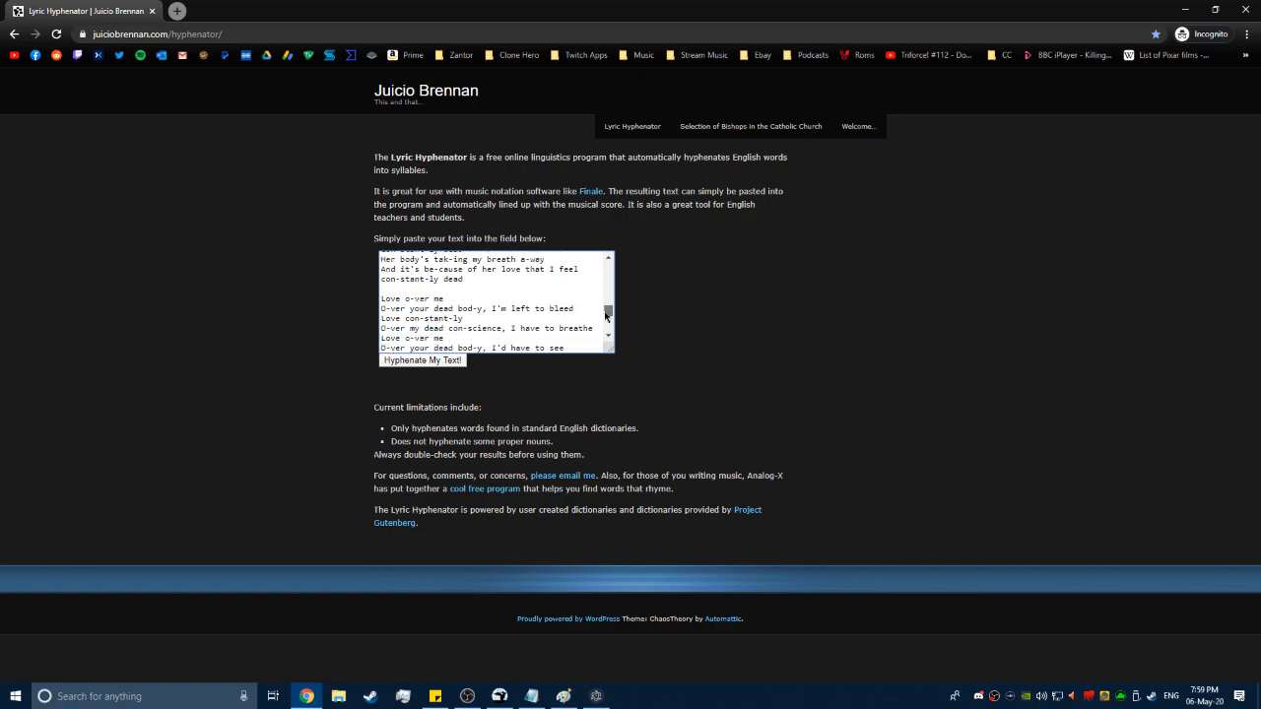
scroll(down, 3)
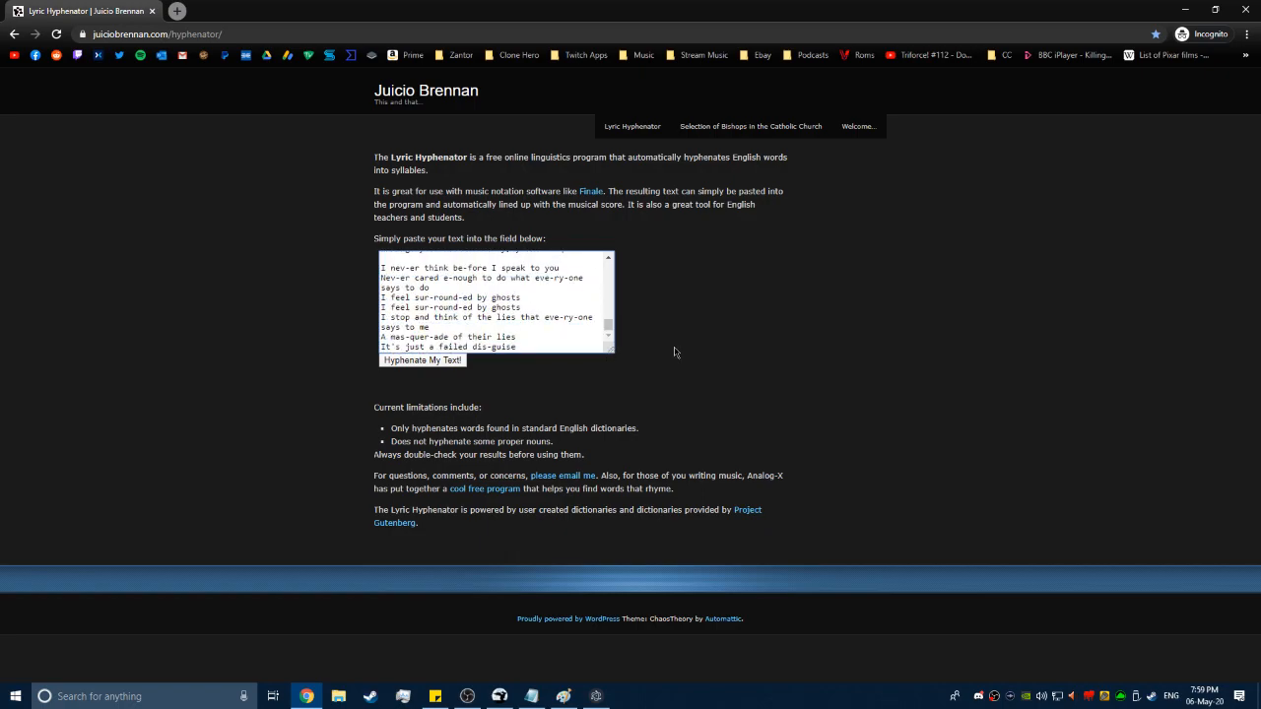
mouse_move(640, 336)
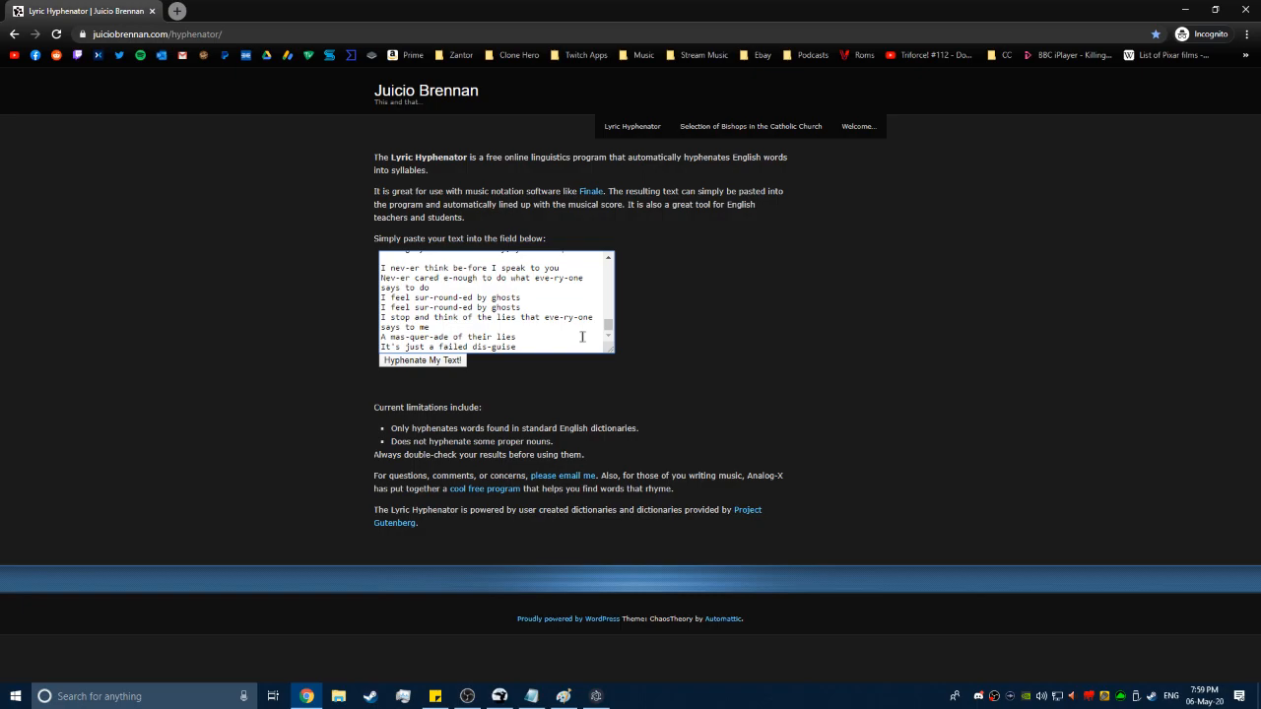
scroll(down, 3)
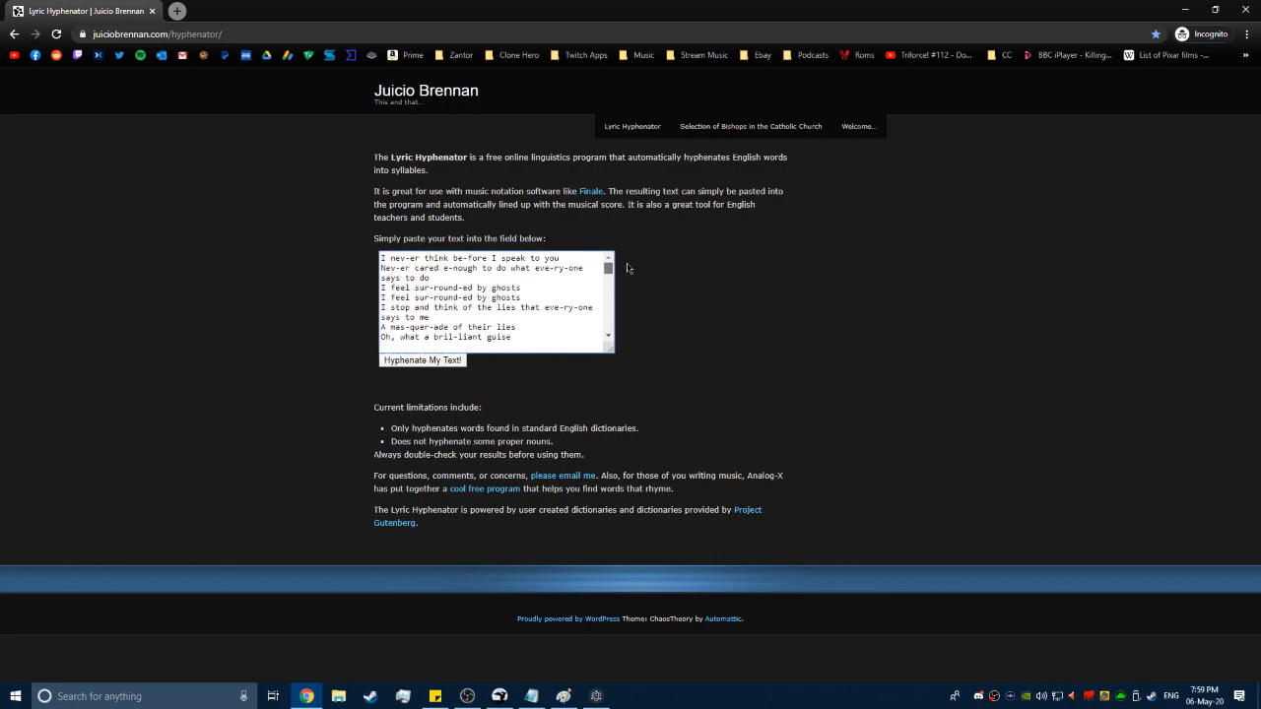
scroll(down, 3)
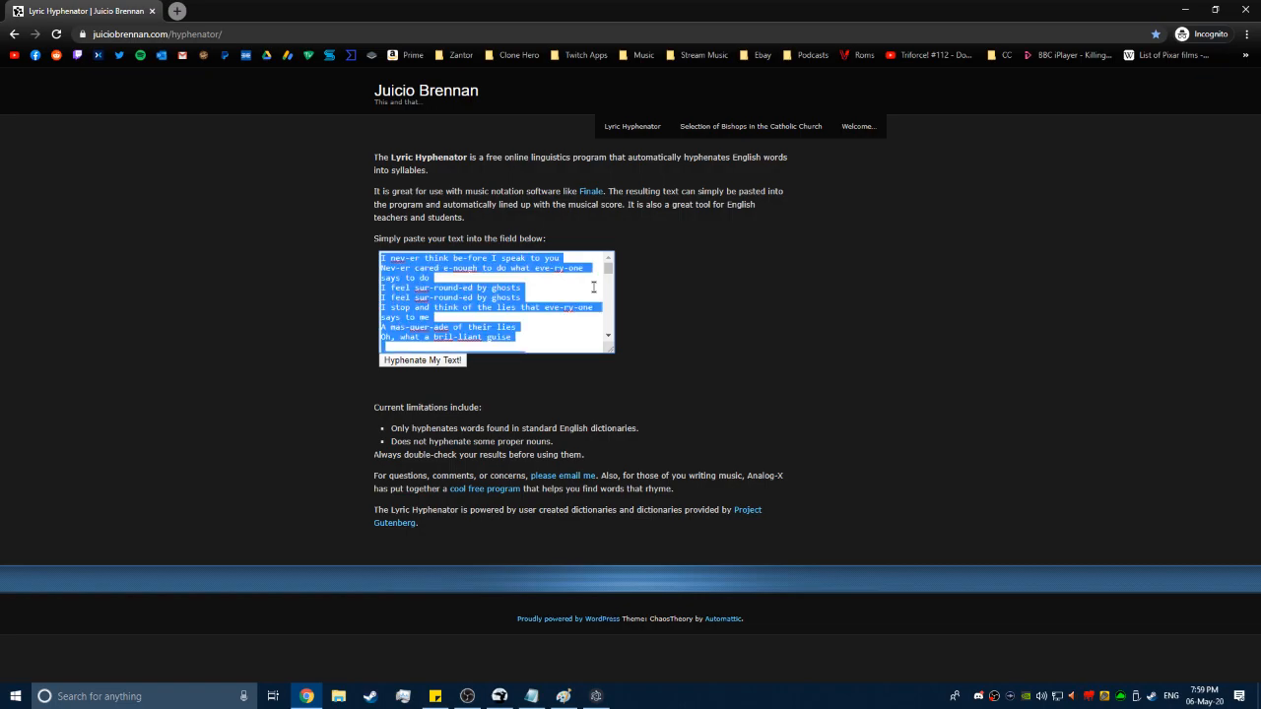
click(596, 697)
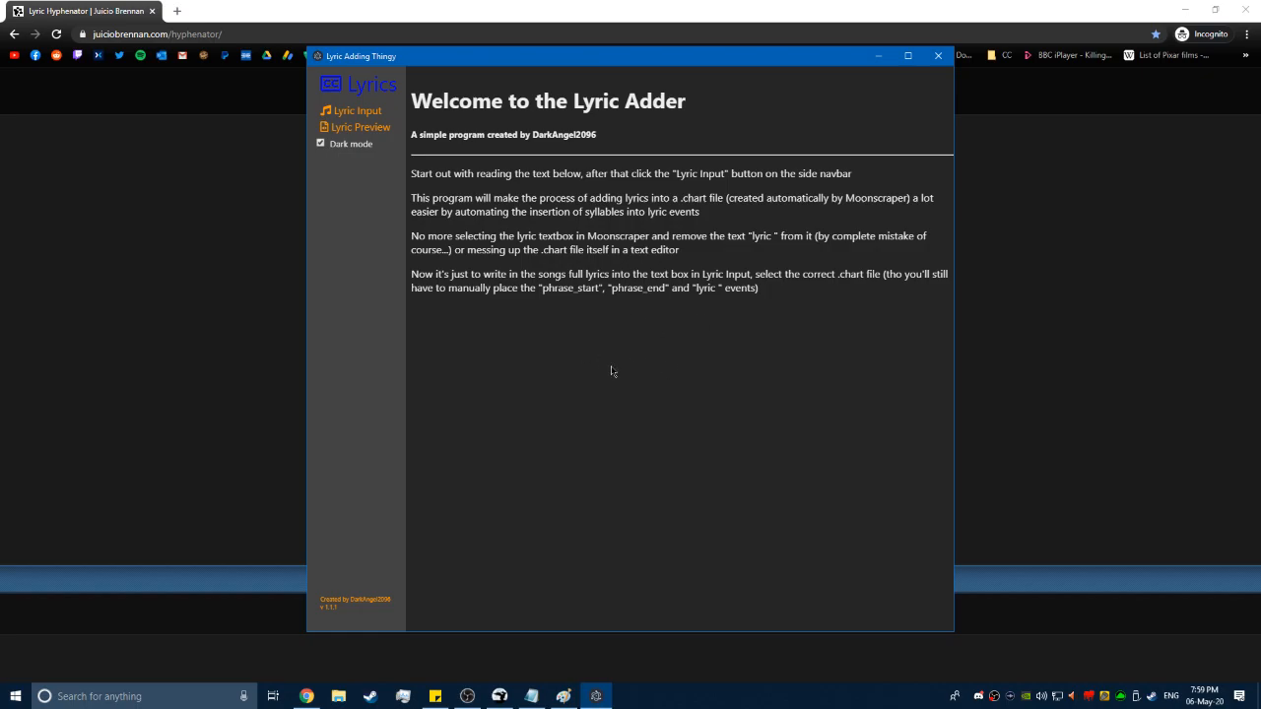
mouse_move(633, 363)
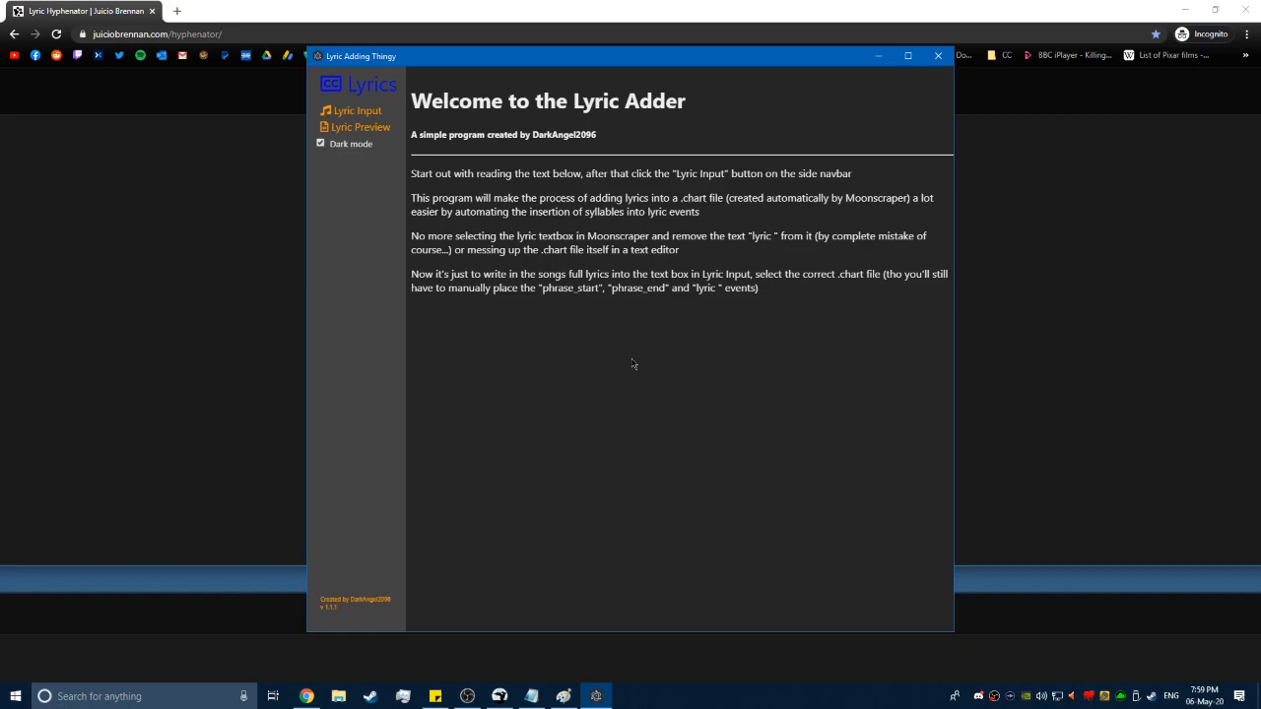
mouse_move(537, 281)
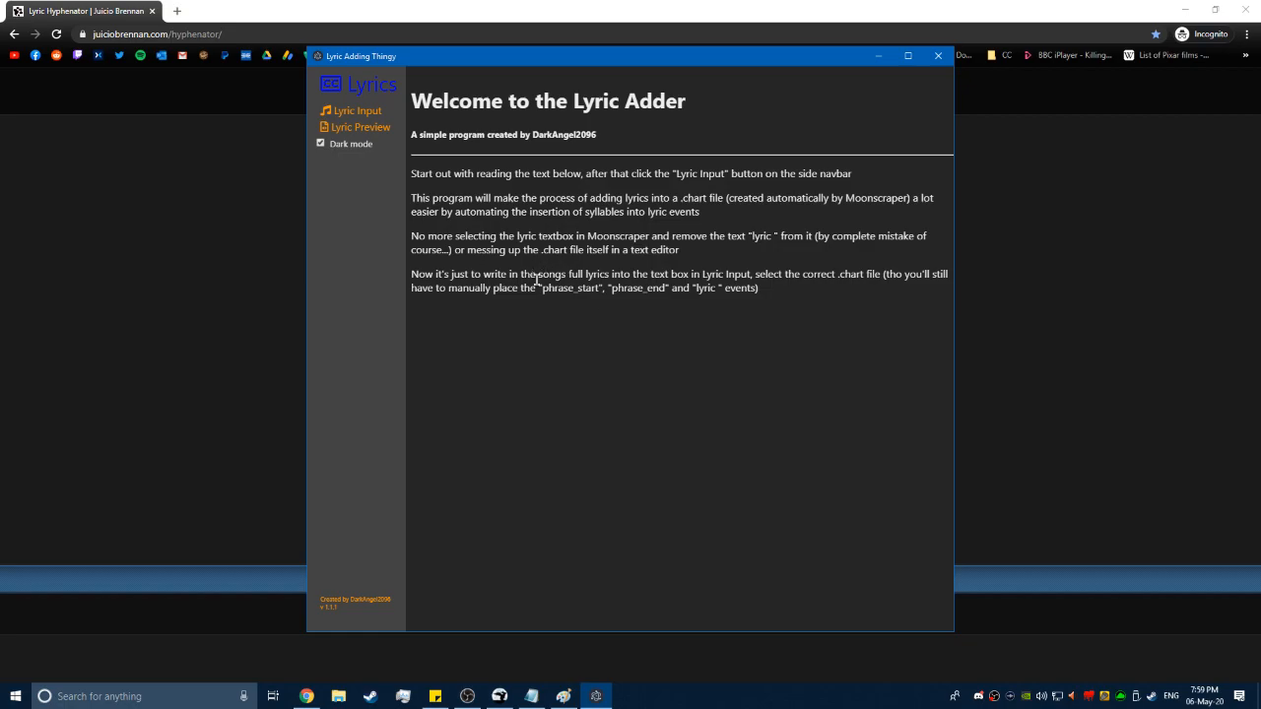
mouse_move(520, 307)
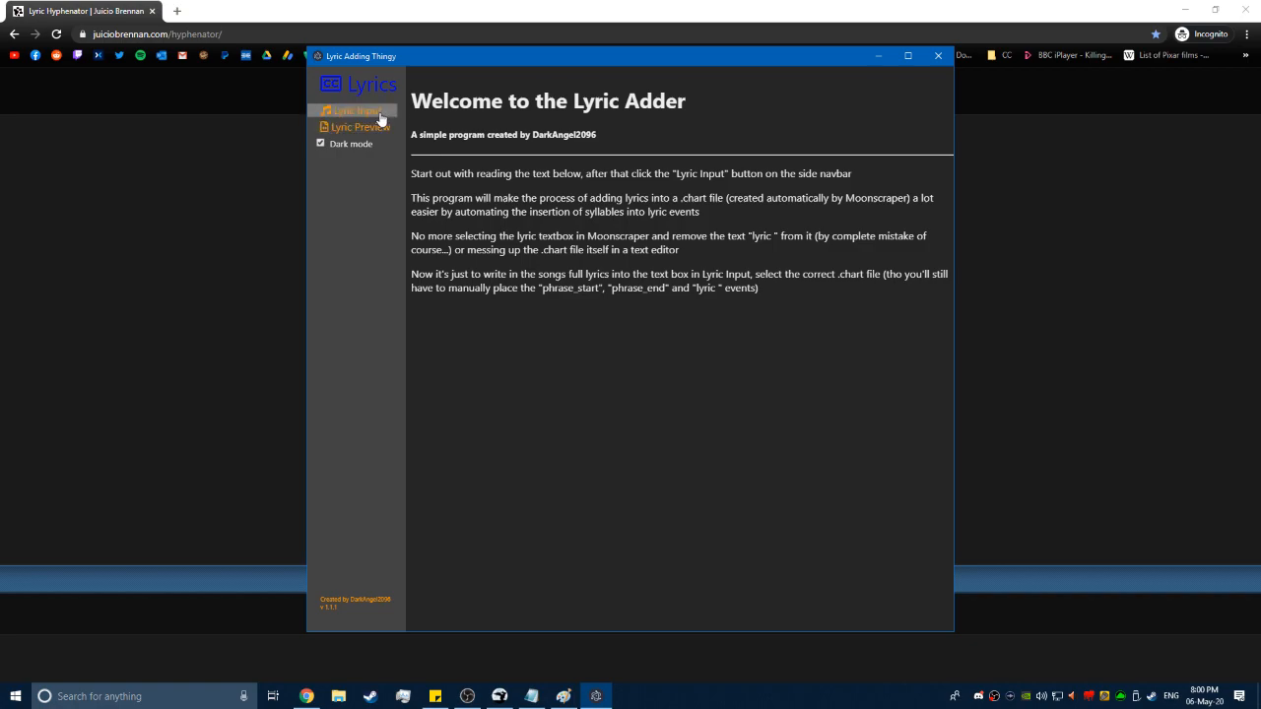
Open Lyric Input in Lyric Adding Thingy and paste the 46 hyphenated lyric lines.
click(355, 110)
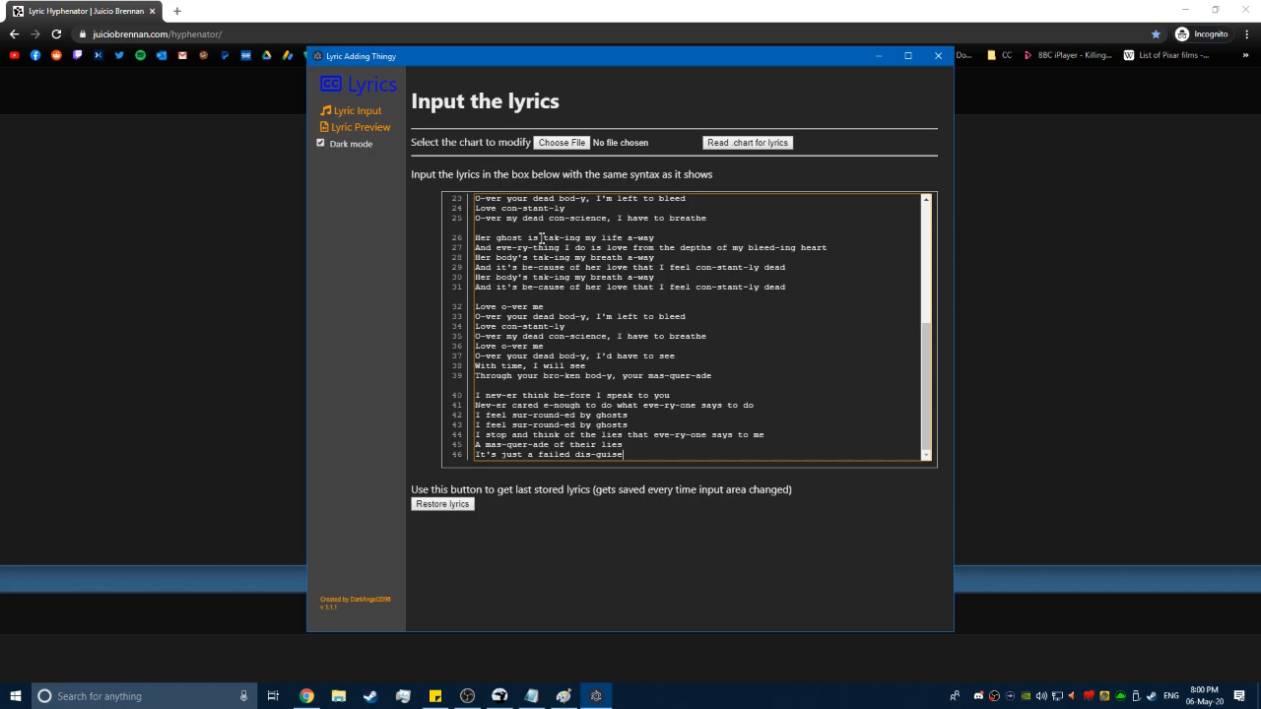
click(562, 142)
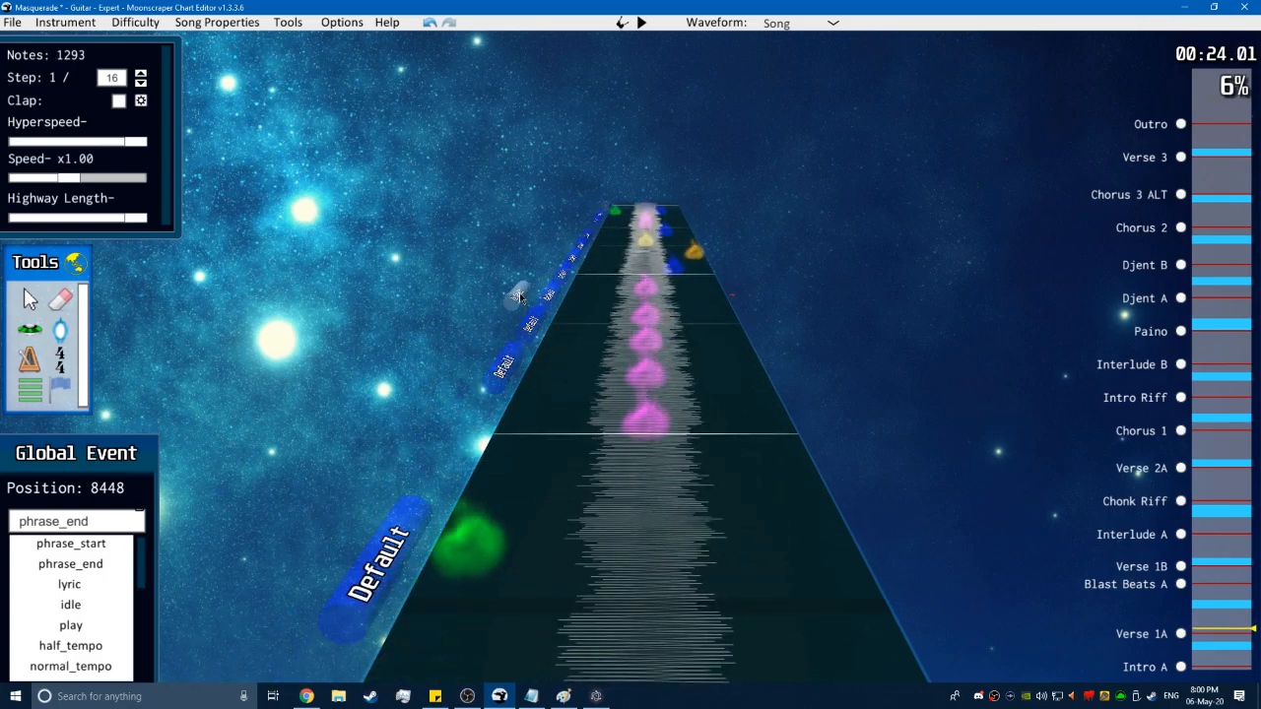
Export the chart in .chart format and close the export window.
click(12, 22)
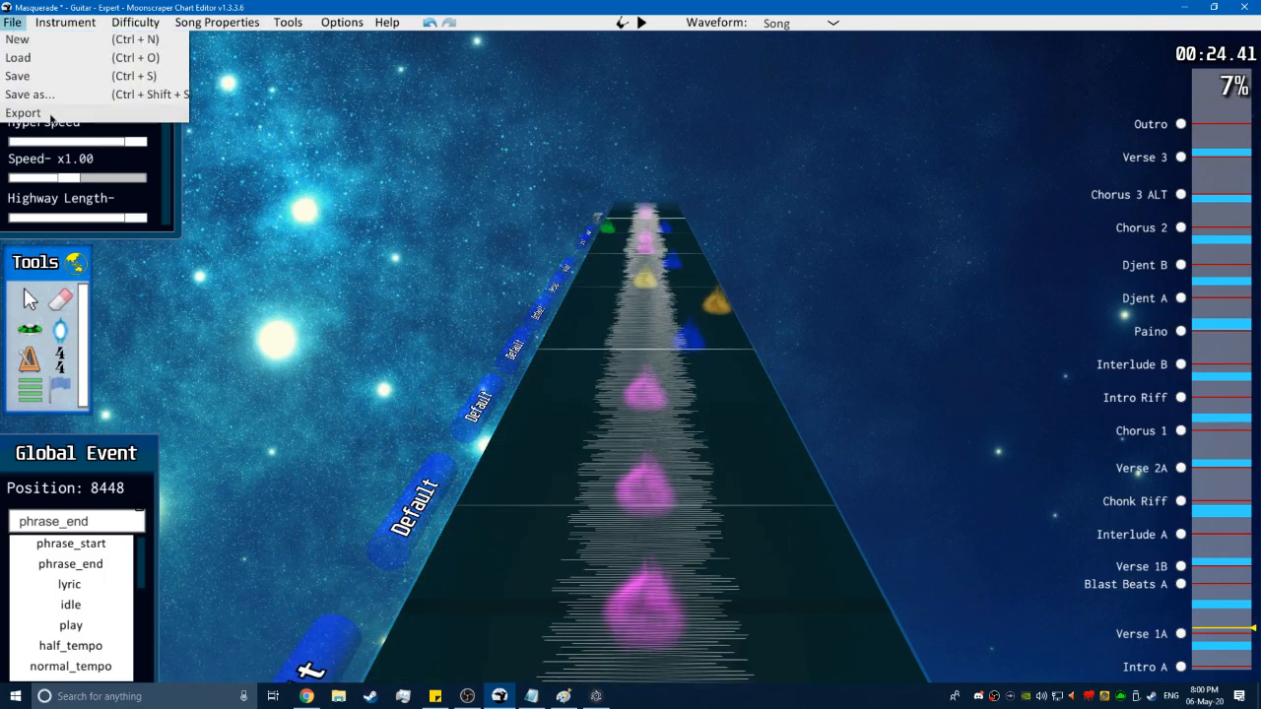
click(23, 113)
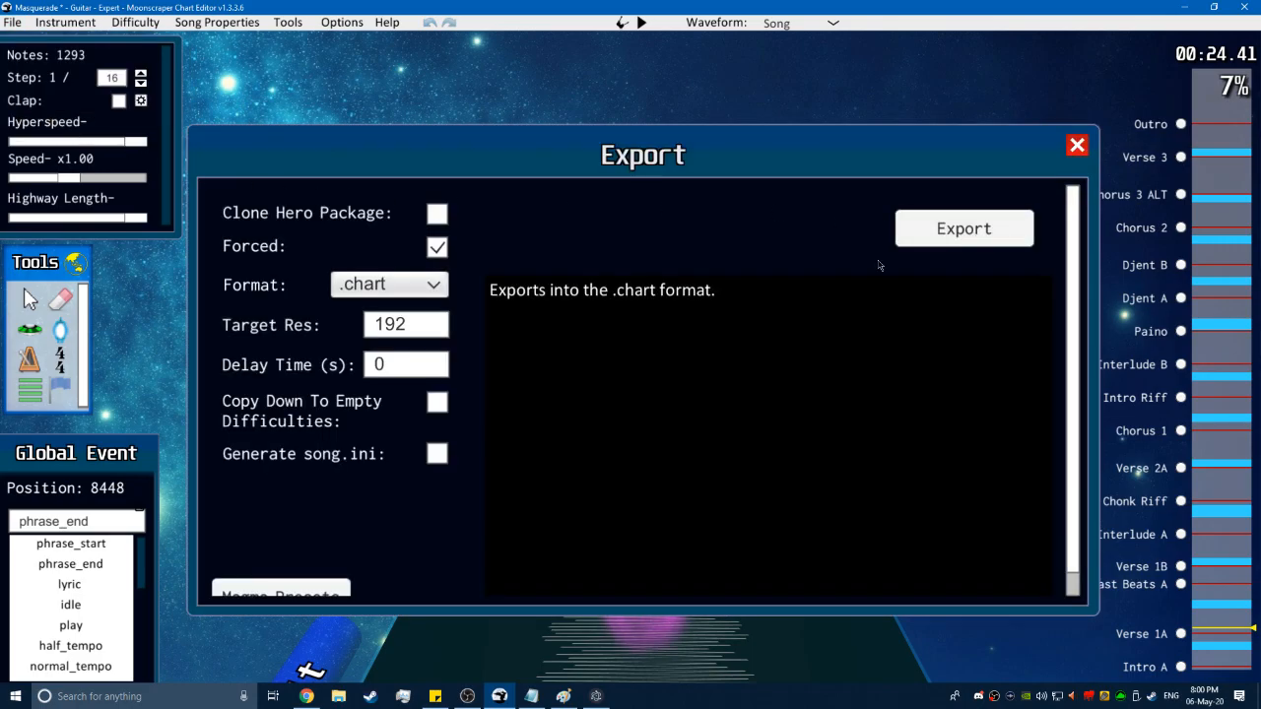
mouse_move(1090, 160)
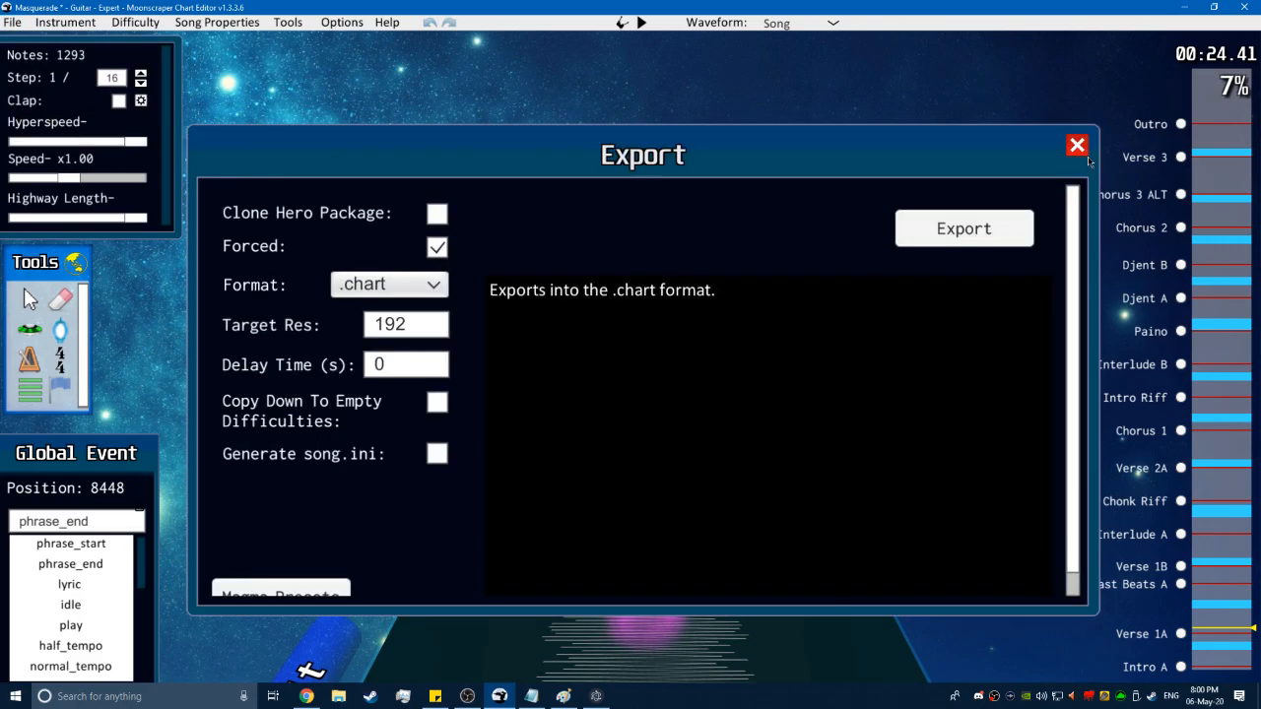
click(1076, 145)
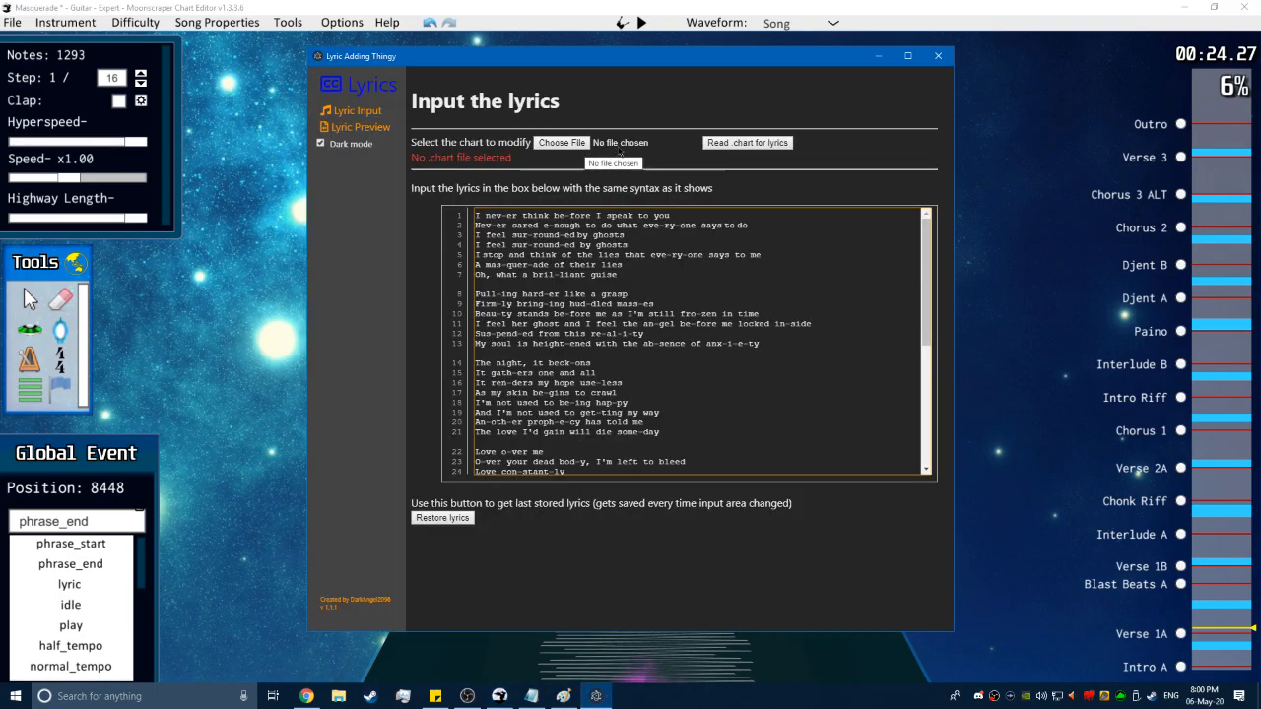
Browse to notes.chart through Lyric Adding Thingy's Choose File, then close the dialog unchosen.
click(560, 142)
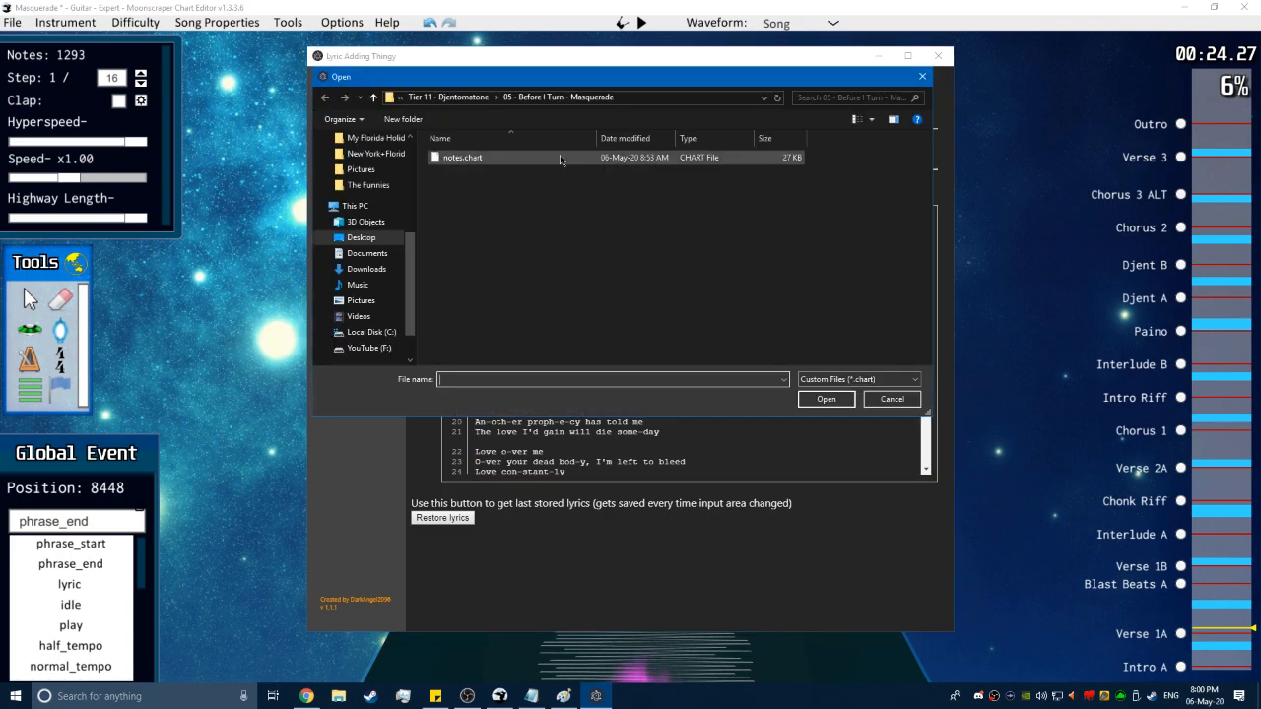
click(890, 399)
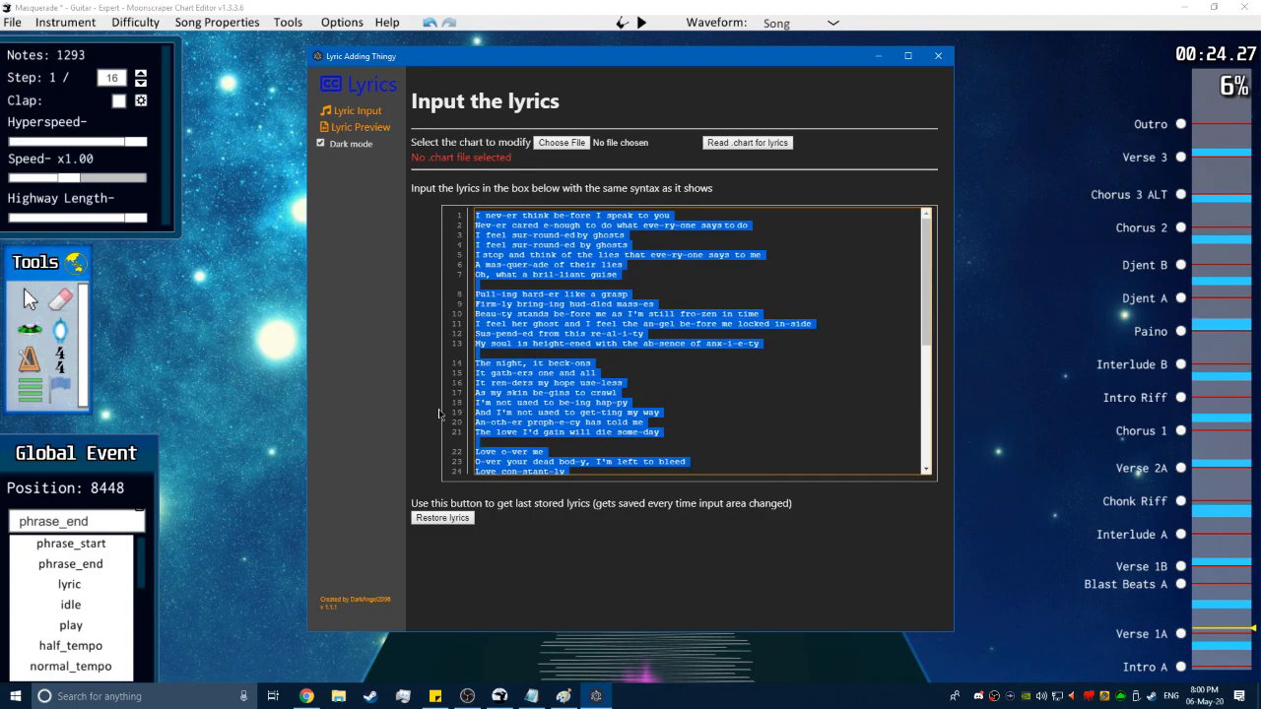
Scroll through the hyphenated lyrics, selecting the 'Love o-ver me' line, down to 'It's just a failed dis-guise'.
scroll(down, 3)
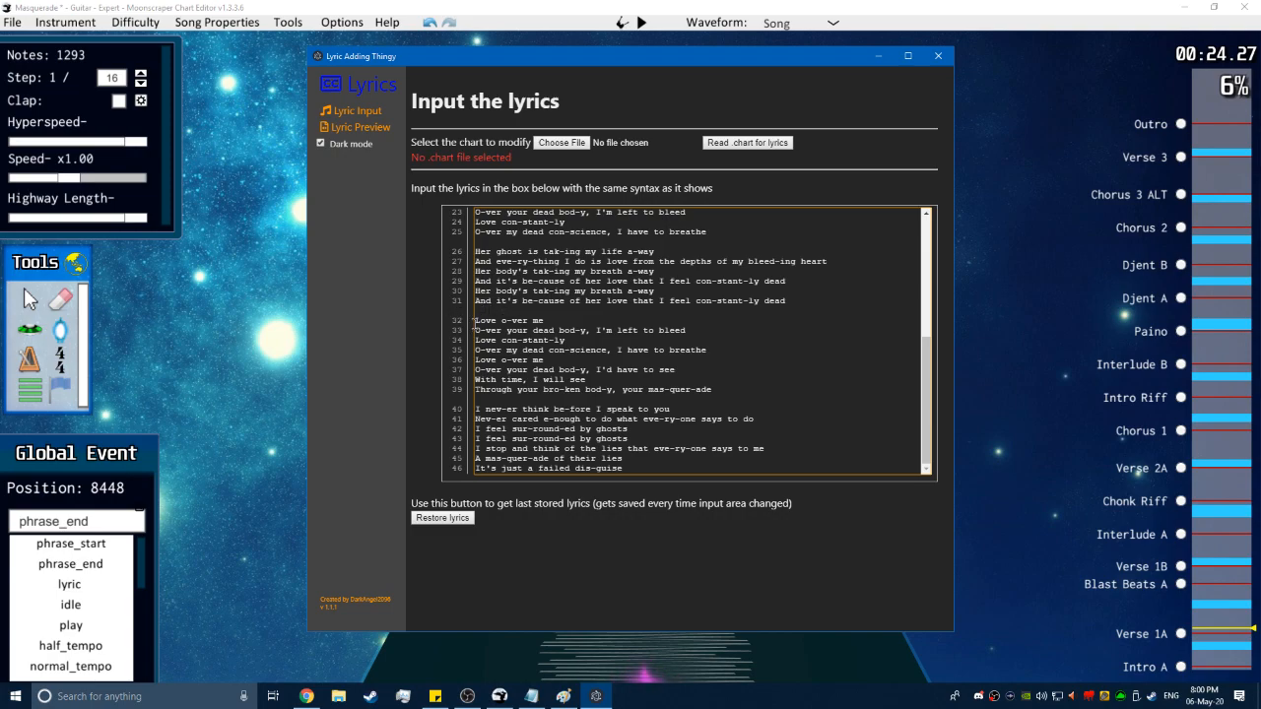
double_click(507, 320)
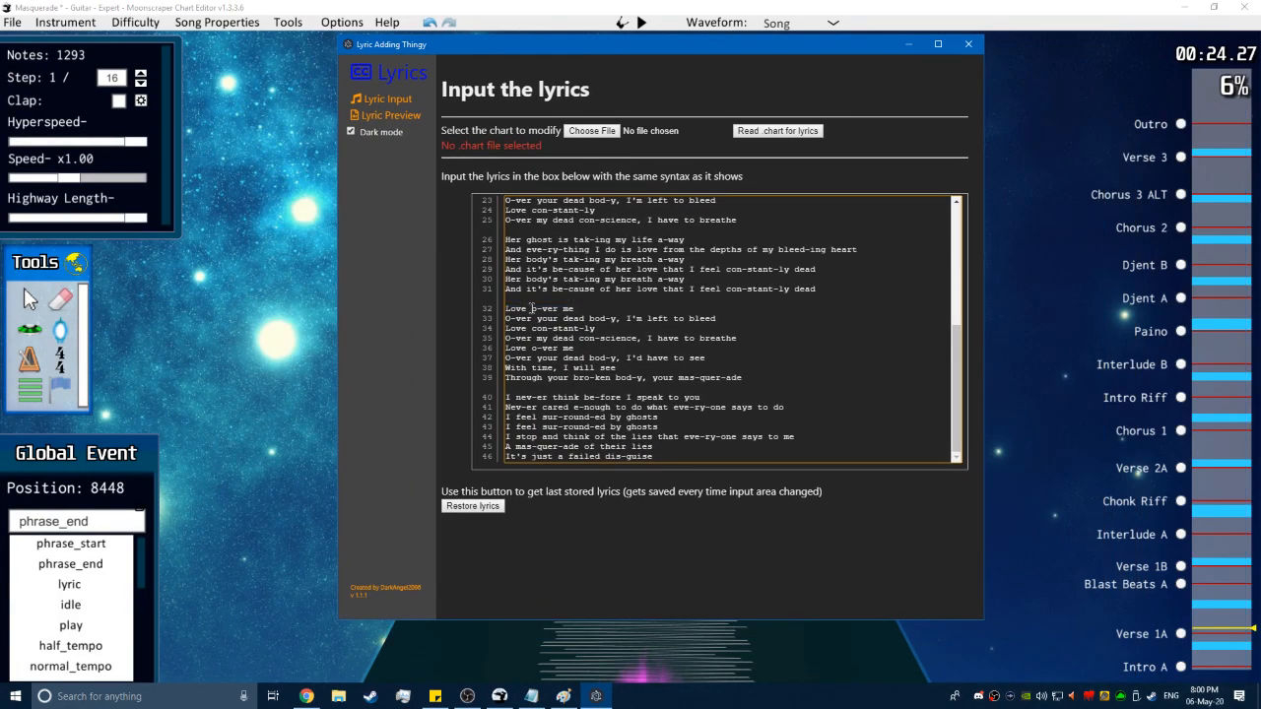
double_click(539, 308)
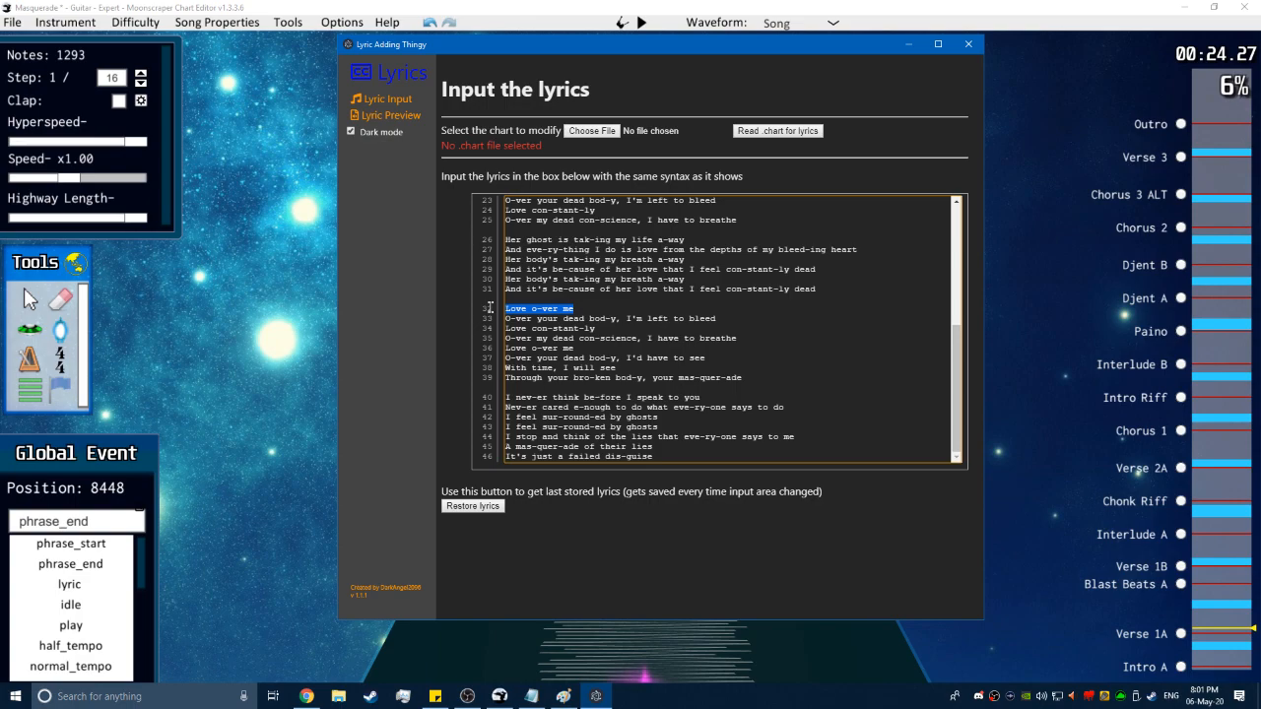
click(575, 306)
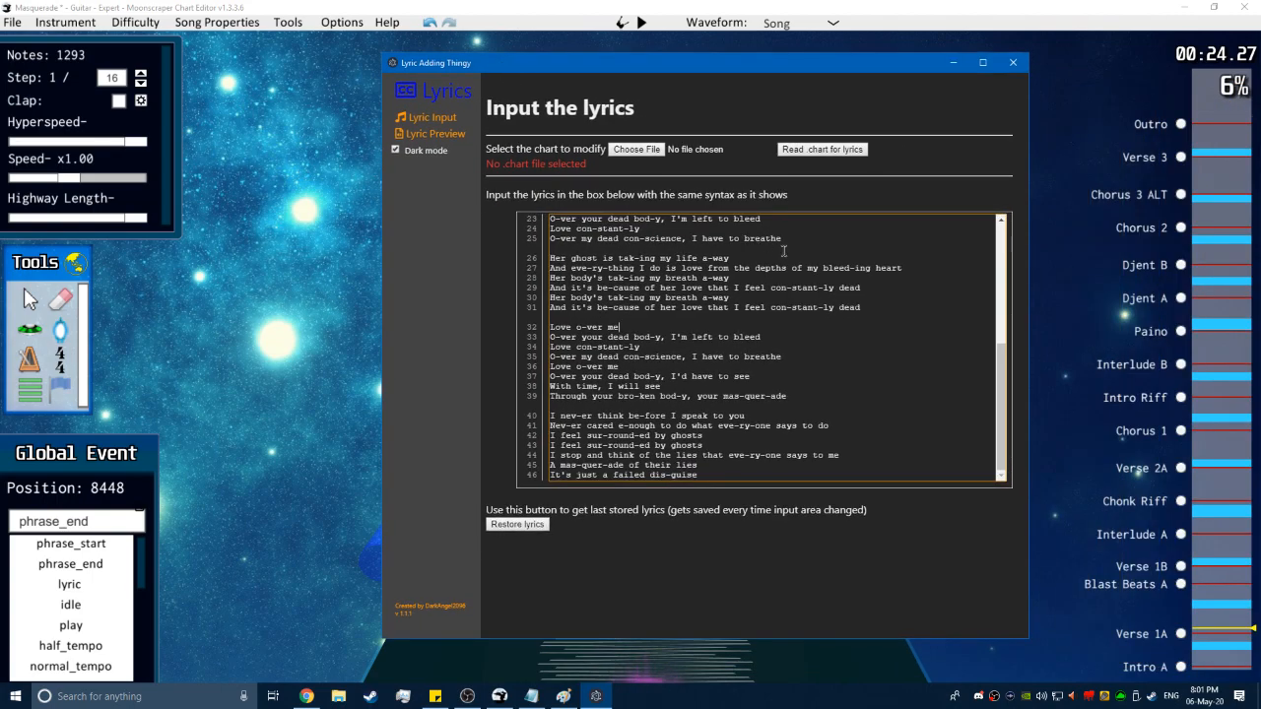
mouse_move(821, 387)
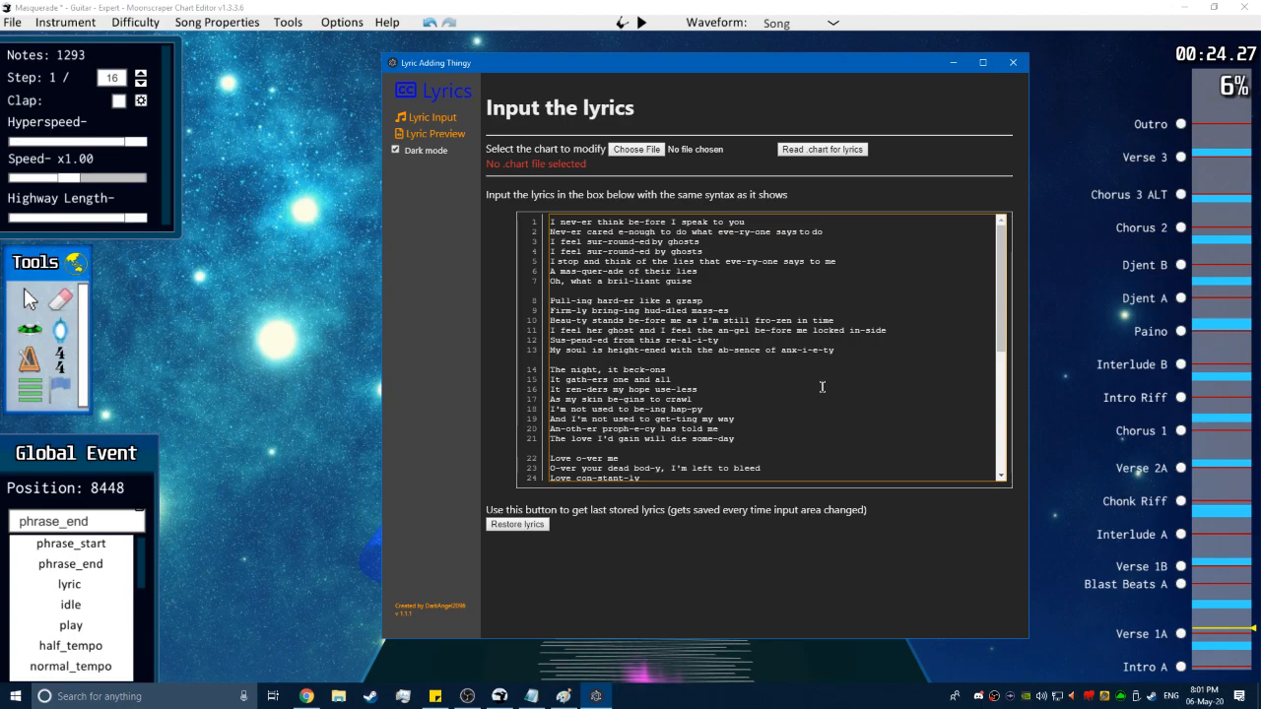
scroll(down, 3)
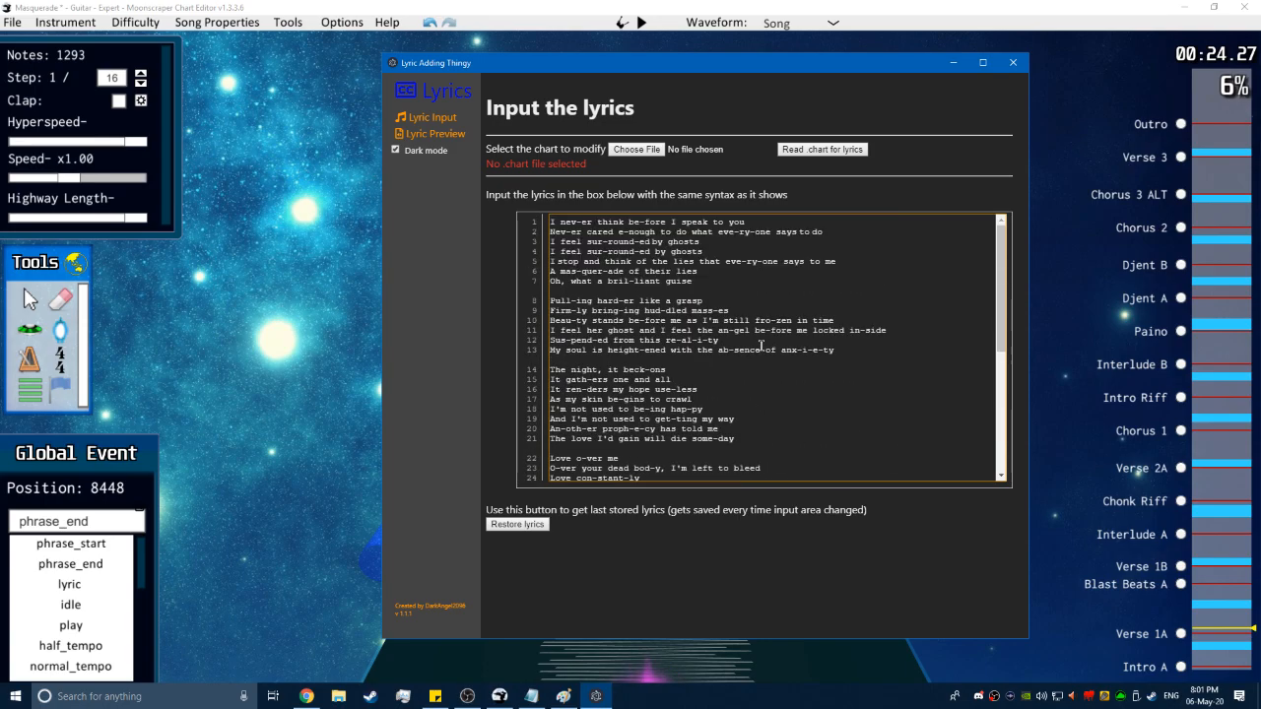
scroll(down, 3)
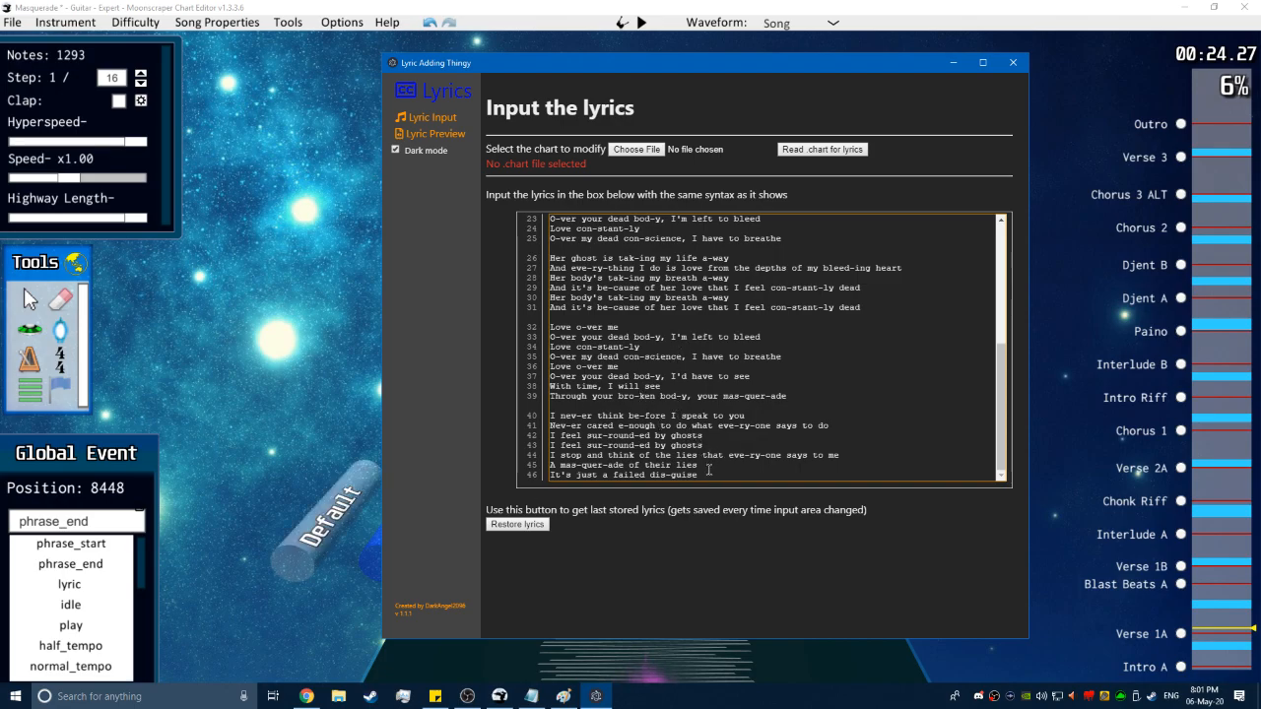
mouse_move(746, 463)
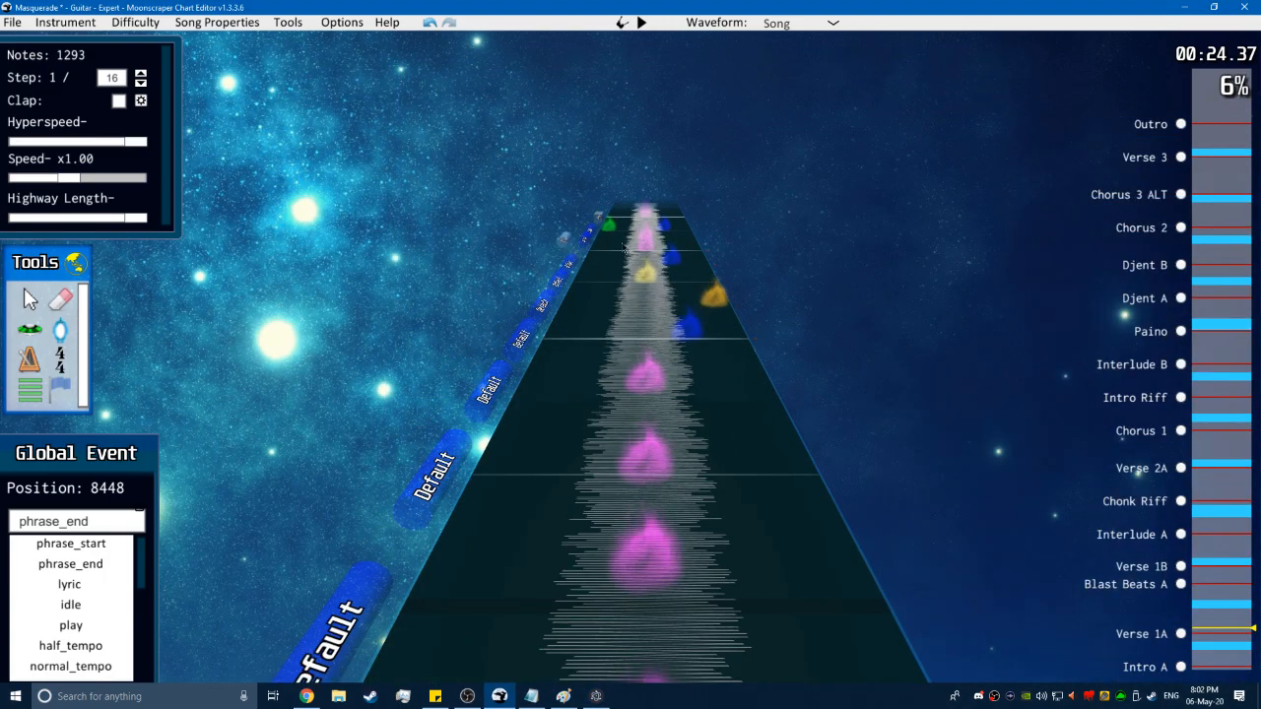
mouse_move(69, 584)
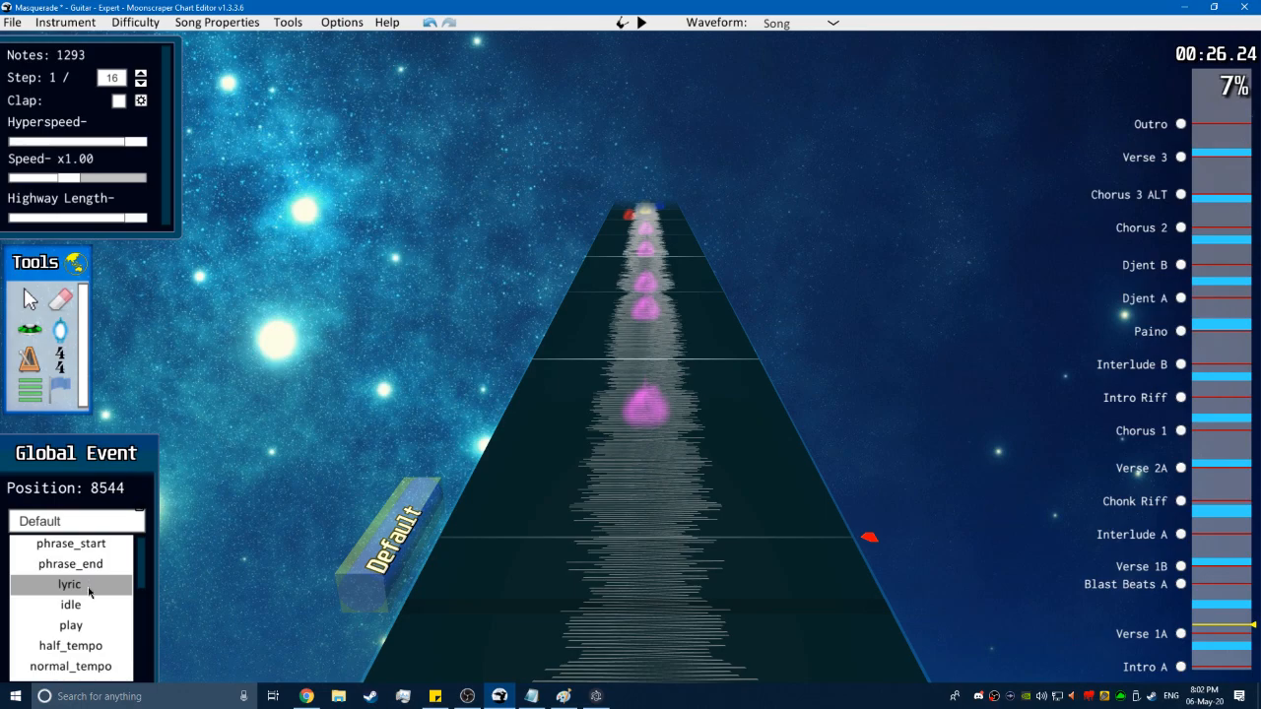
Retype the global event near 26 seconds as a lyric and enter 'the wor'.
click(69, 583)
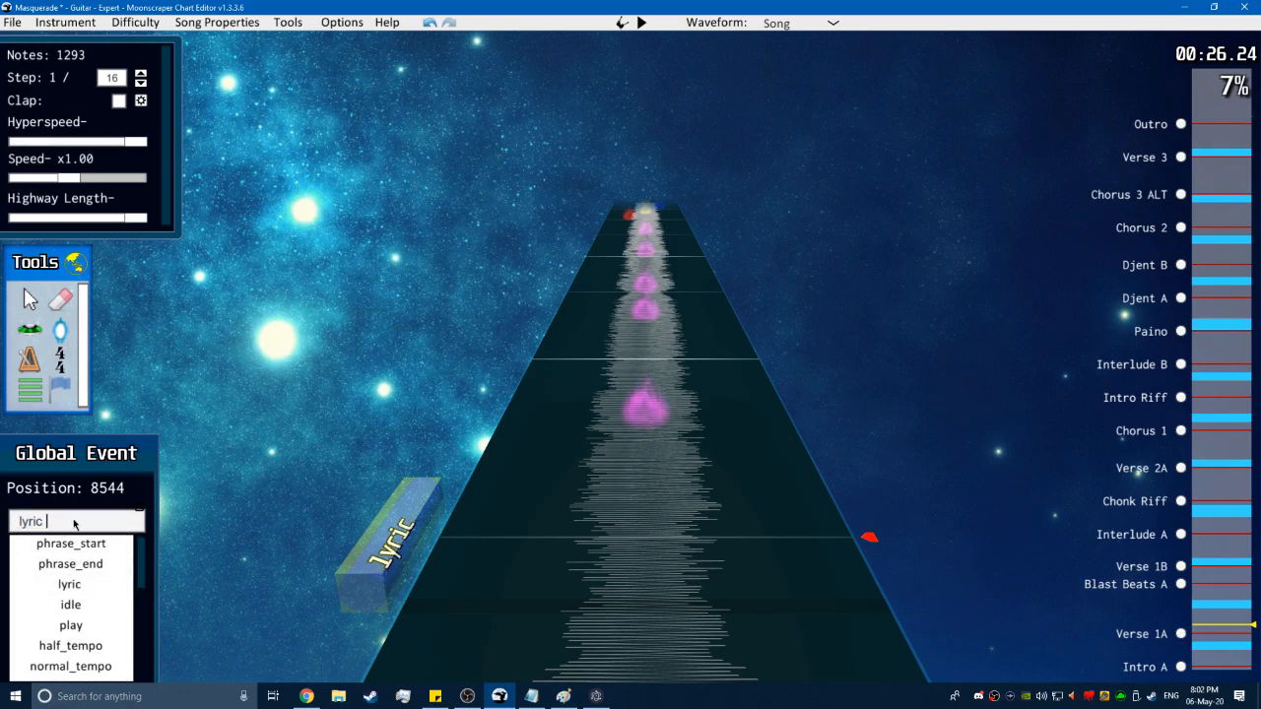
text(the wor)
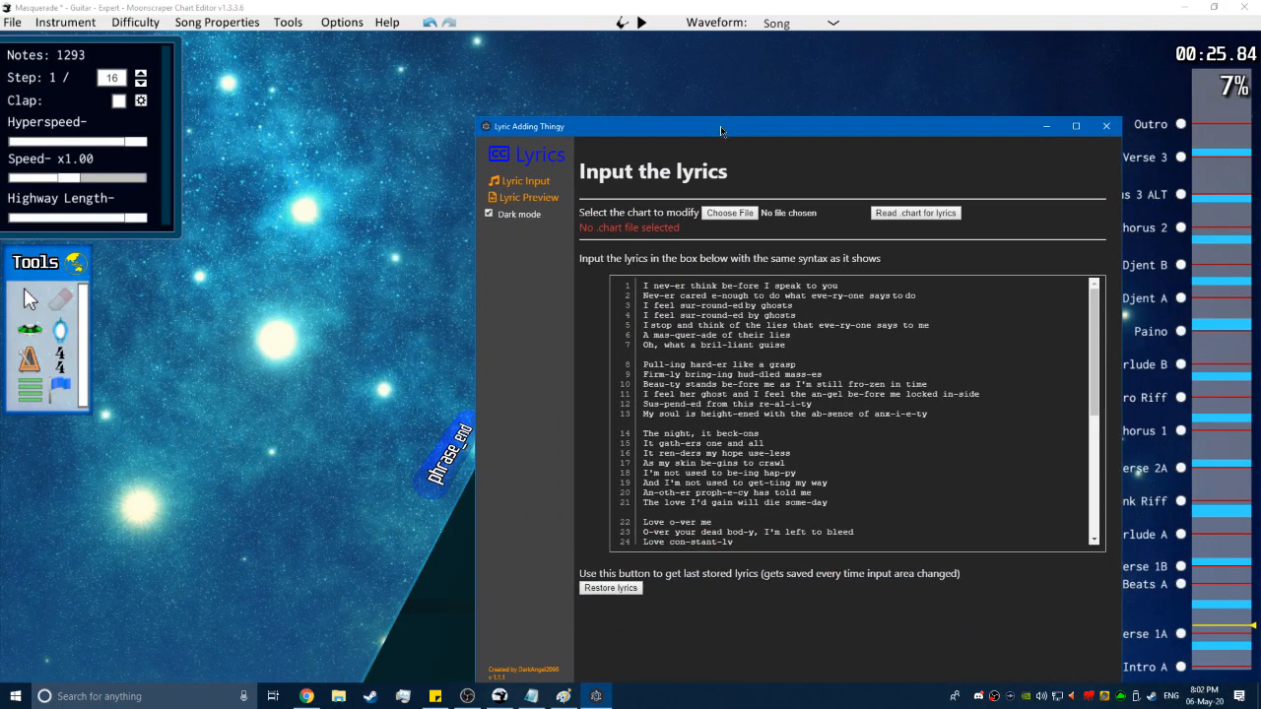
Move the Lyric Adding Thingy window right, then scroll through its hyphenated lyrics.
drag(720, 126, 711, 79)
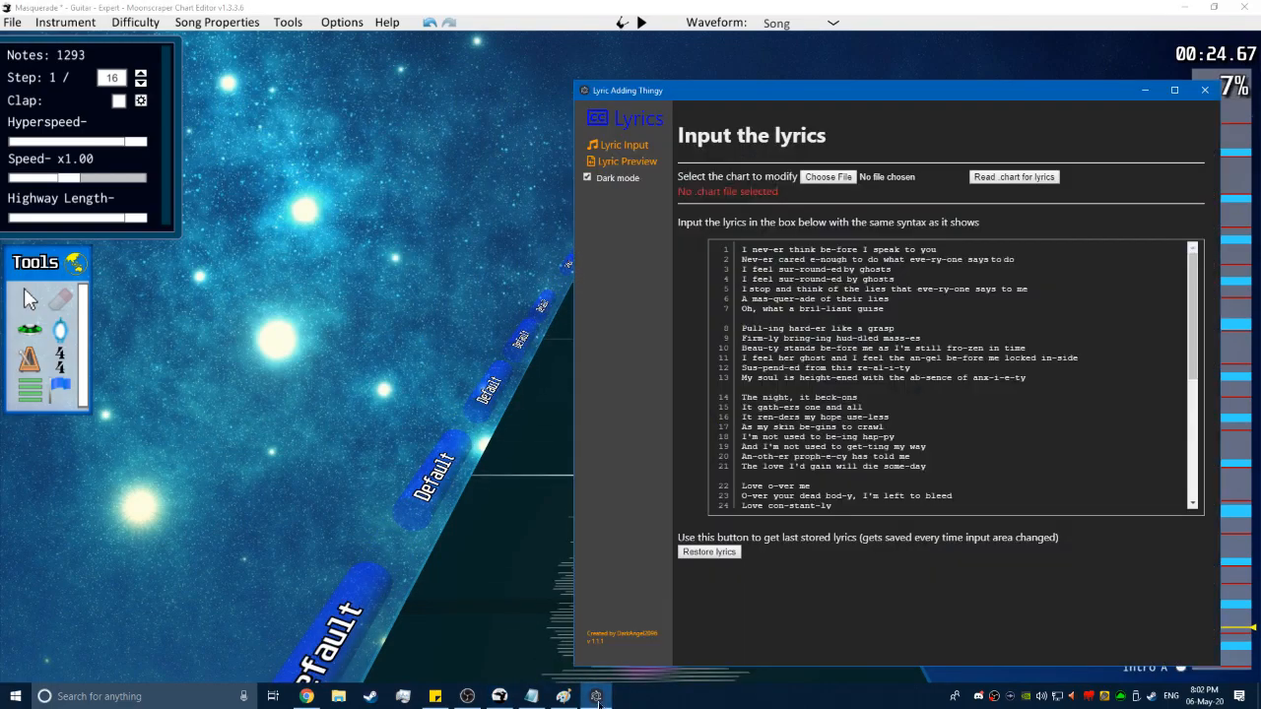
click(887, 308)
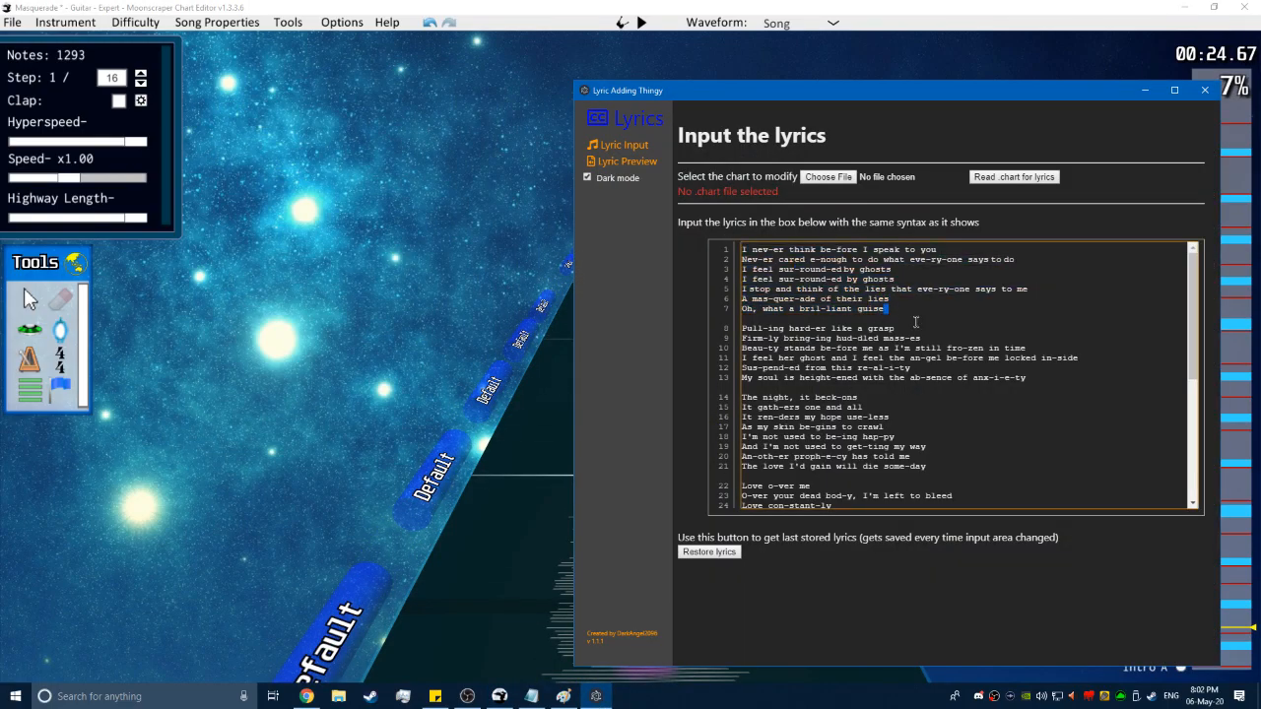
scroll(down, 3)
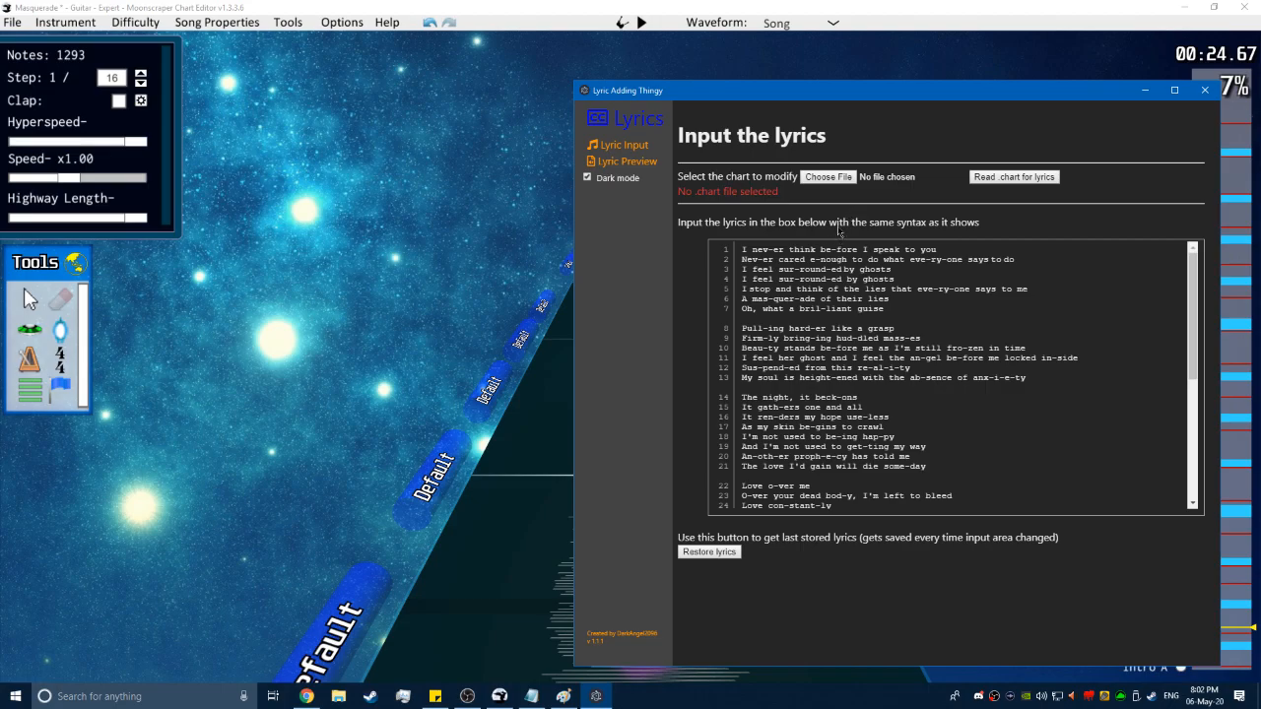
mouse_move(891, 236)
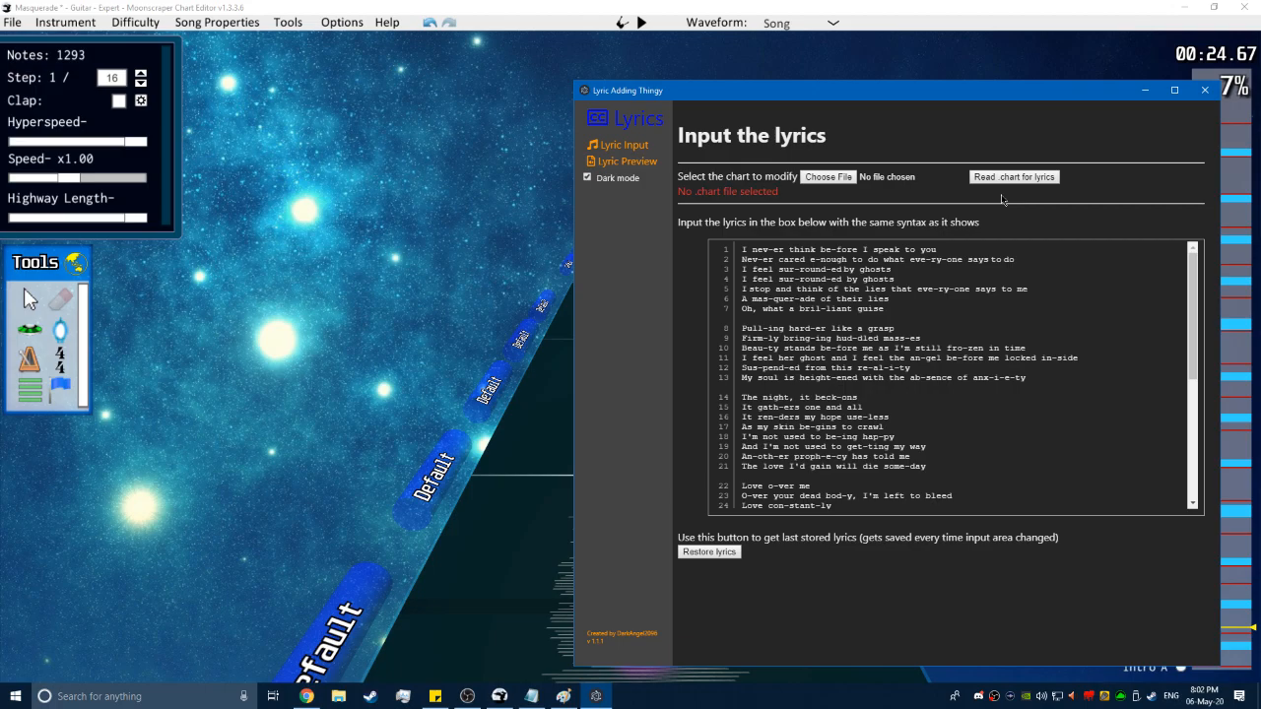
mouse_move(1001, 205)
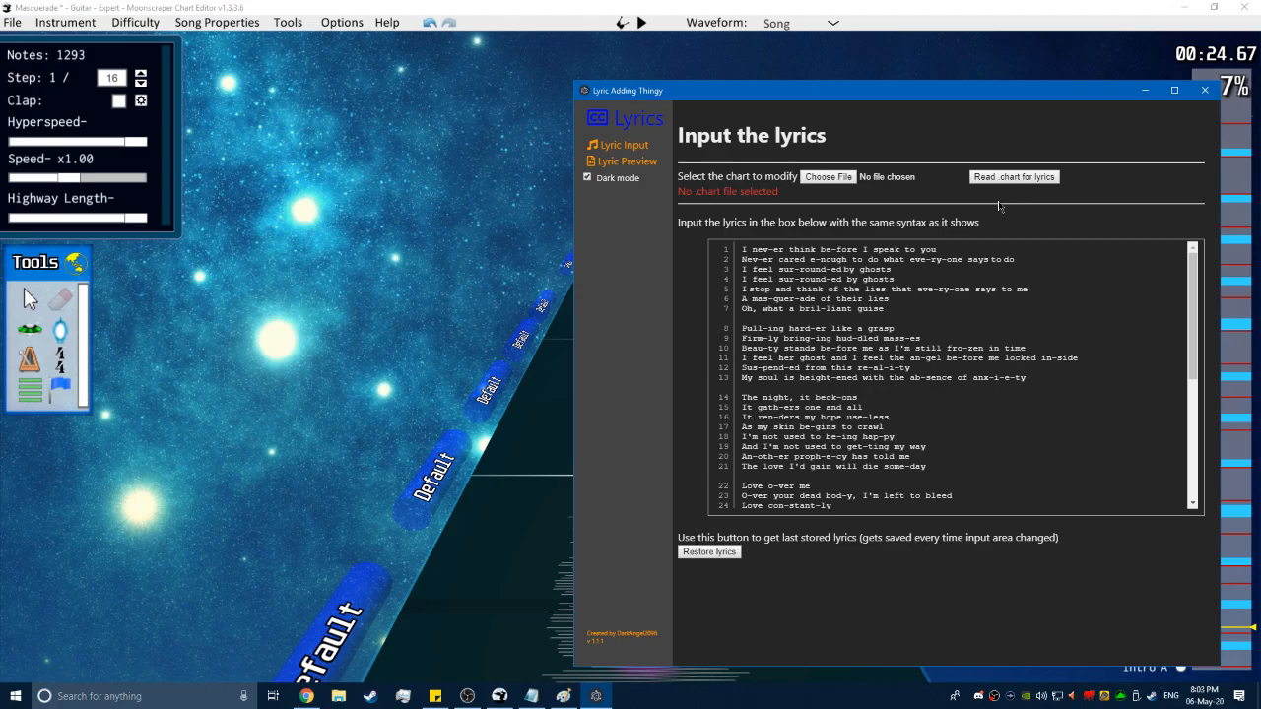
mouse_move(960, 213)
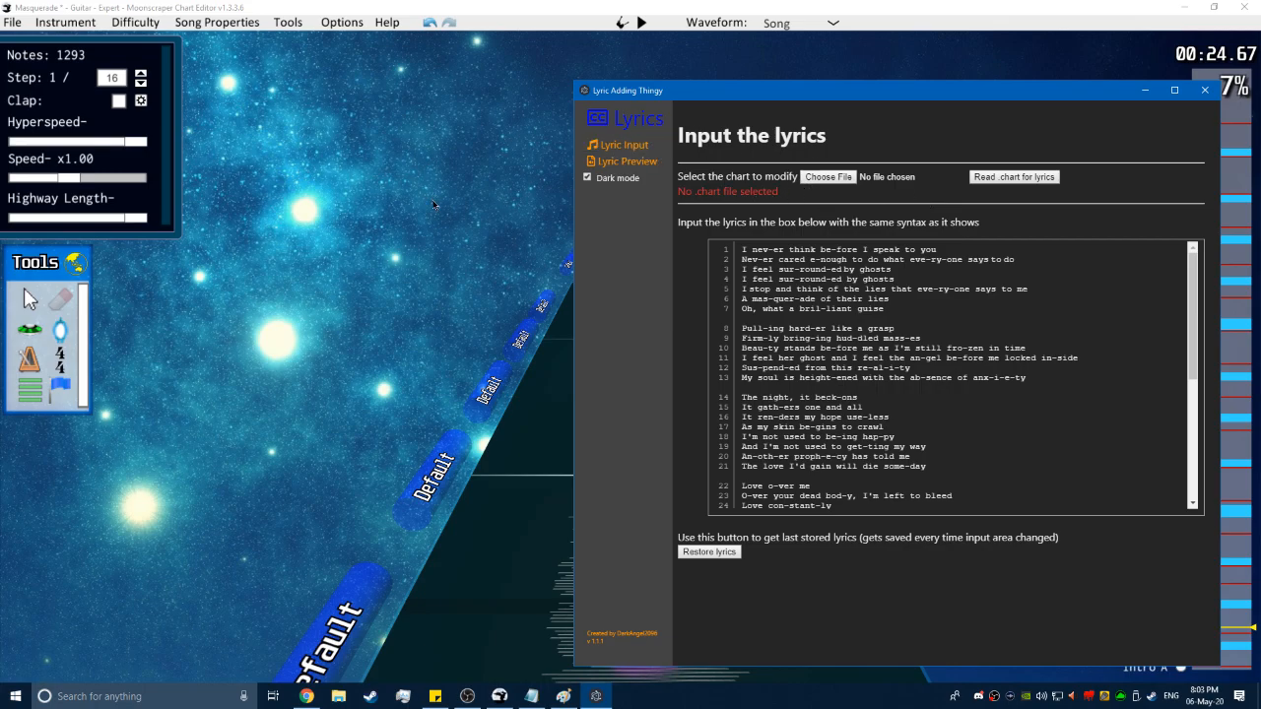
mouse_move(1014, 176)
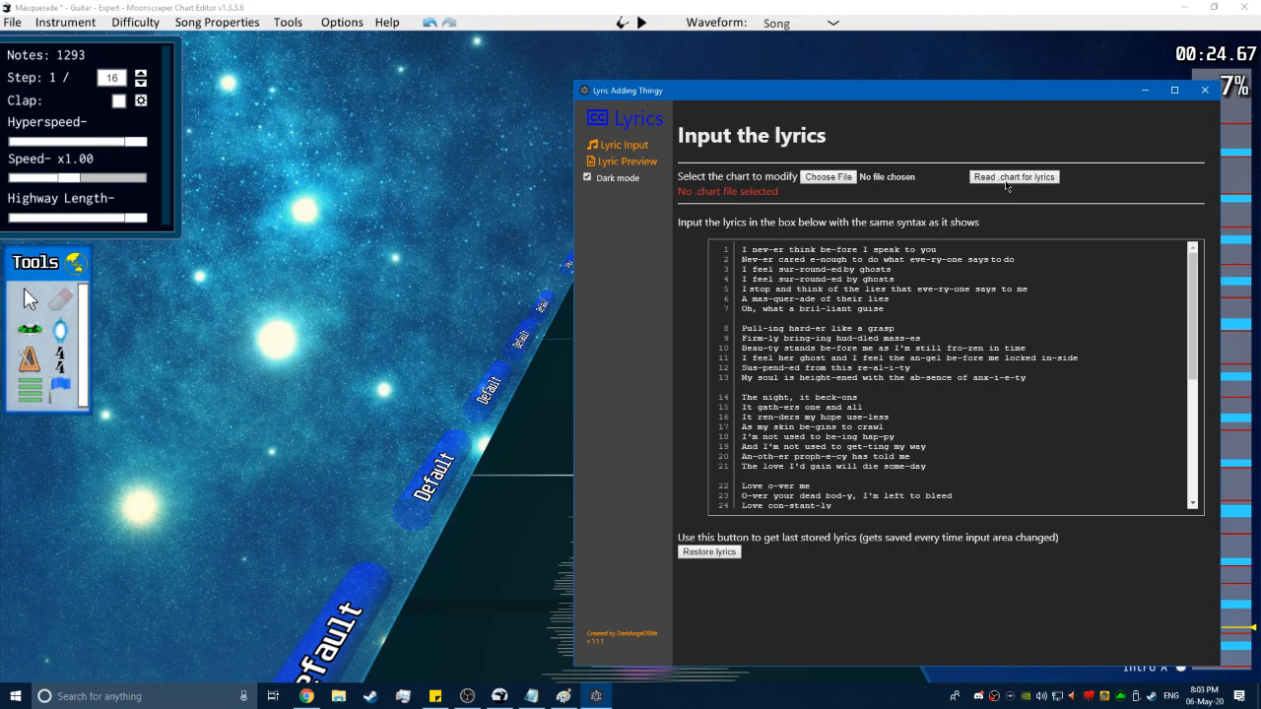
scroll(down, 3)
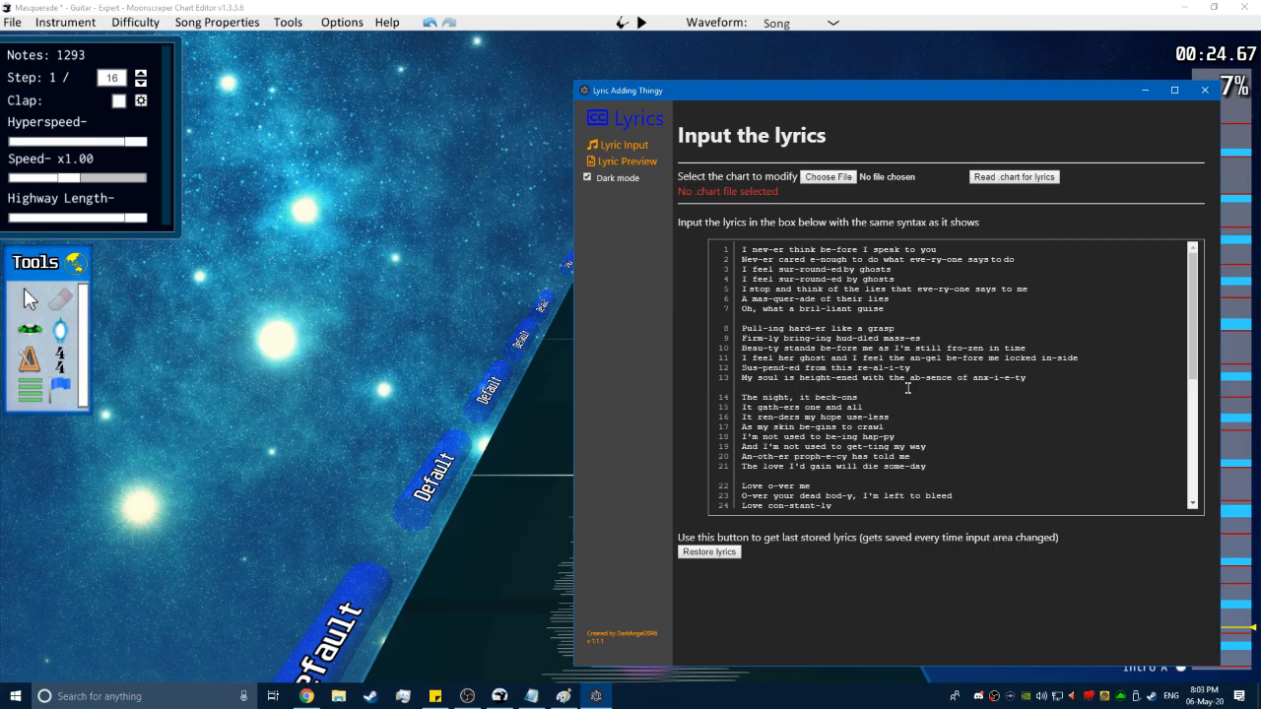
mouse_move(667, 317)
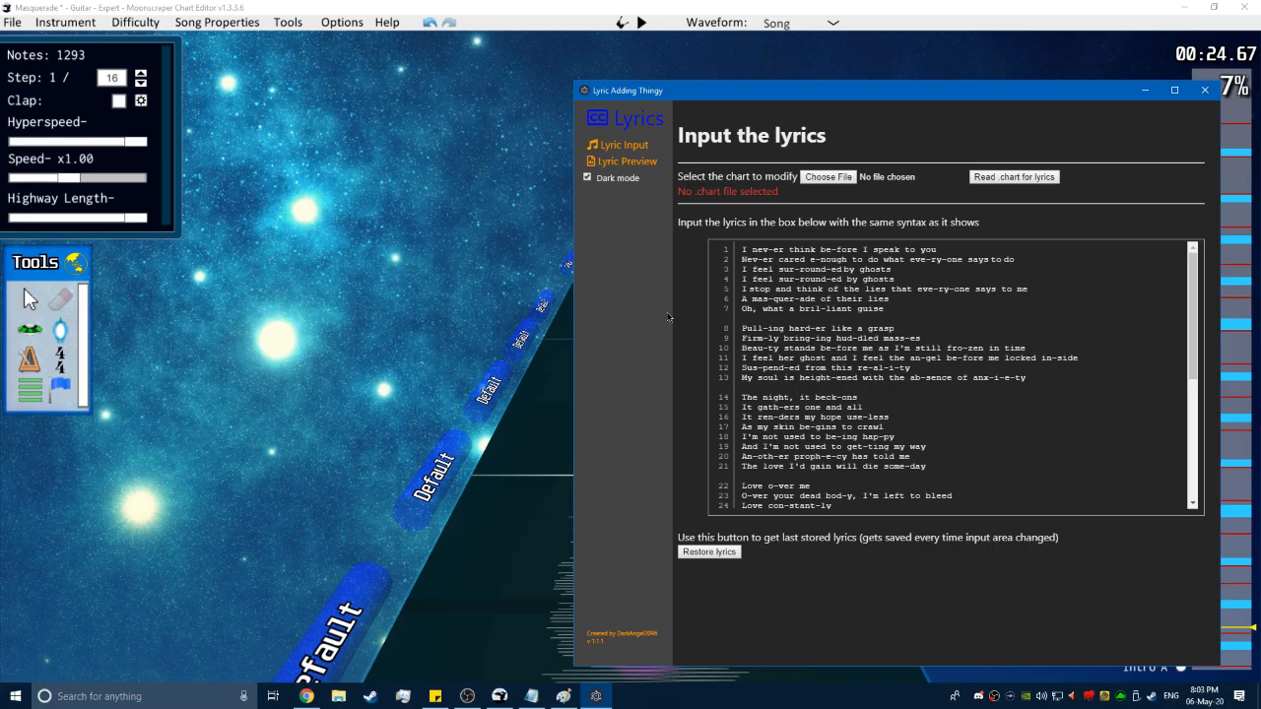
mouse_move(677, 317)
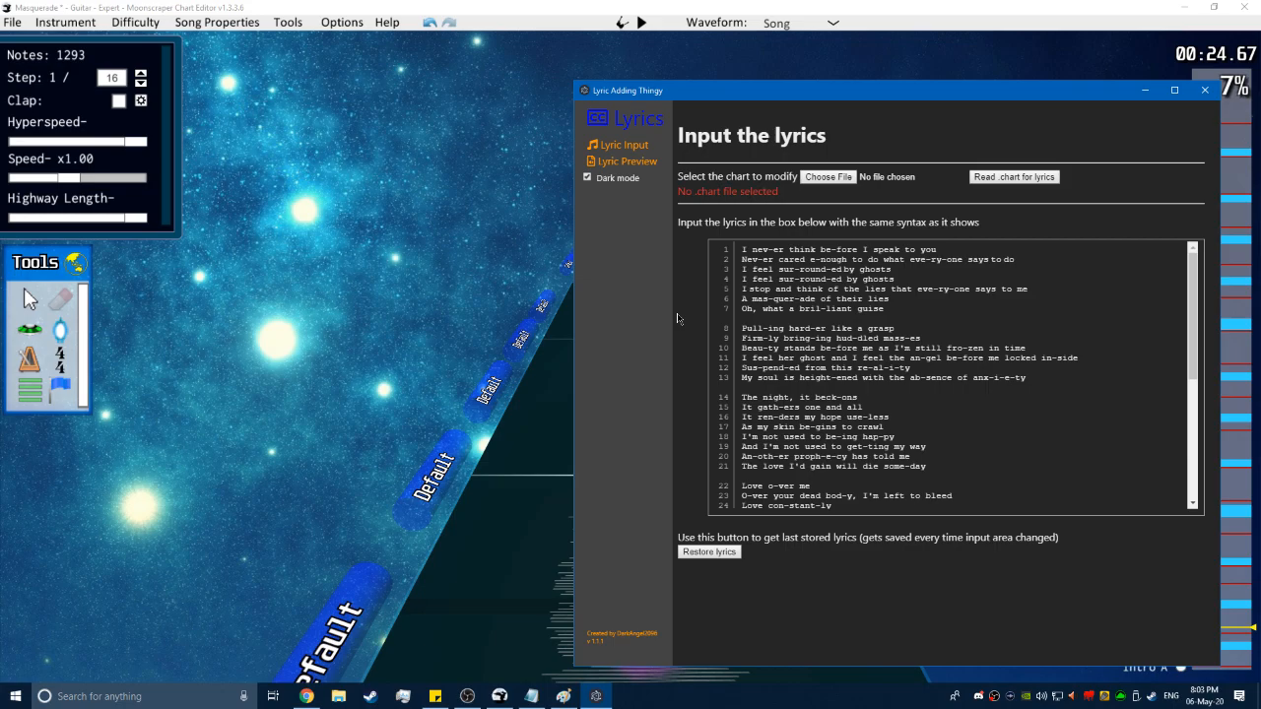
mouse_move(685, 327)
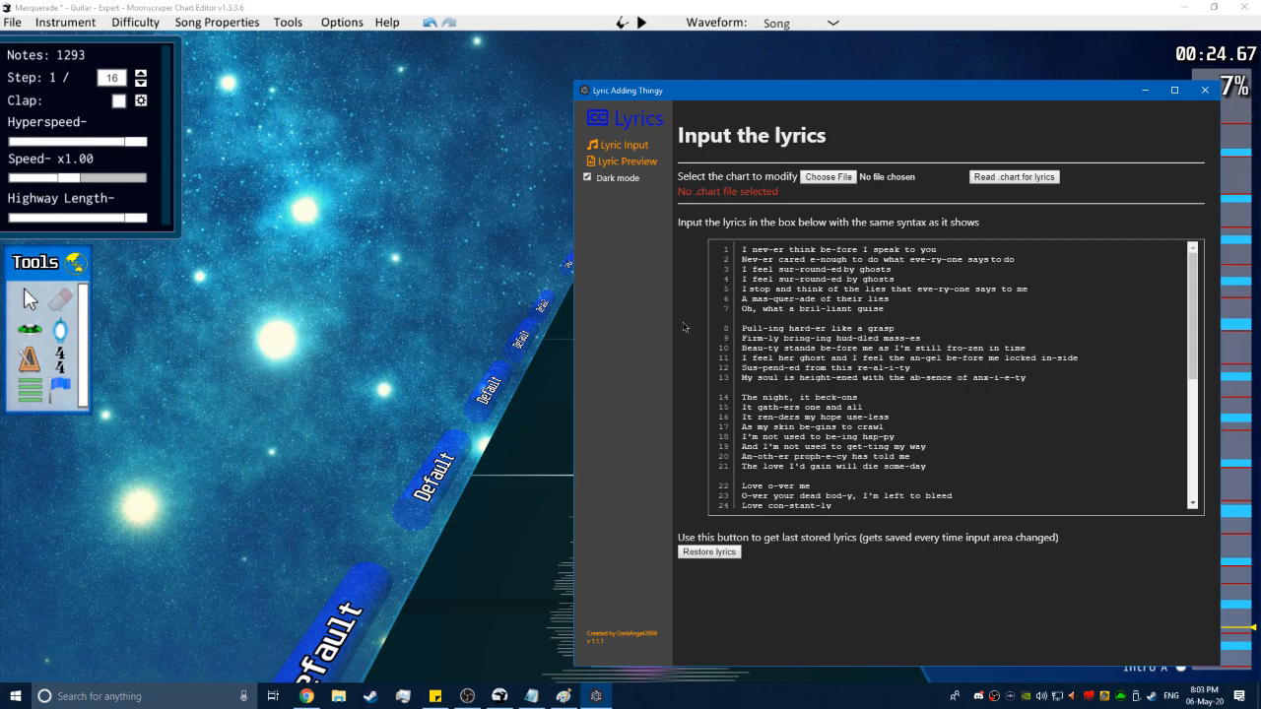
mouse_move(722, 345)
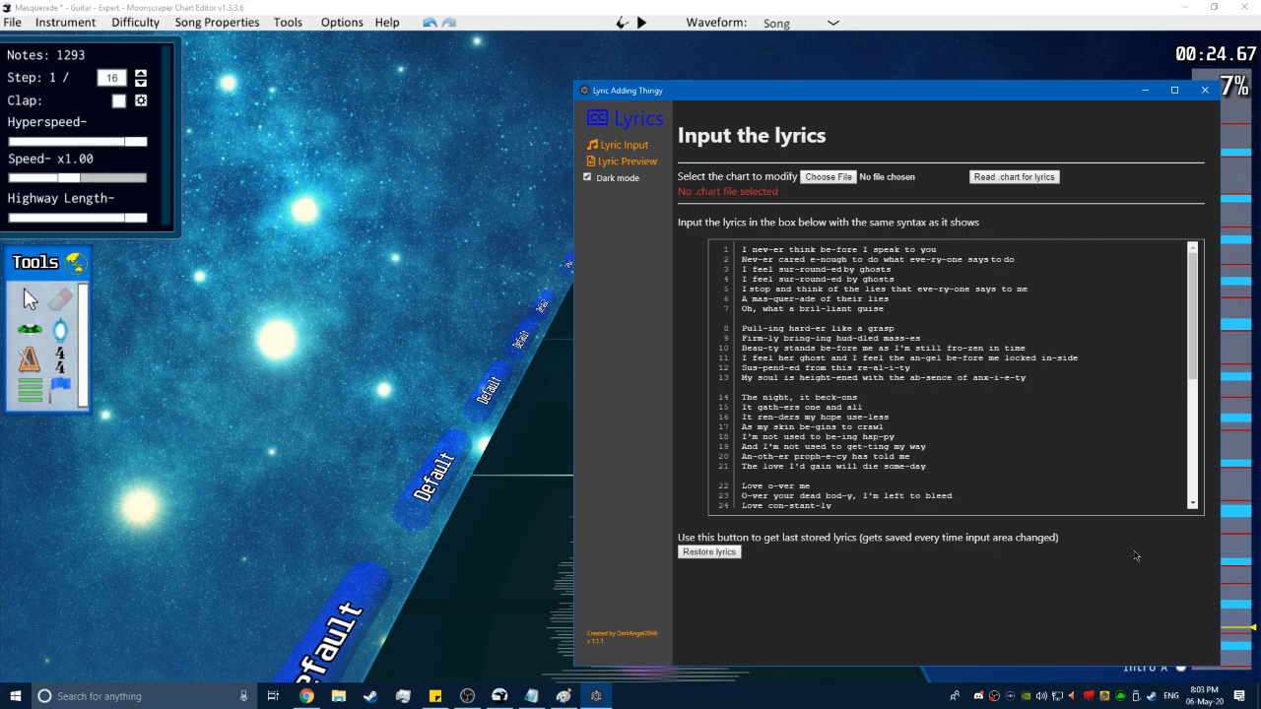
mouse_move(1128, 545)
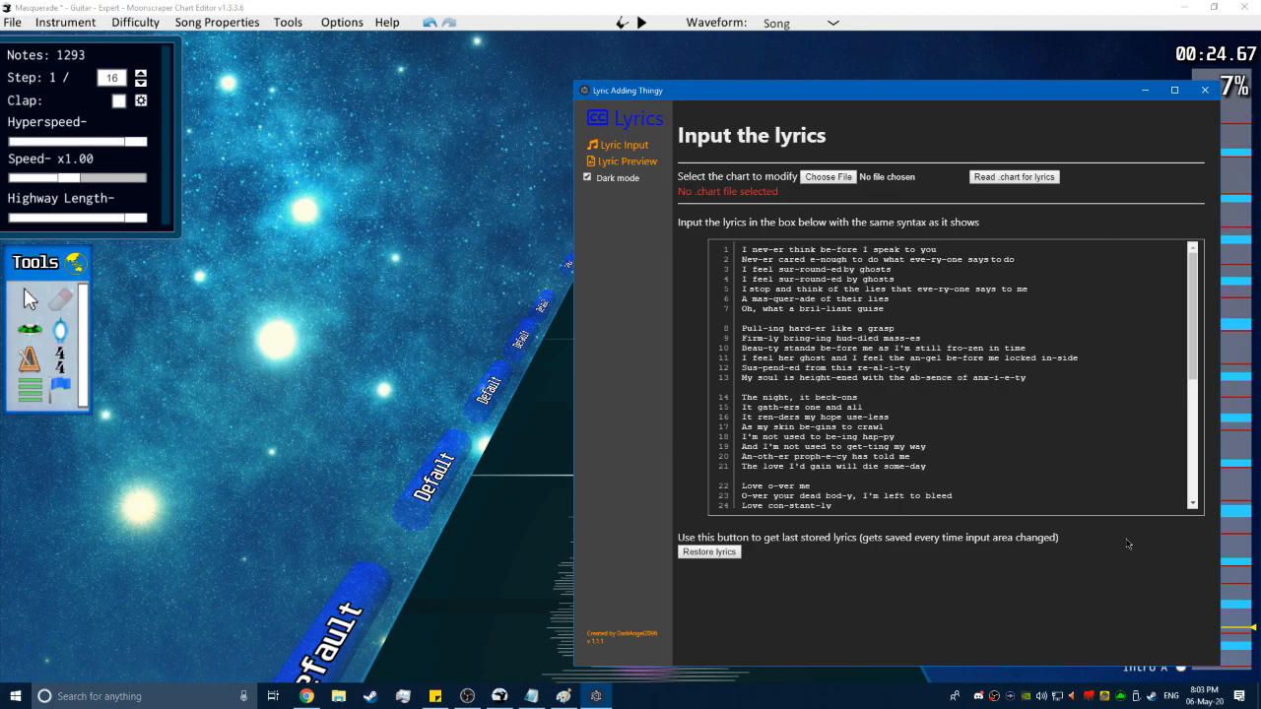